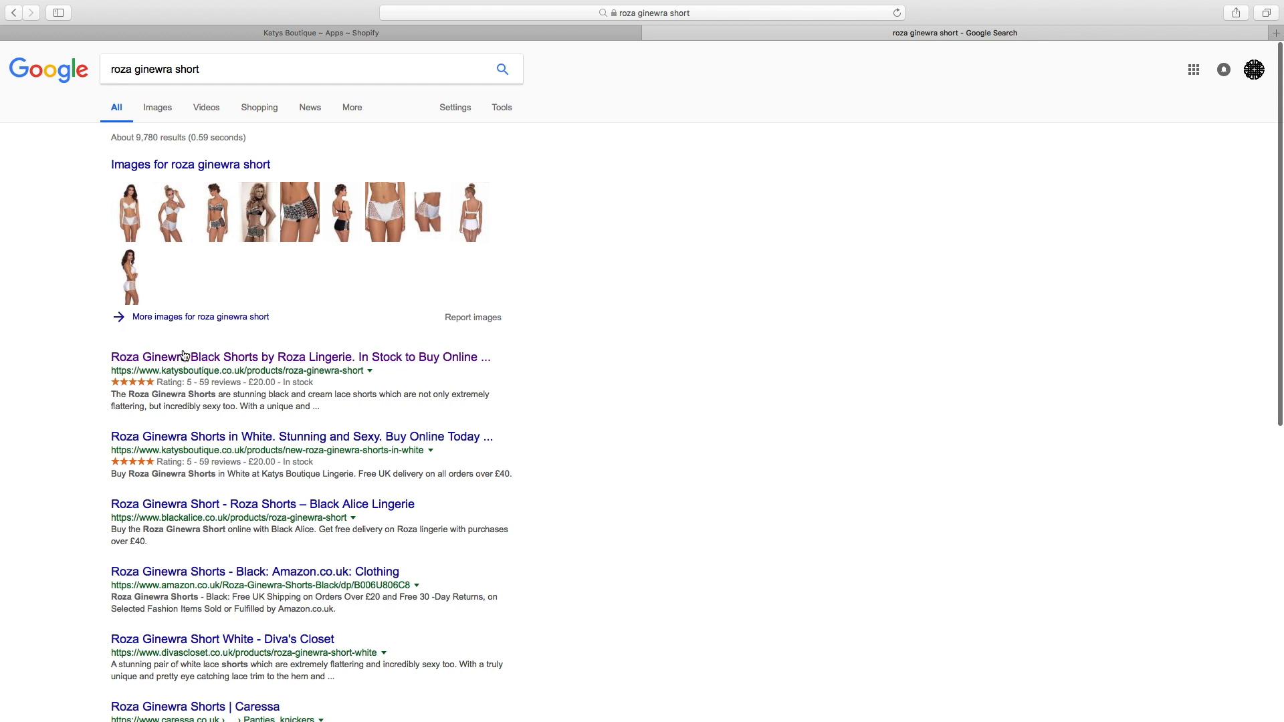
mouse_move(189, 447)
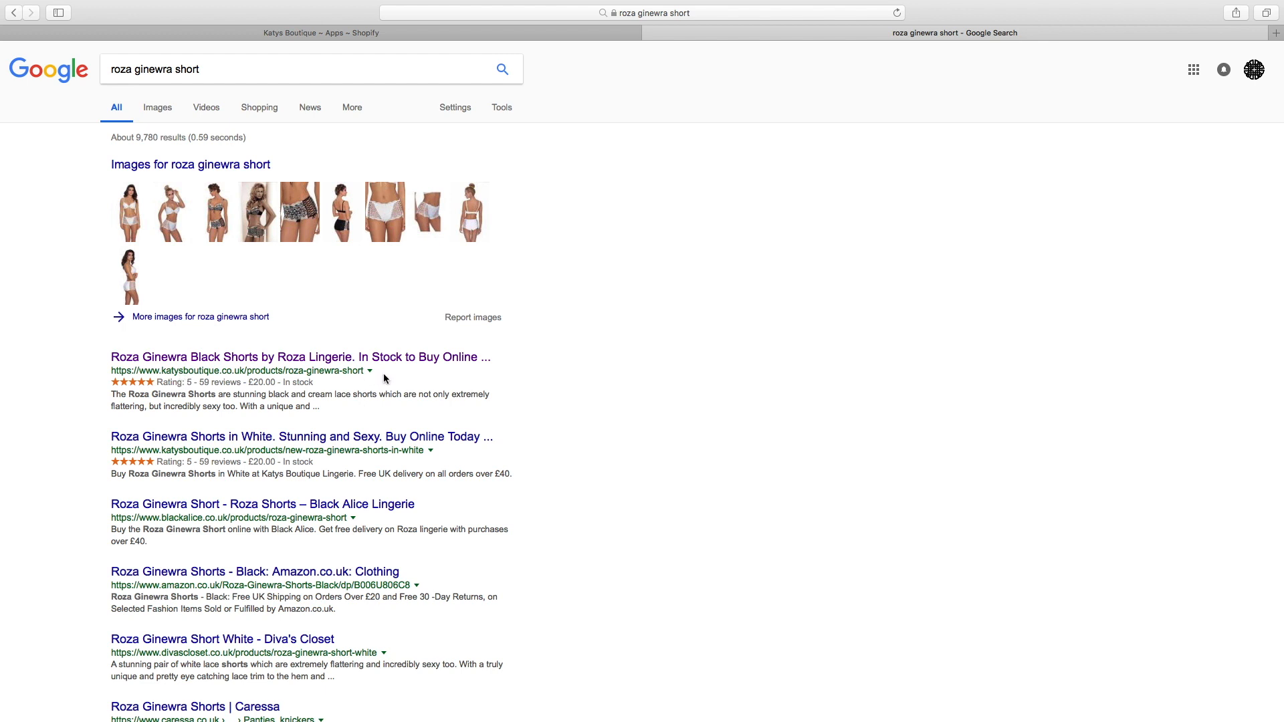
mouse_move(638, 482)
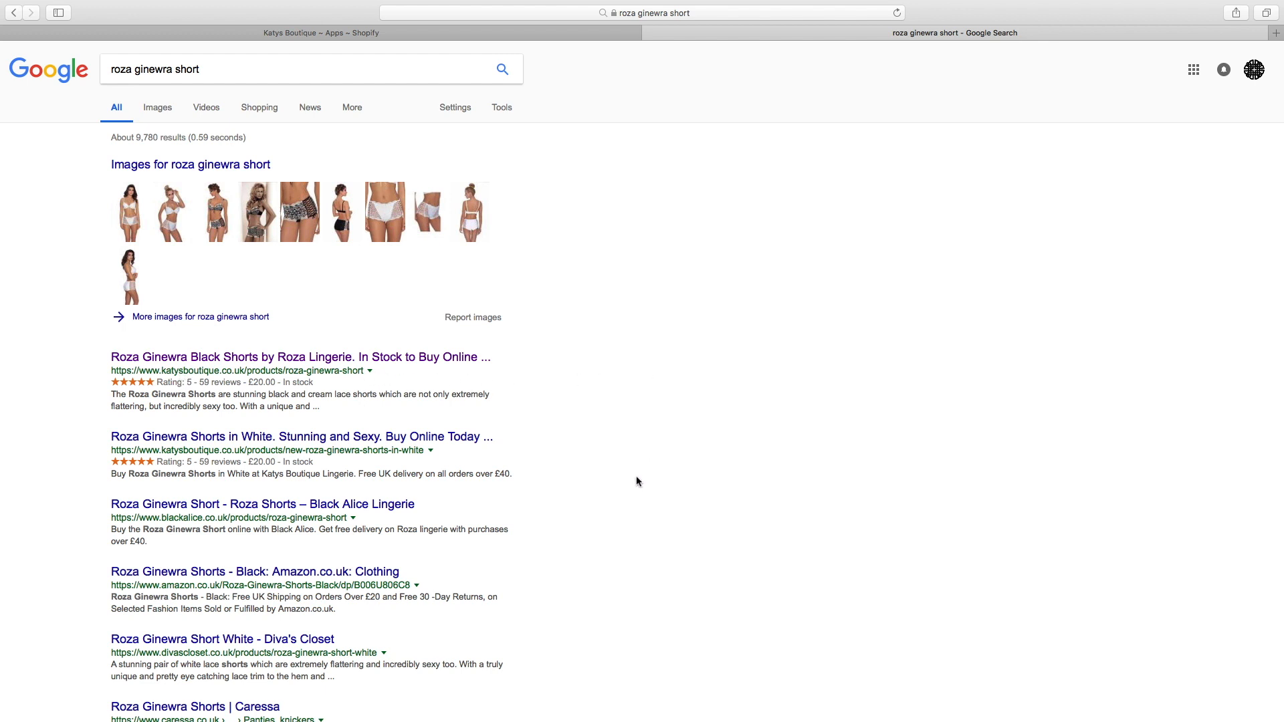
Scroll through the opened result page to review its content.
scroll("down", 3)
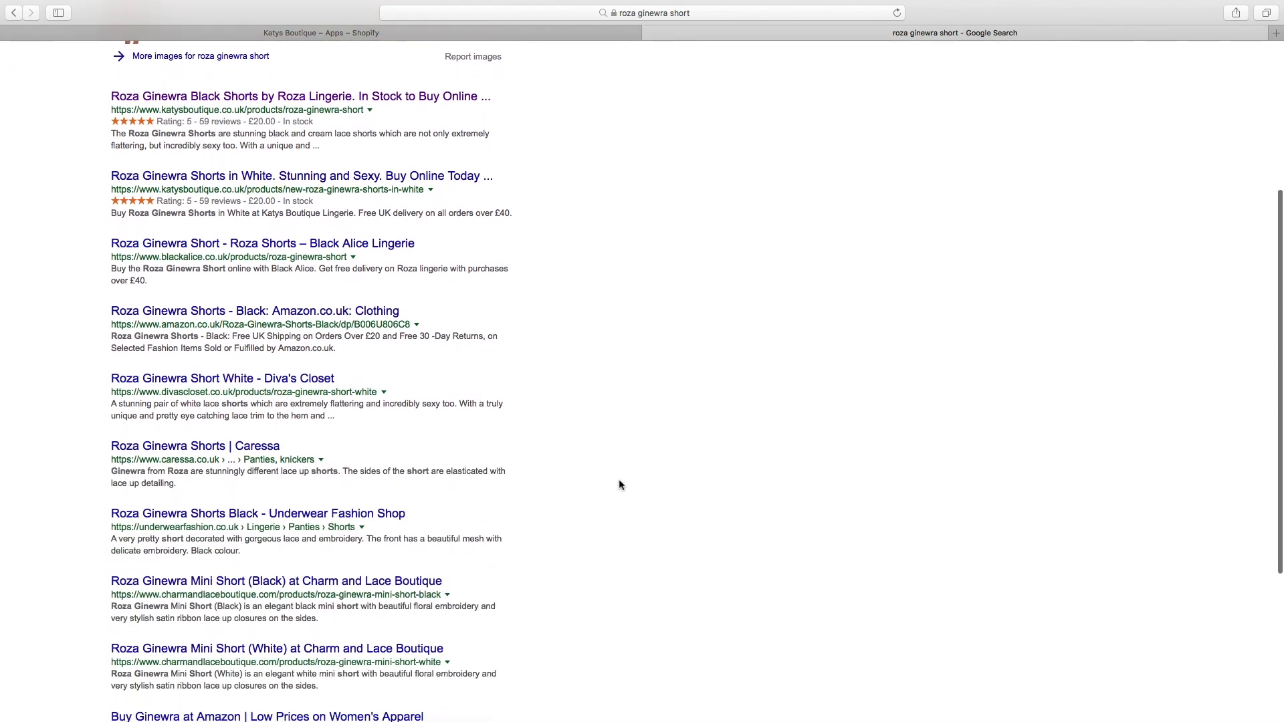
scroll("down", 3)
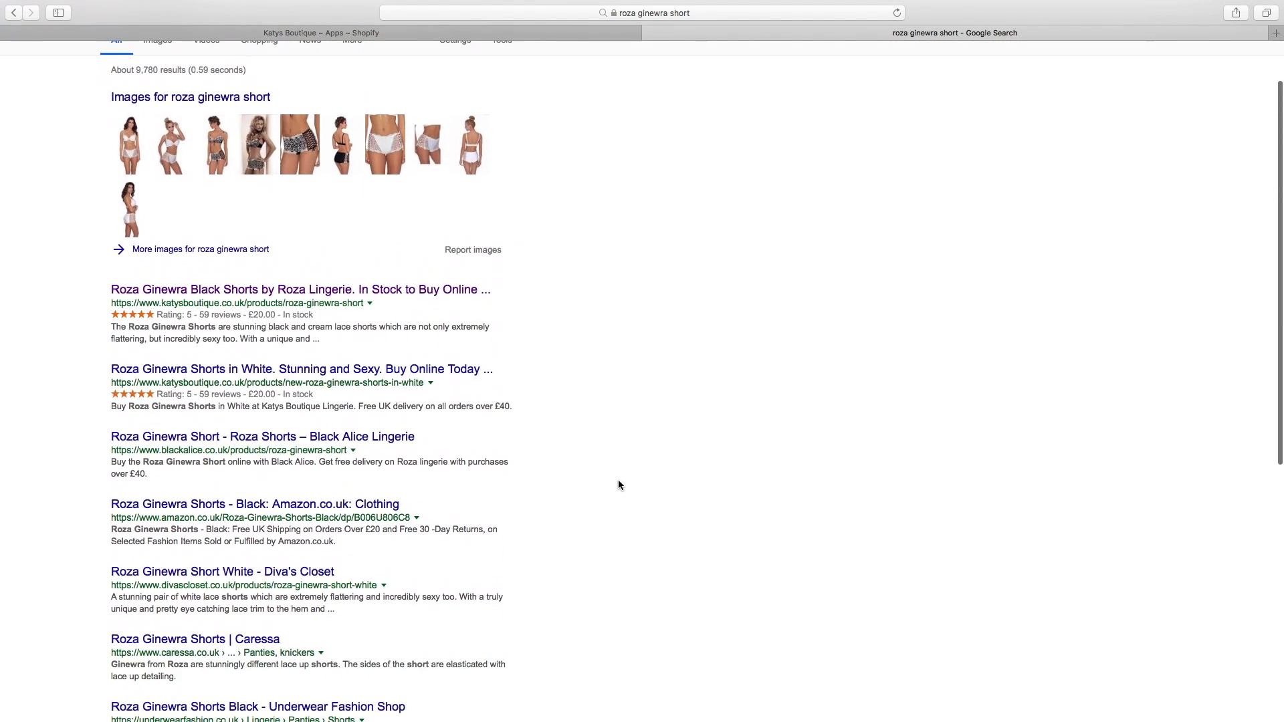
scroll("down", 3)
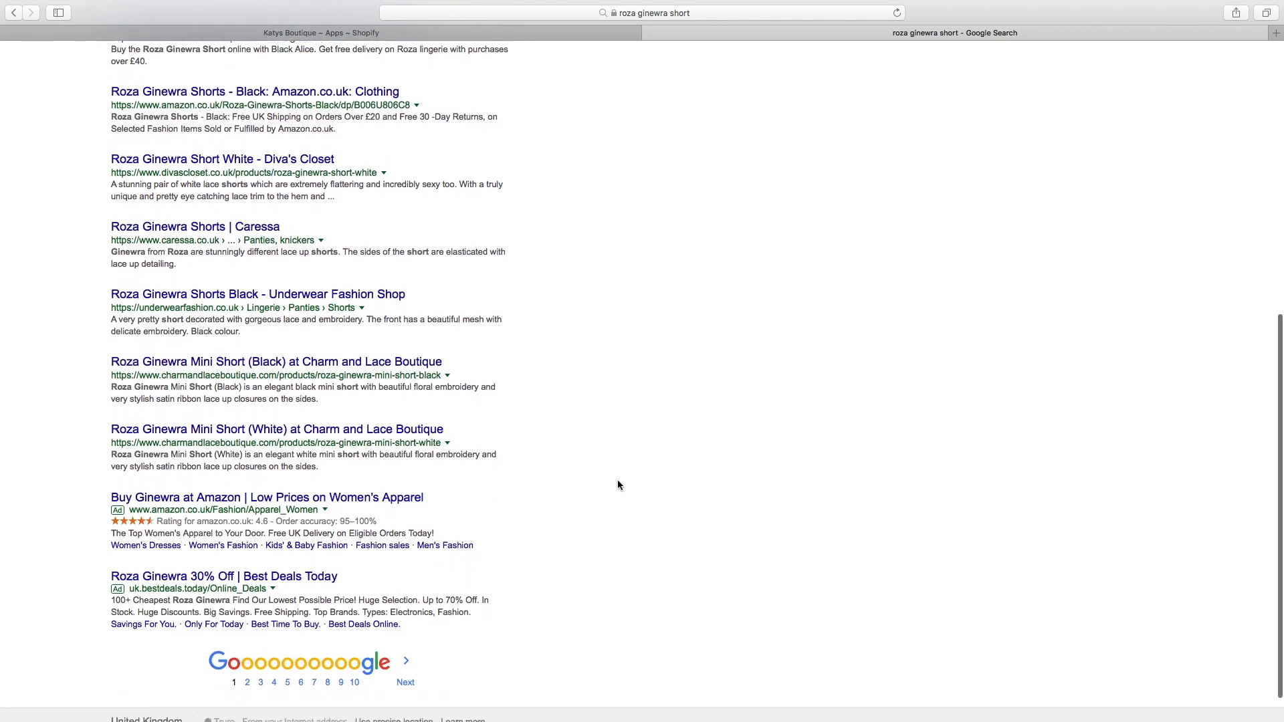
scroll("up", 3)
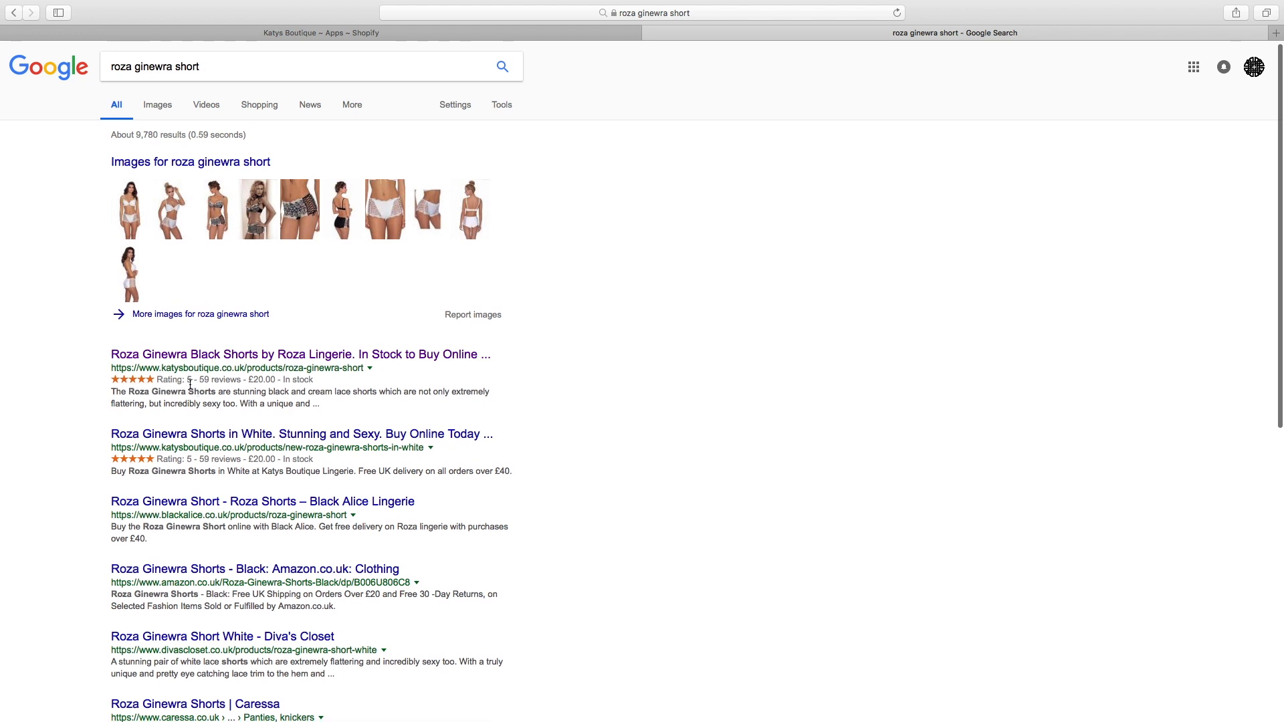
mouse_move(204, 389)
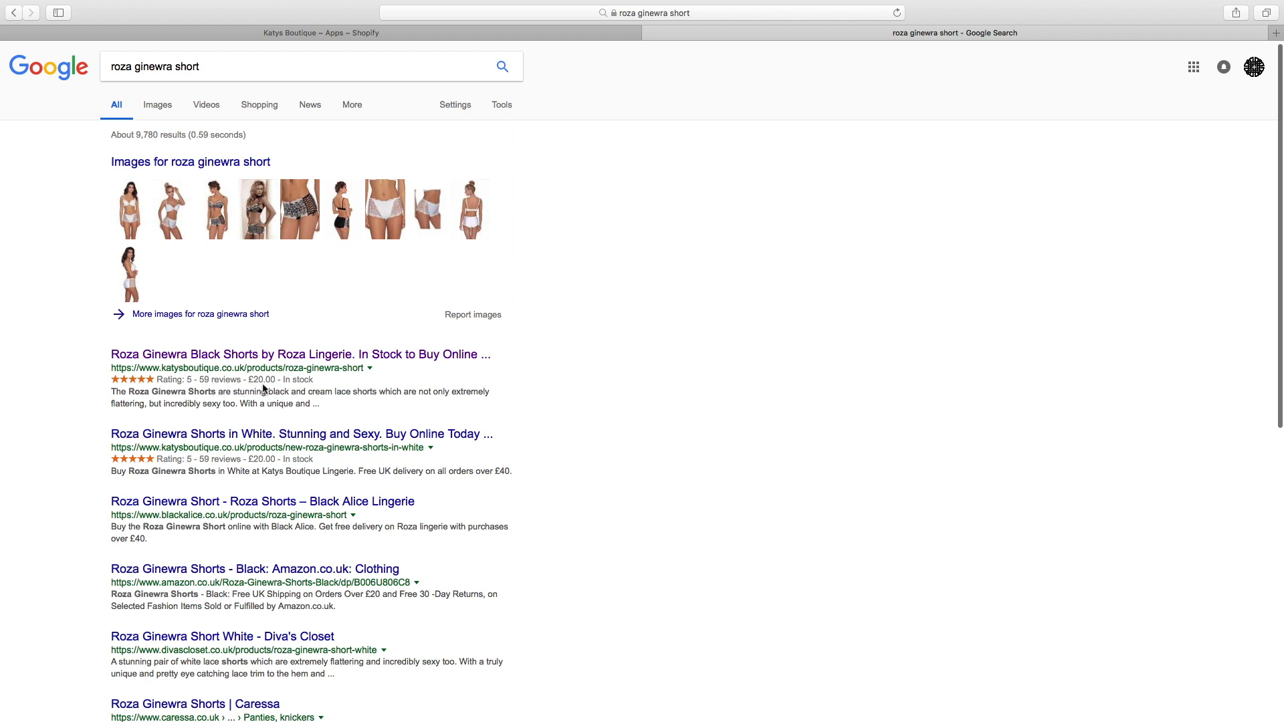
mouse_move(292, 389)
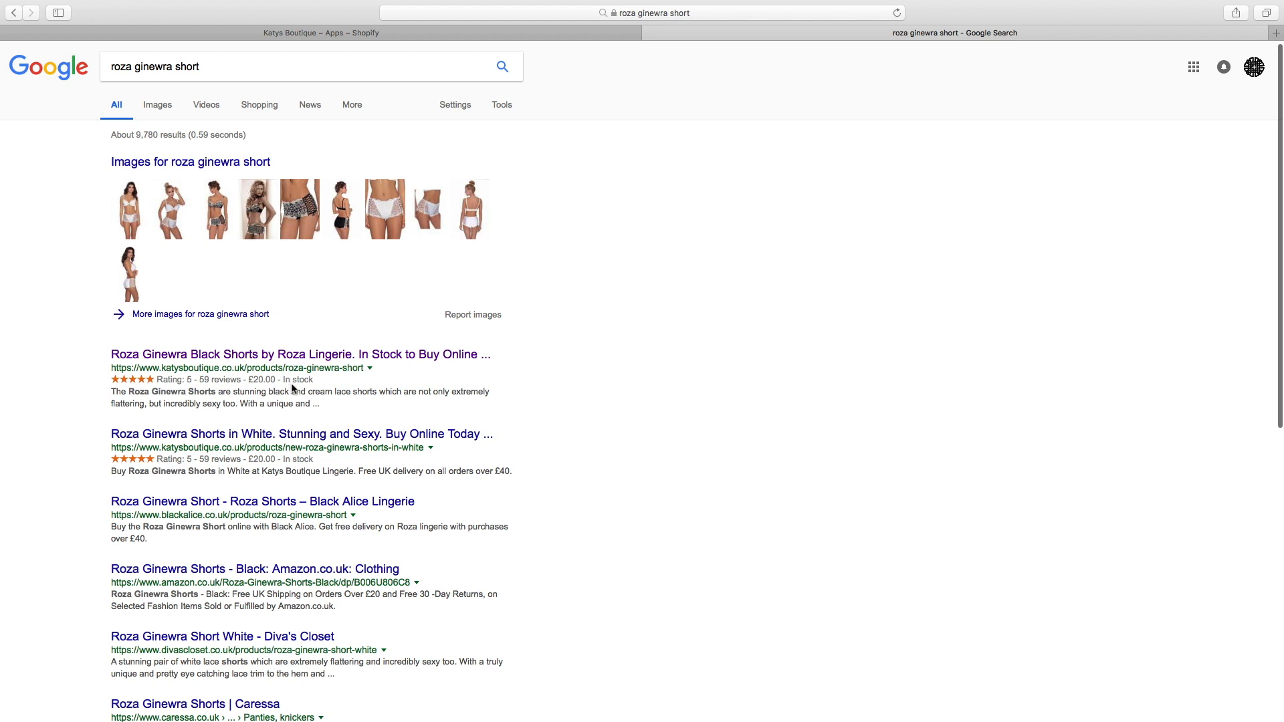
scroll("down", 3)
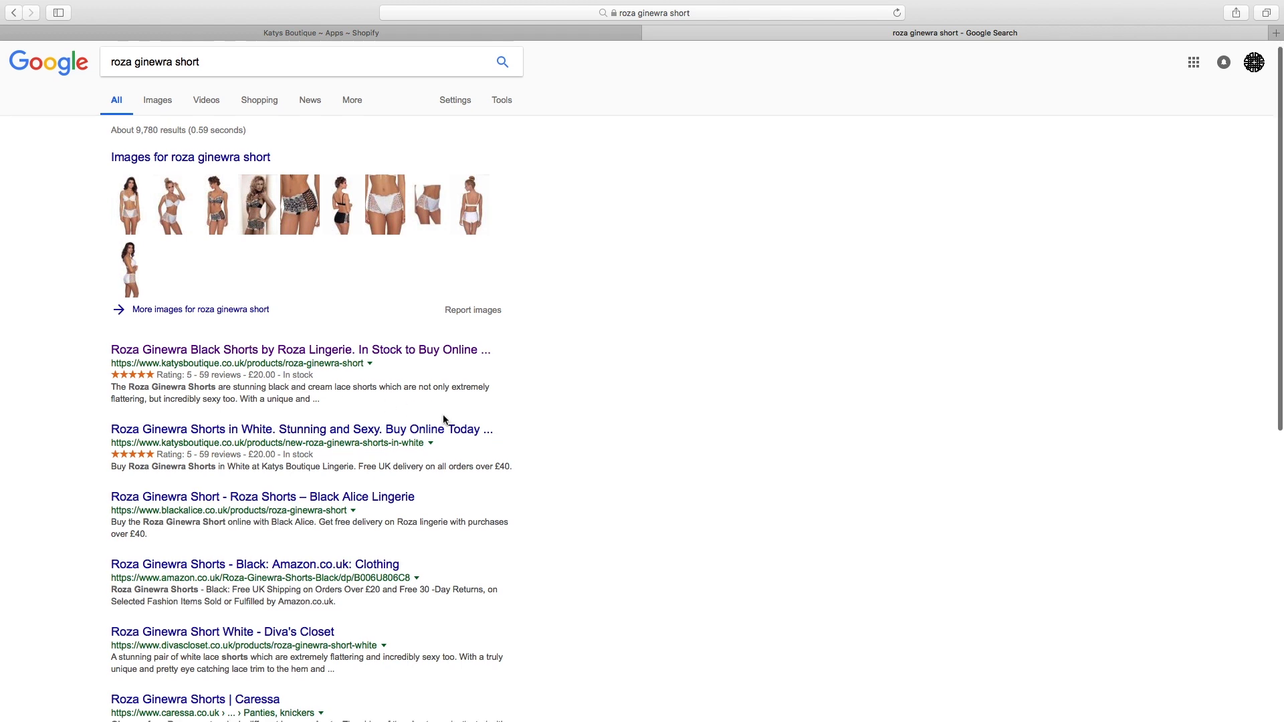
scroll("down", 3)
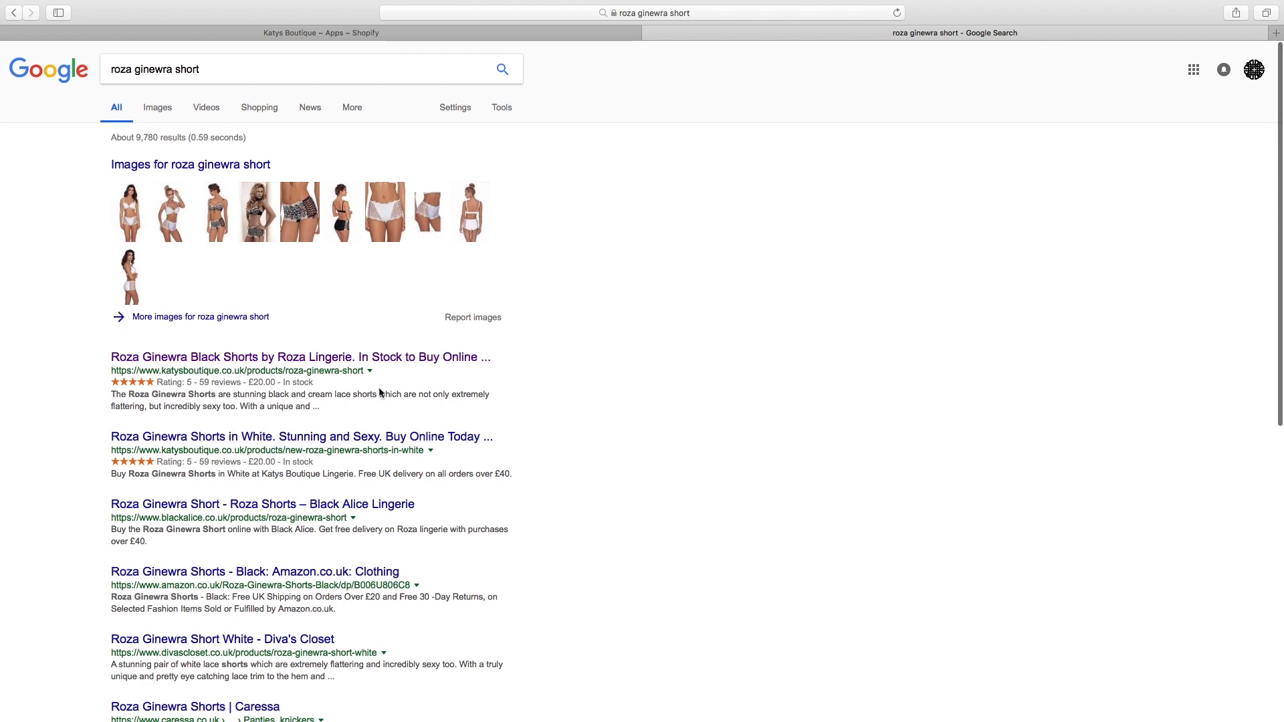
mouse_move(494, 407)
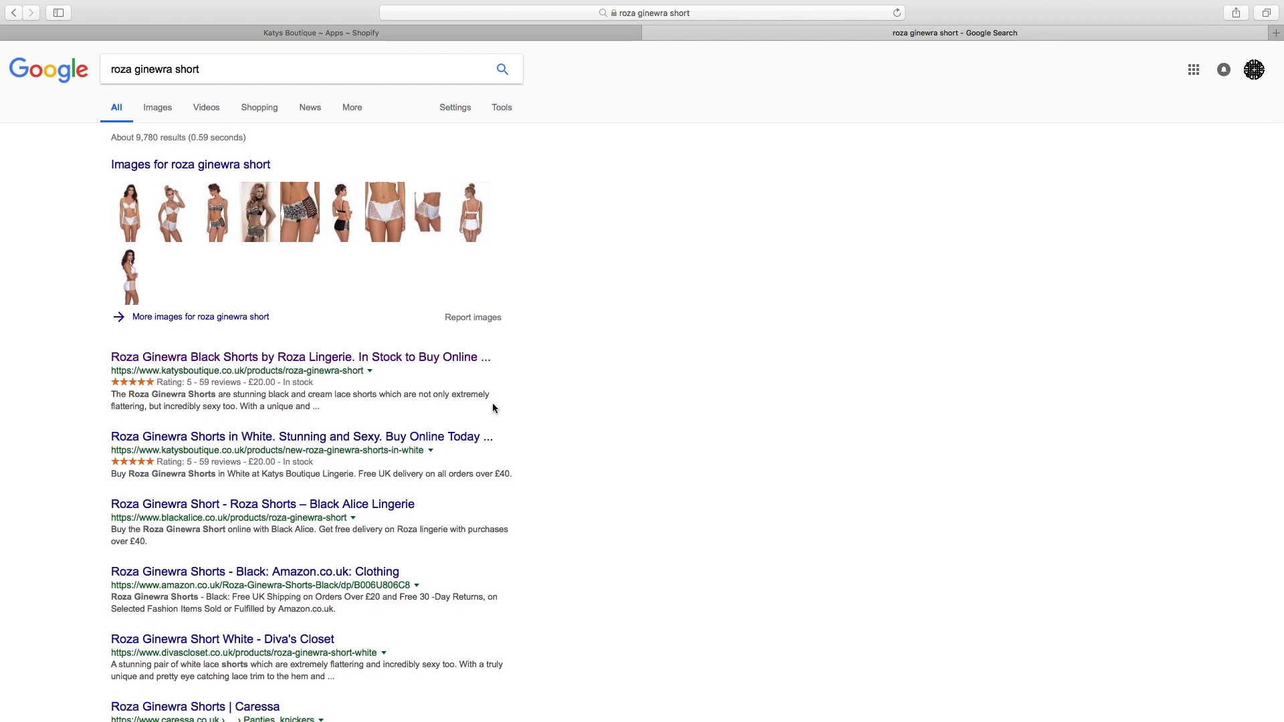
scroll("down", 3)
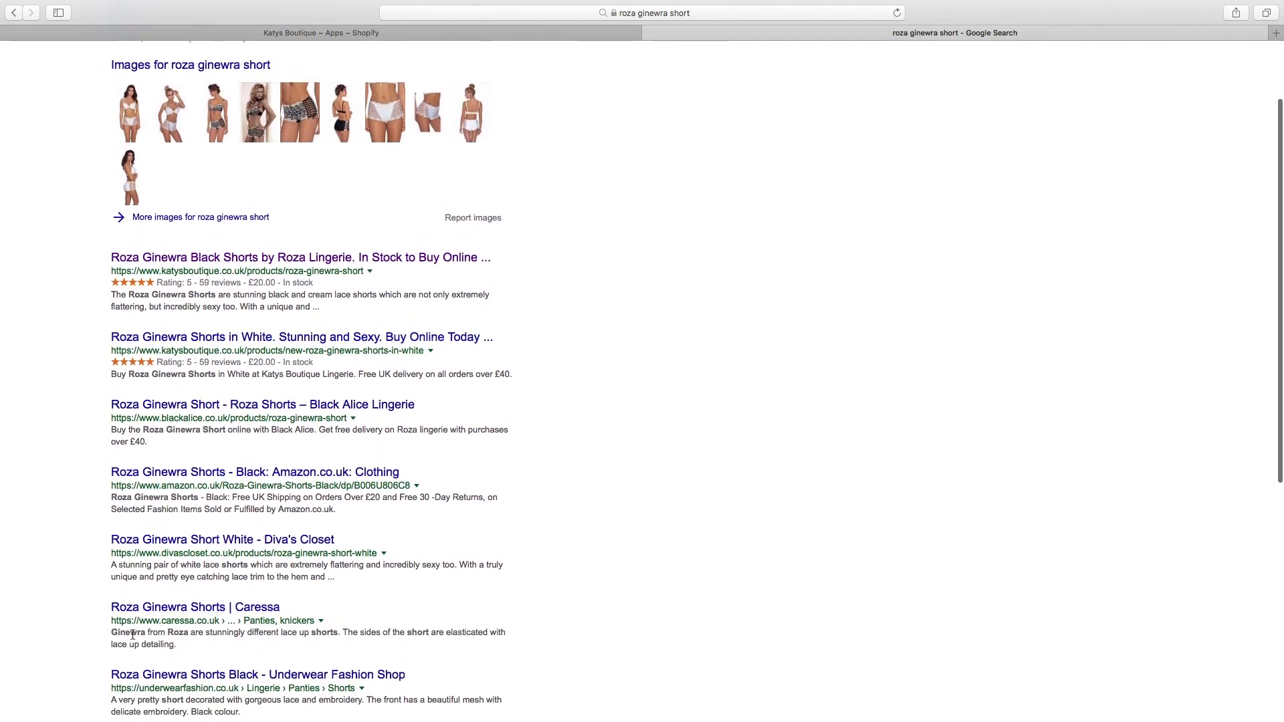
mouse_move(178, 388)
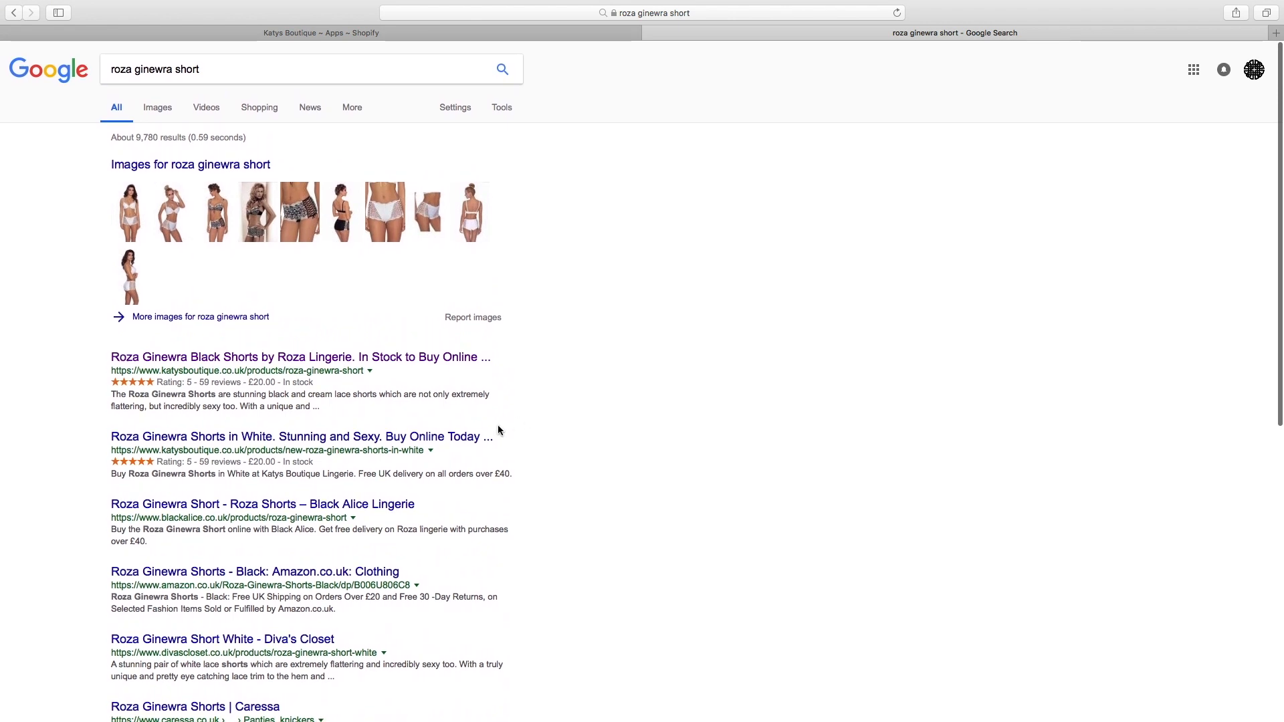
mouse_move(262, 505)
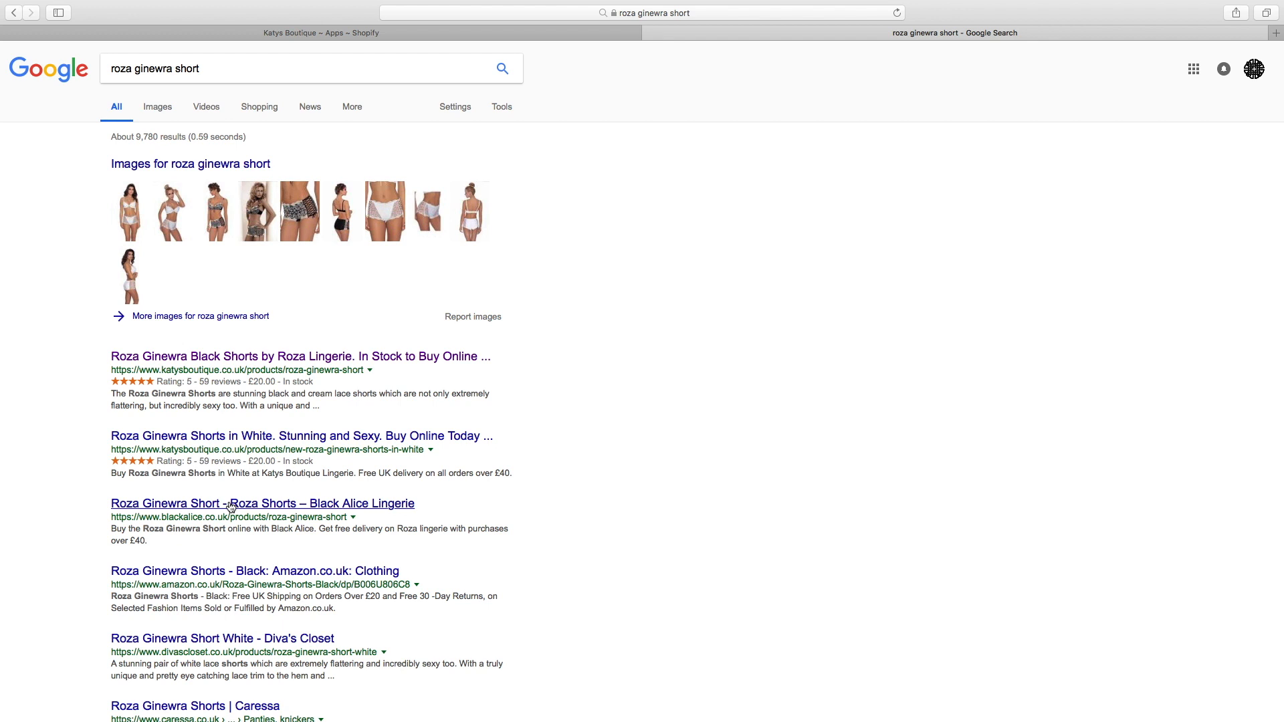
mouse_move(230, 508)
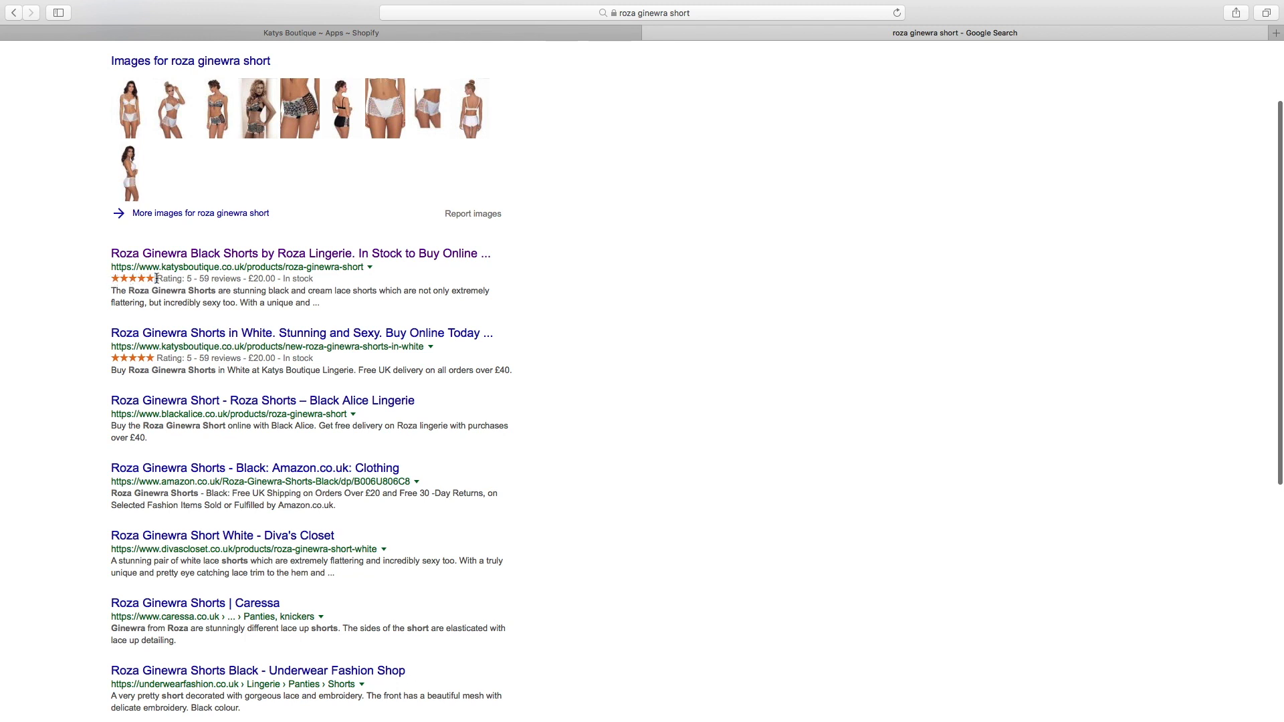
mouse_move(725, 345)
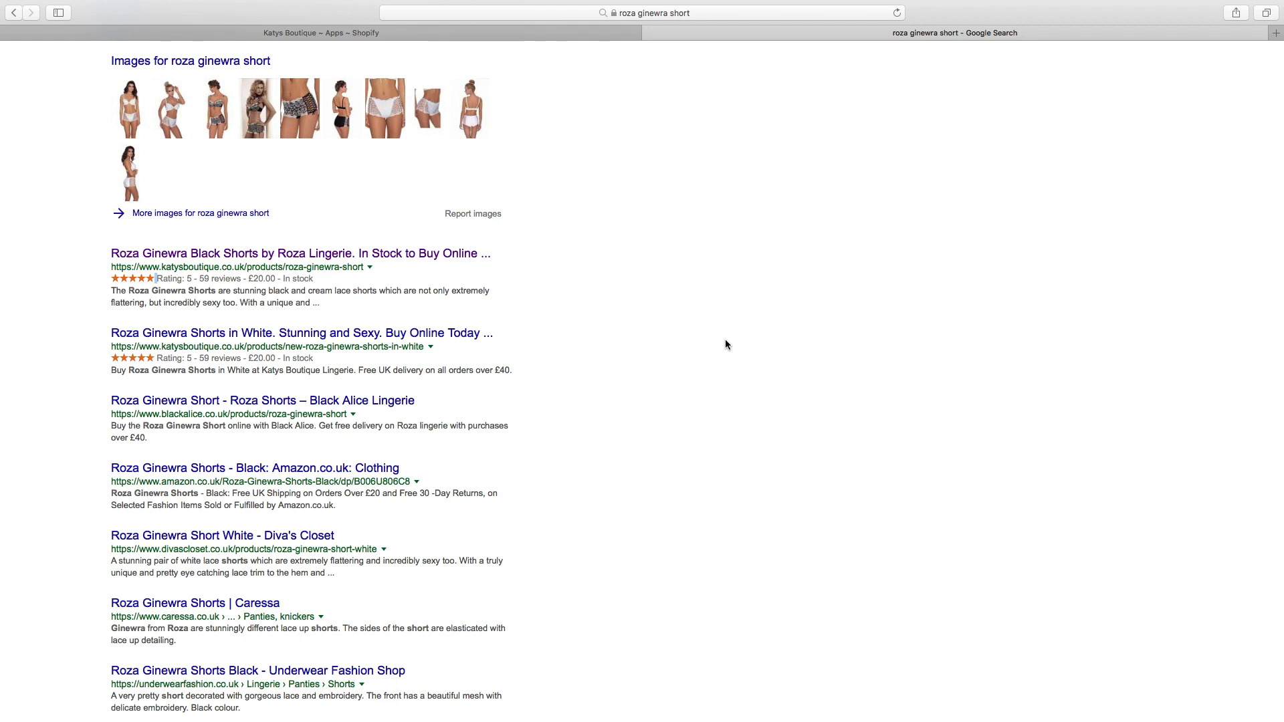
scroll("down", 3)
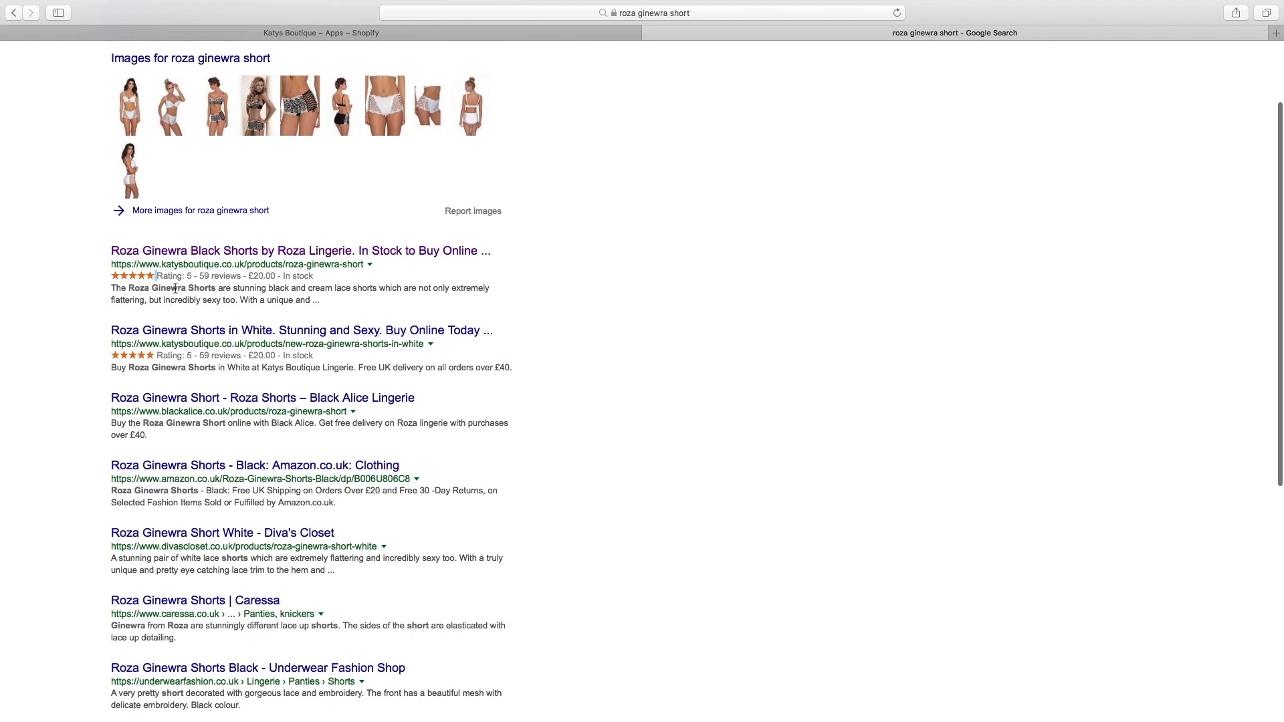
mouse_move(283, 275)
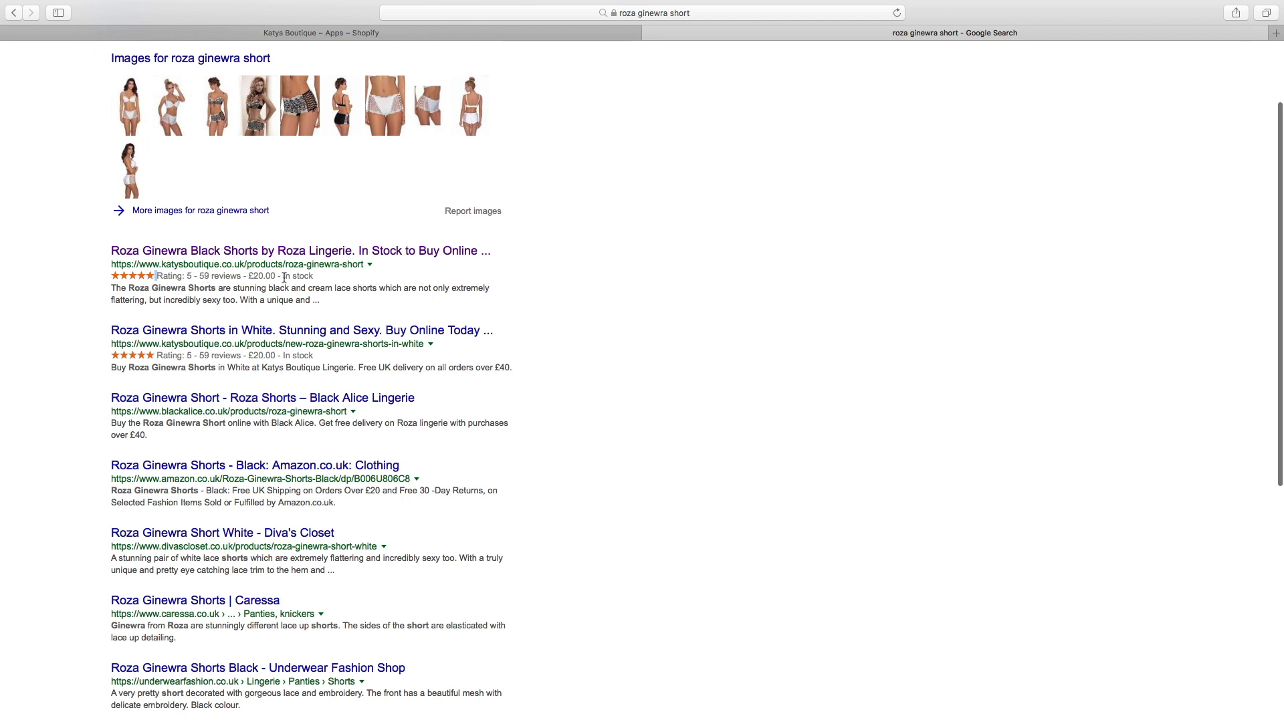
double_click(296, 276)
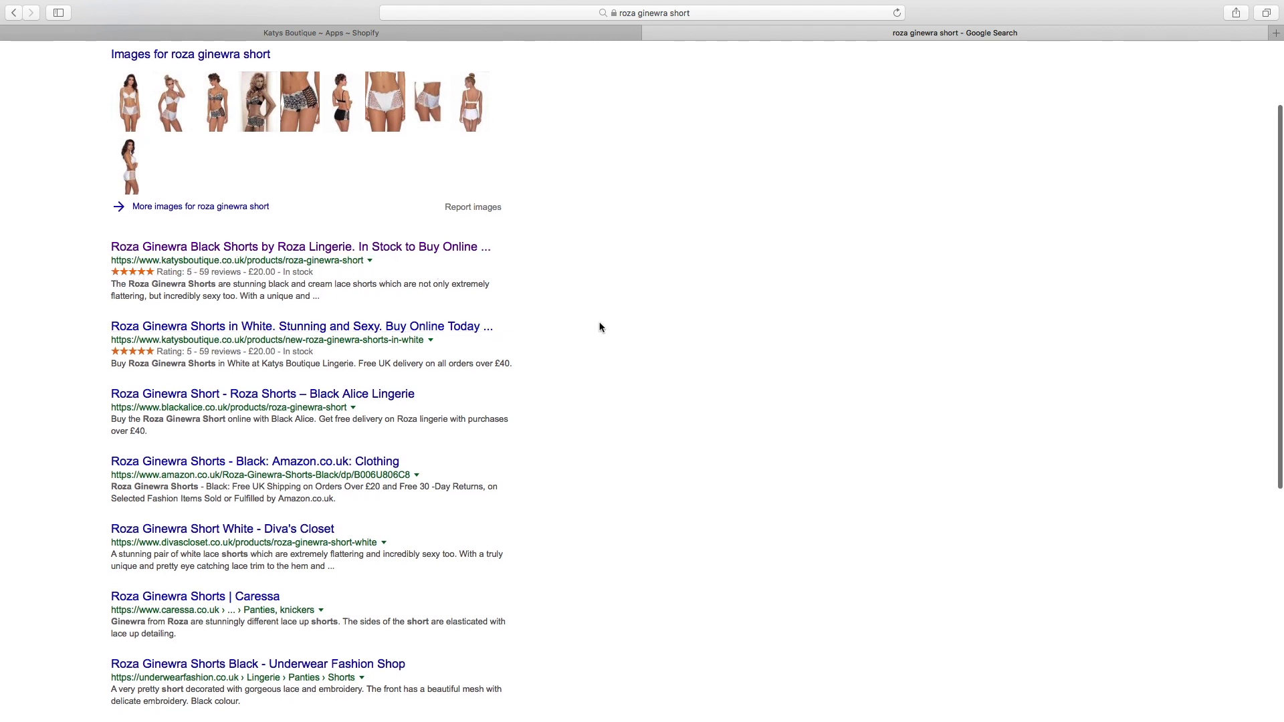
scroll("up", 3)
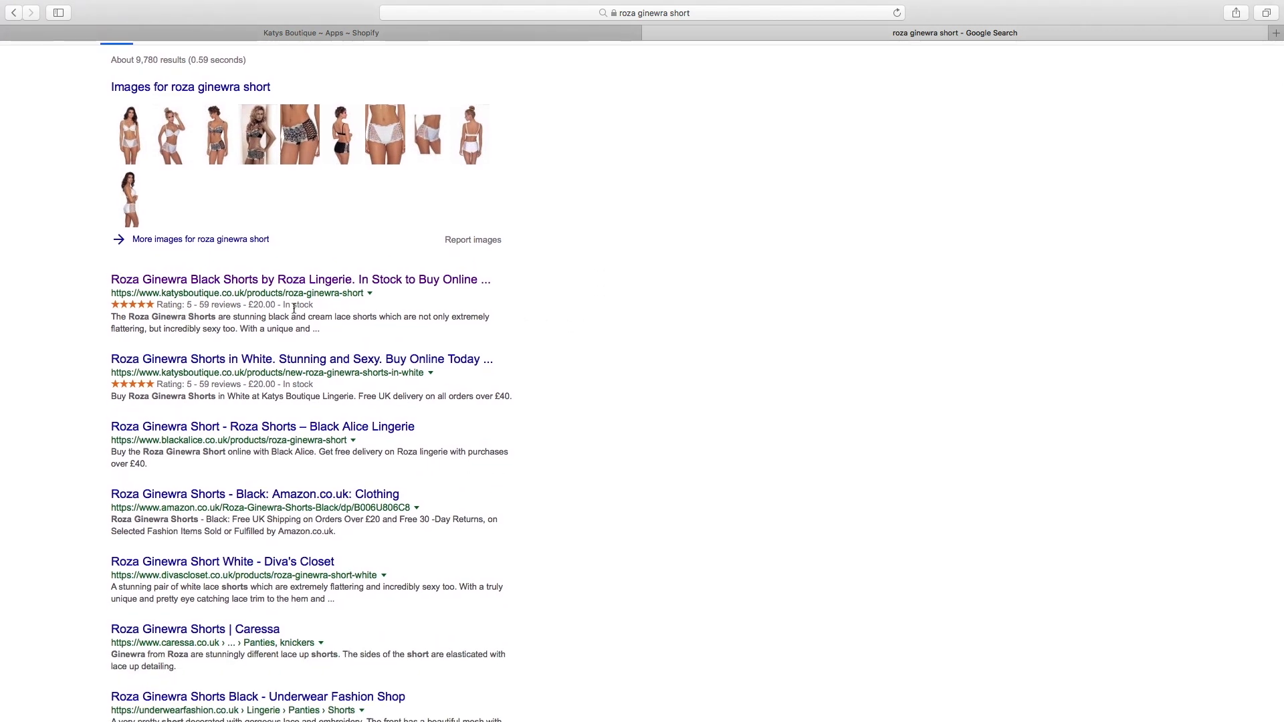
mouse_move(417, 283)
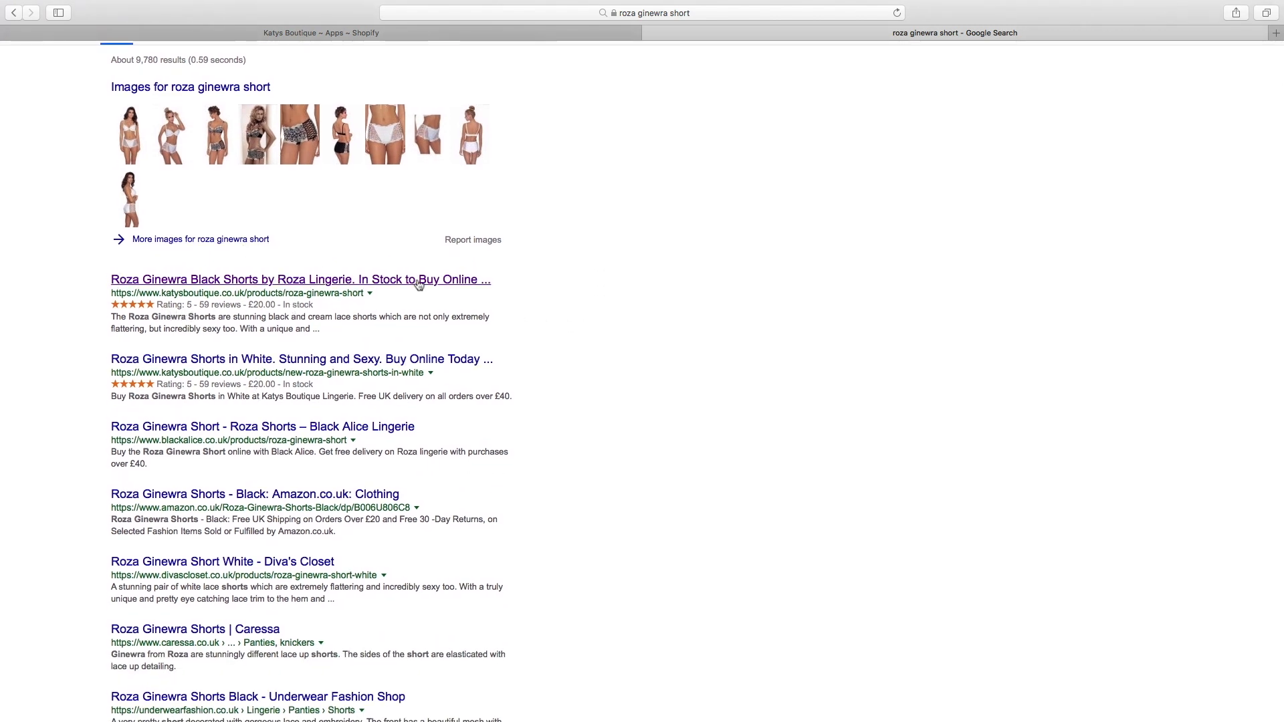
scroll("down", 3)
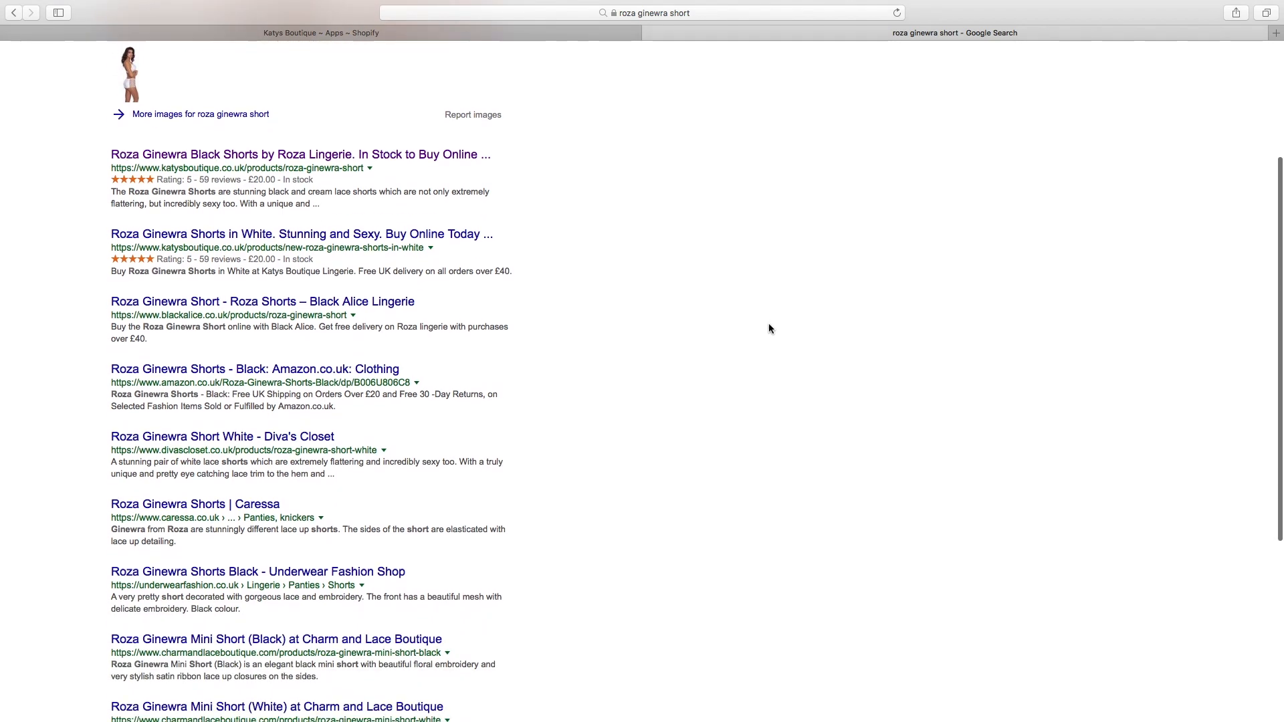
scroll("down", 3)
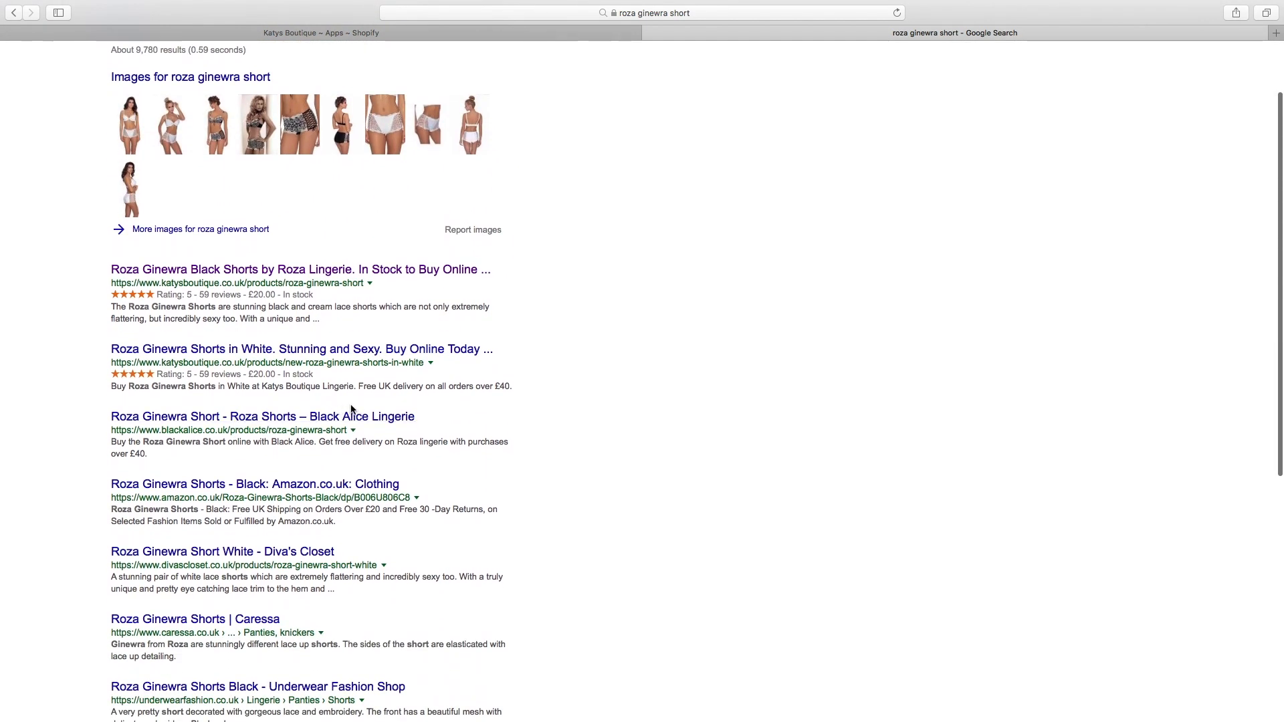
scroll("down", 3)
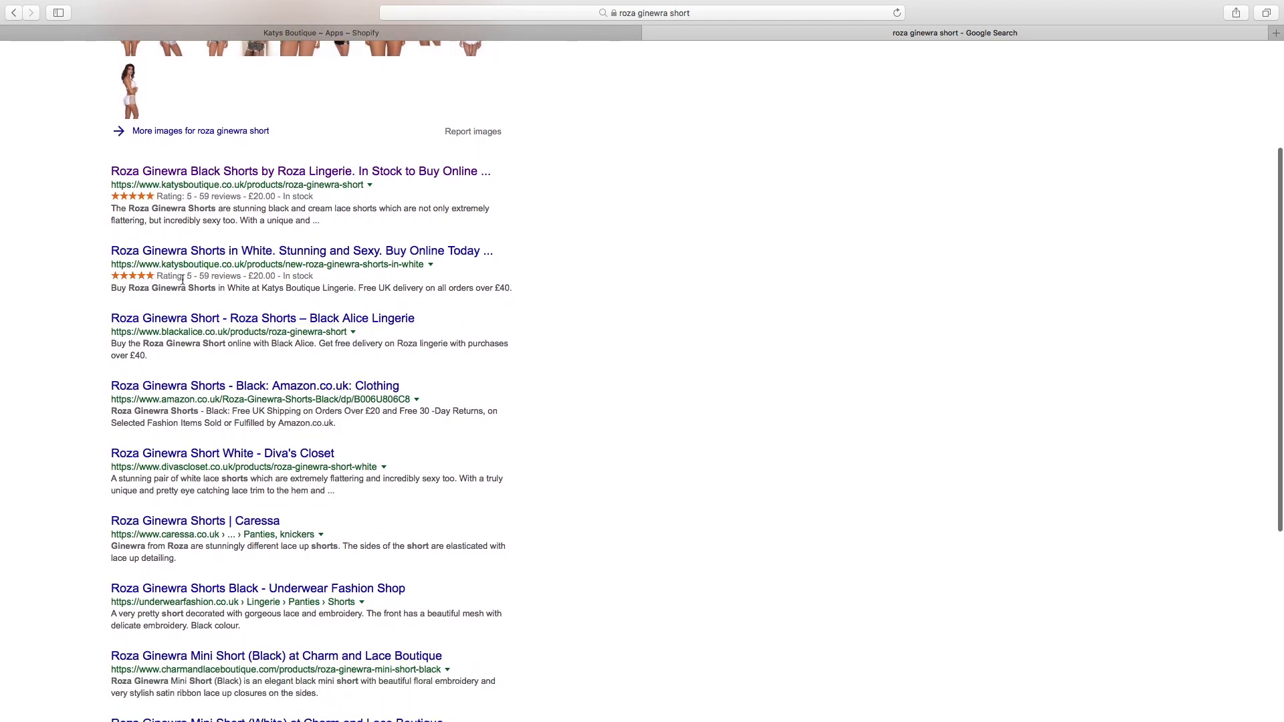
mouse_move(163, 278)
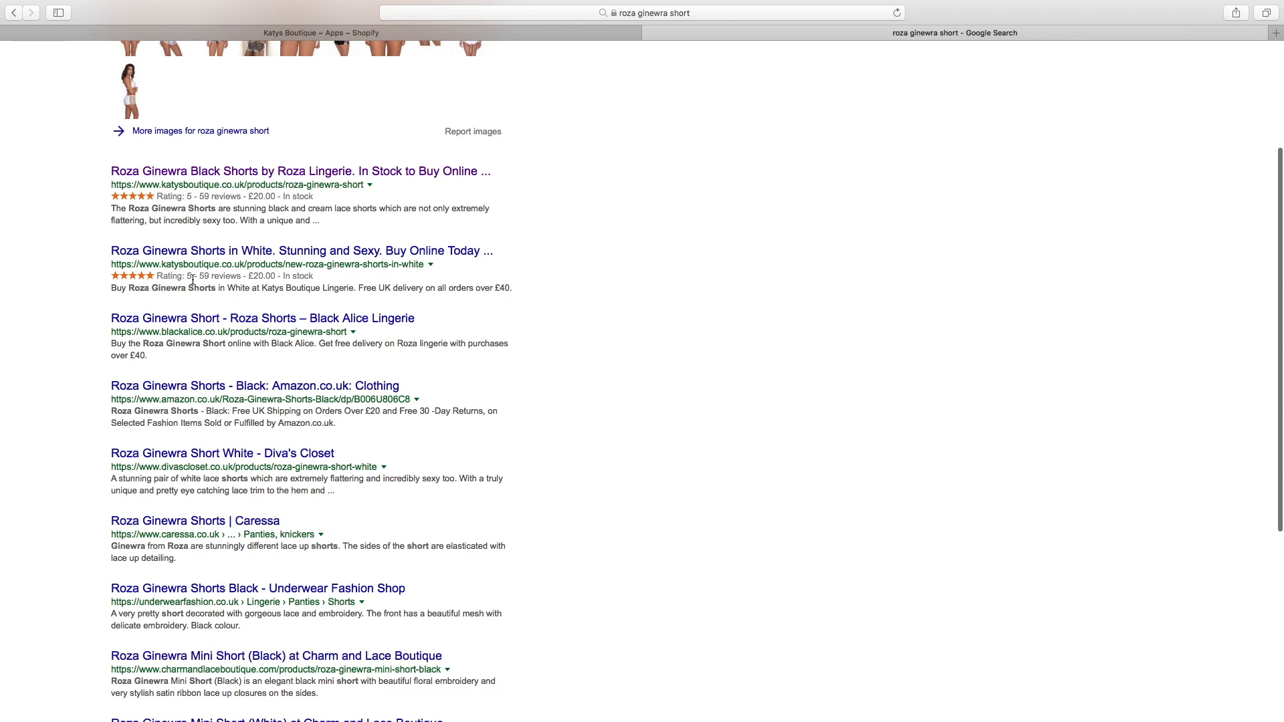
mouse_move(320, 282)
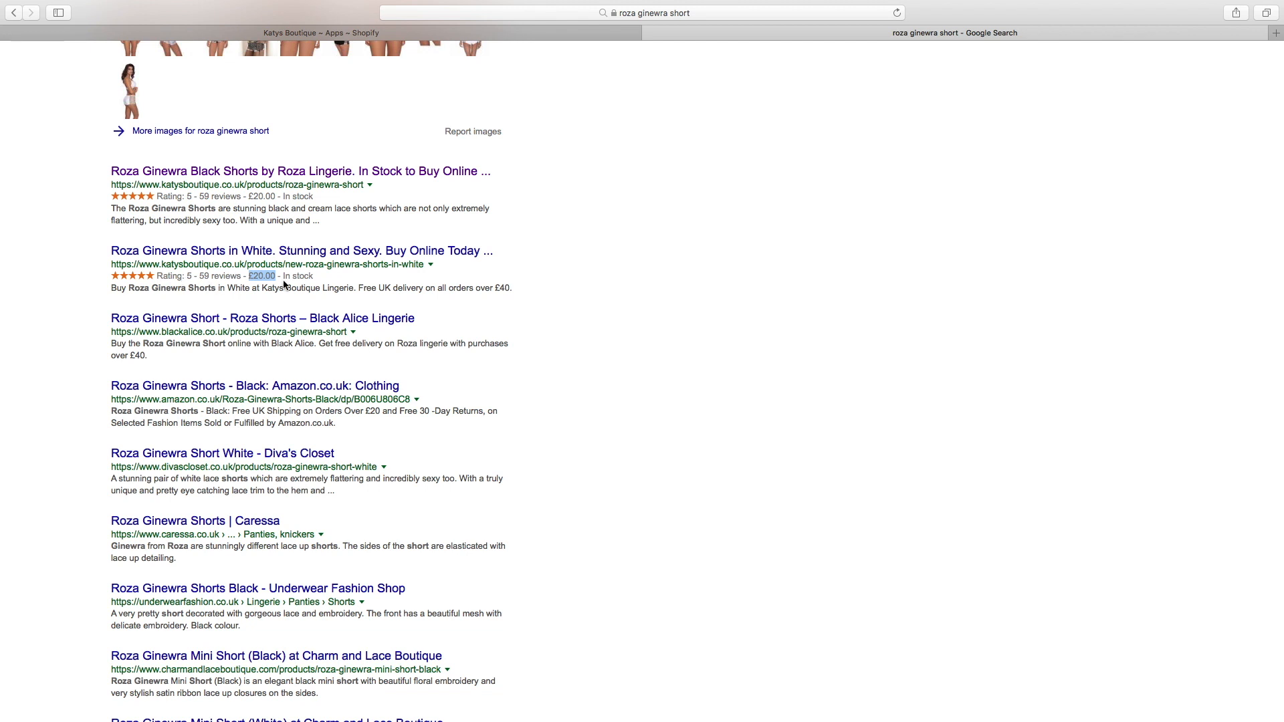
mouse_move(669, 308)
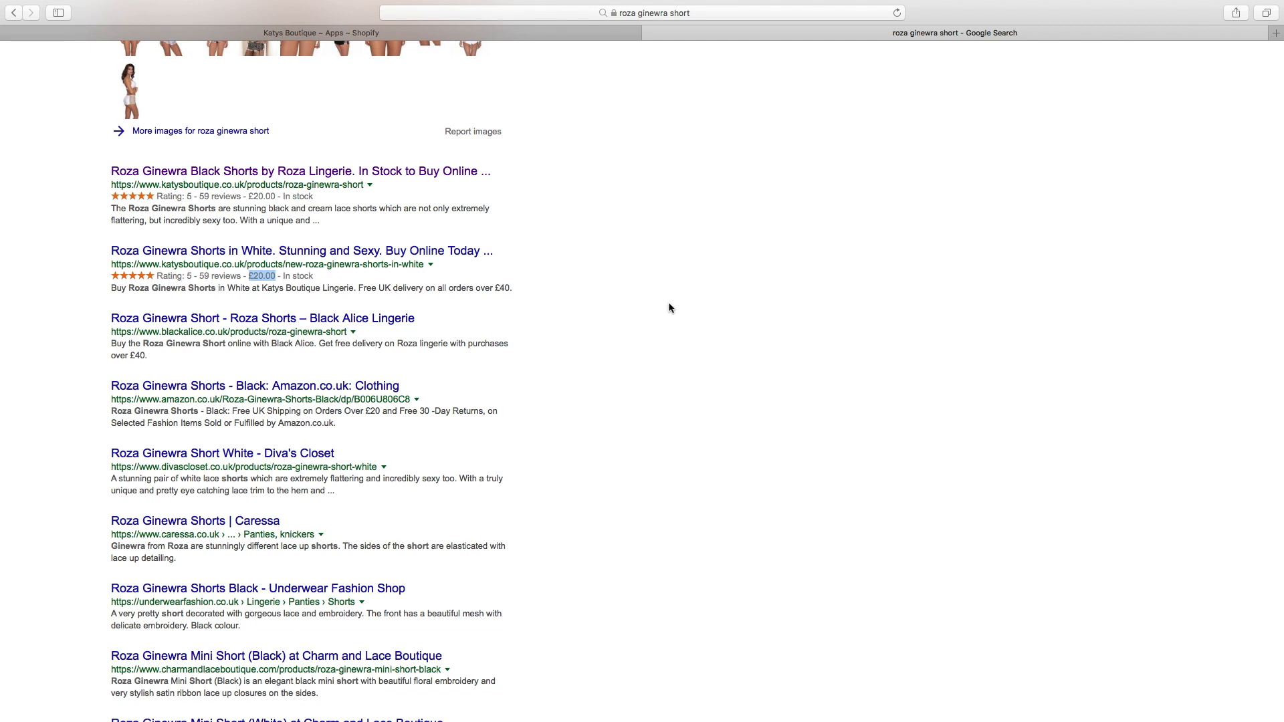
mouse_move(144, 263)
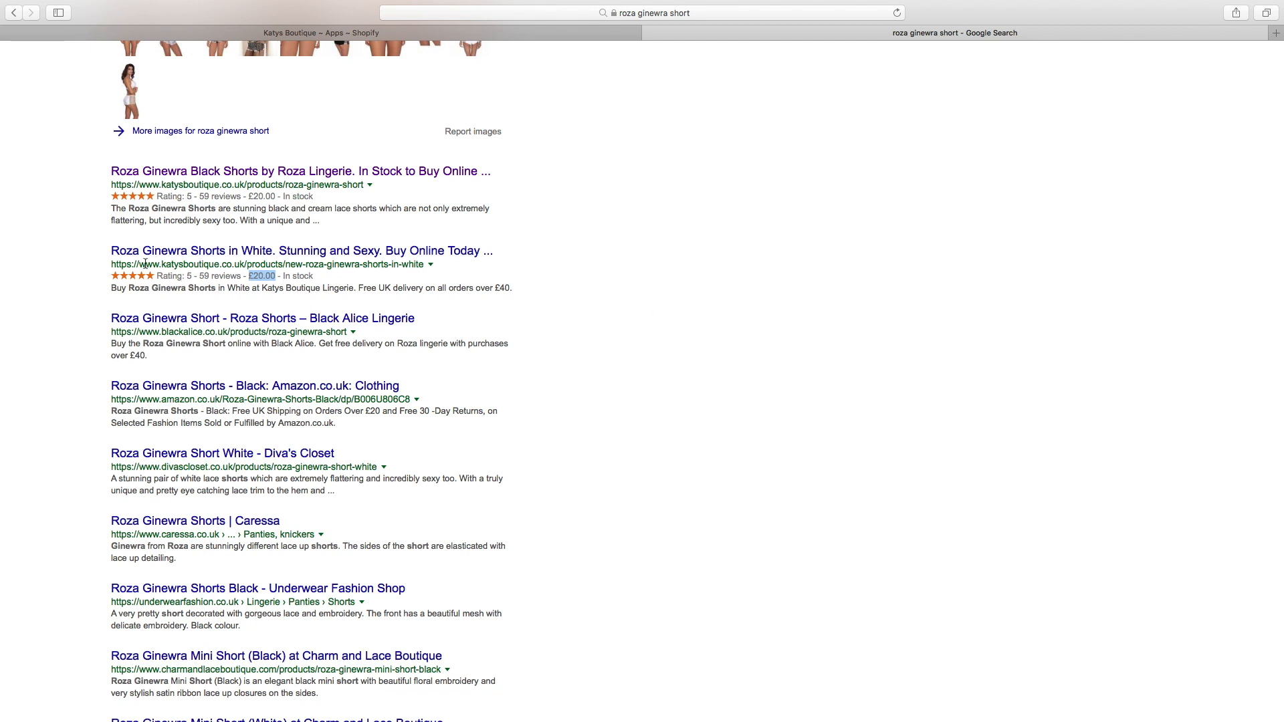
mouse_move(290, 440)
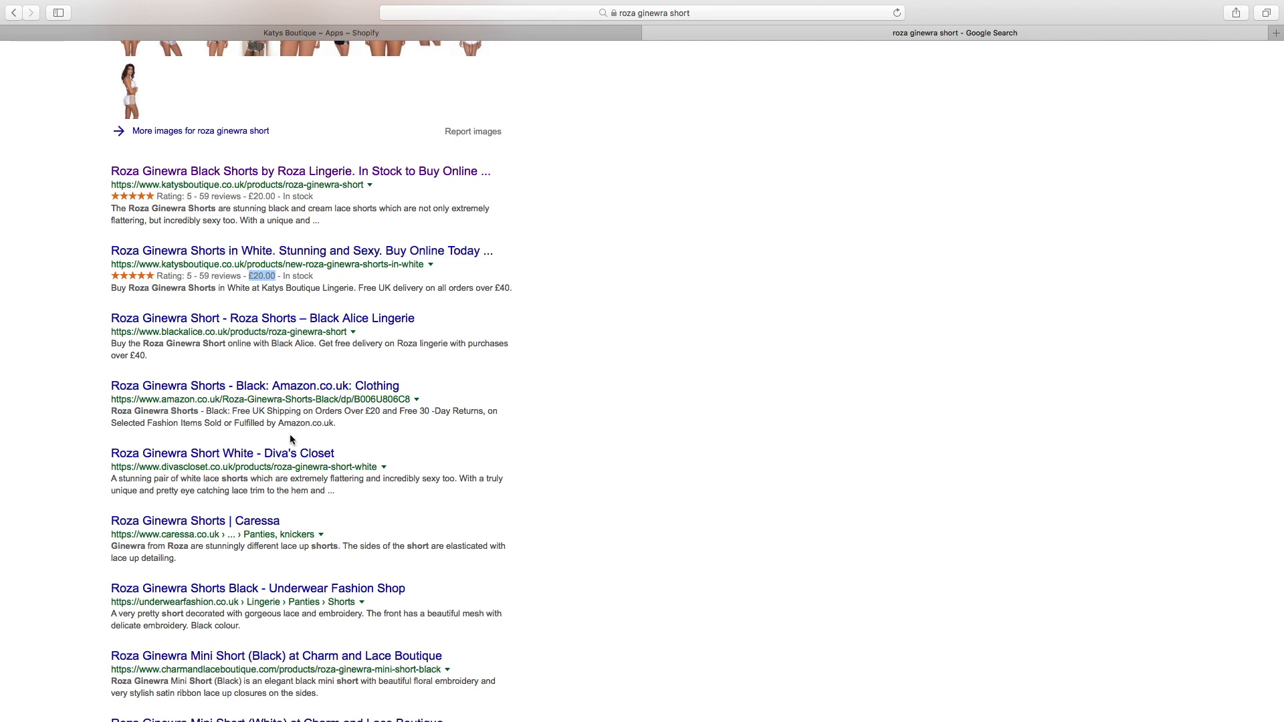
mouse_move(309, 492)
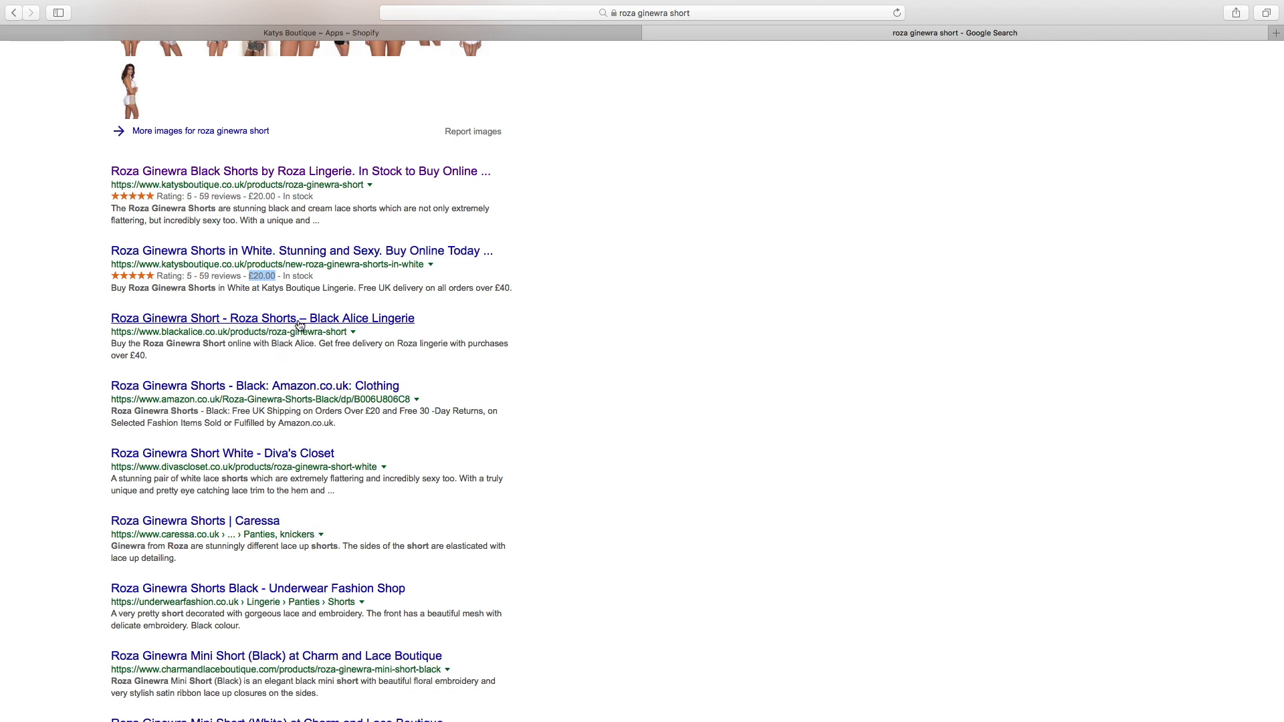
scroll("down", 3)
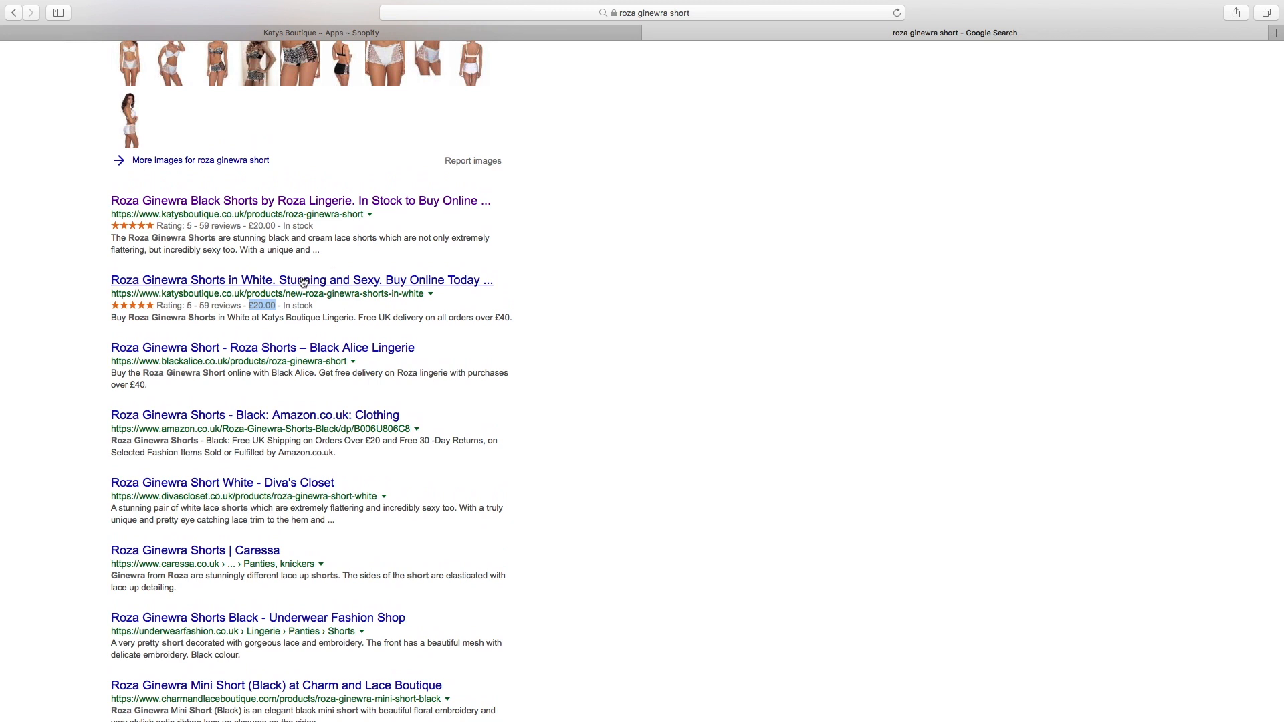
scroll("down", 3)
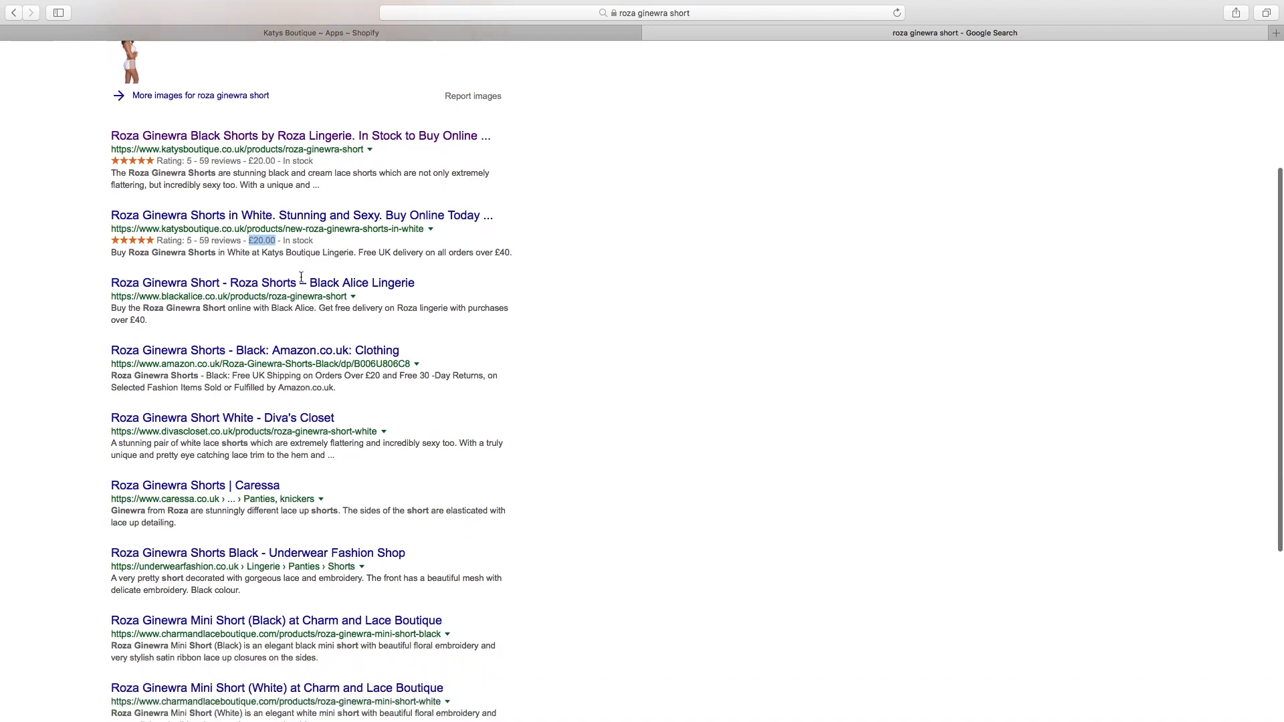
scroll("down", 3)
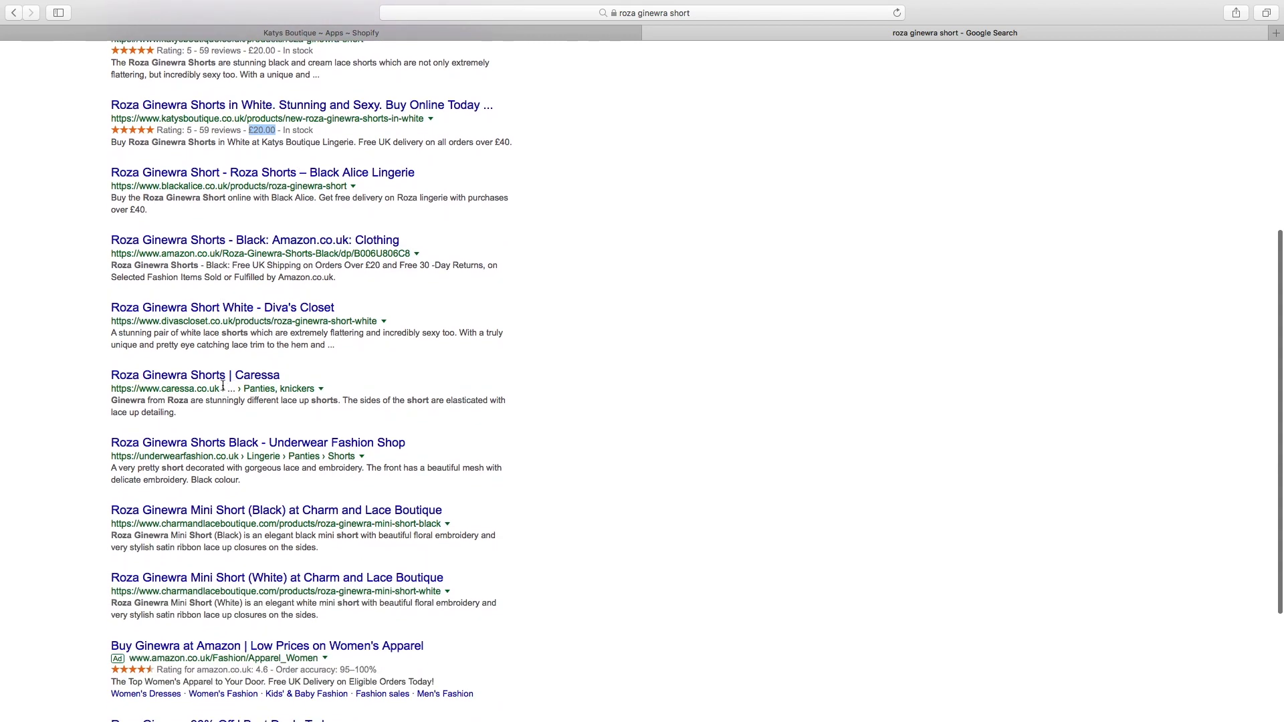
scroll("up", 3)
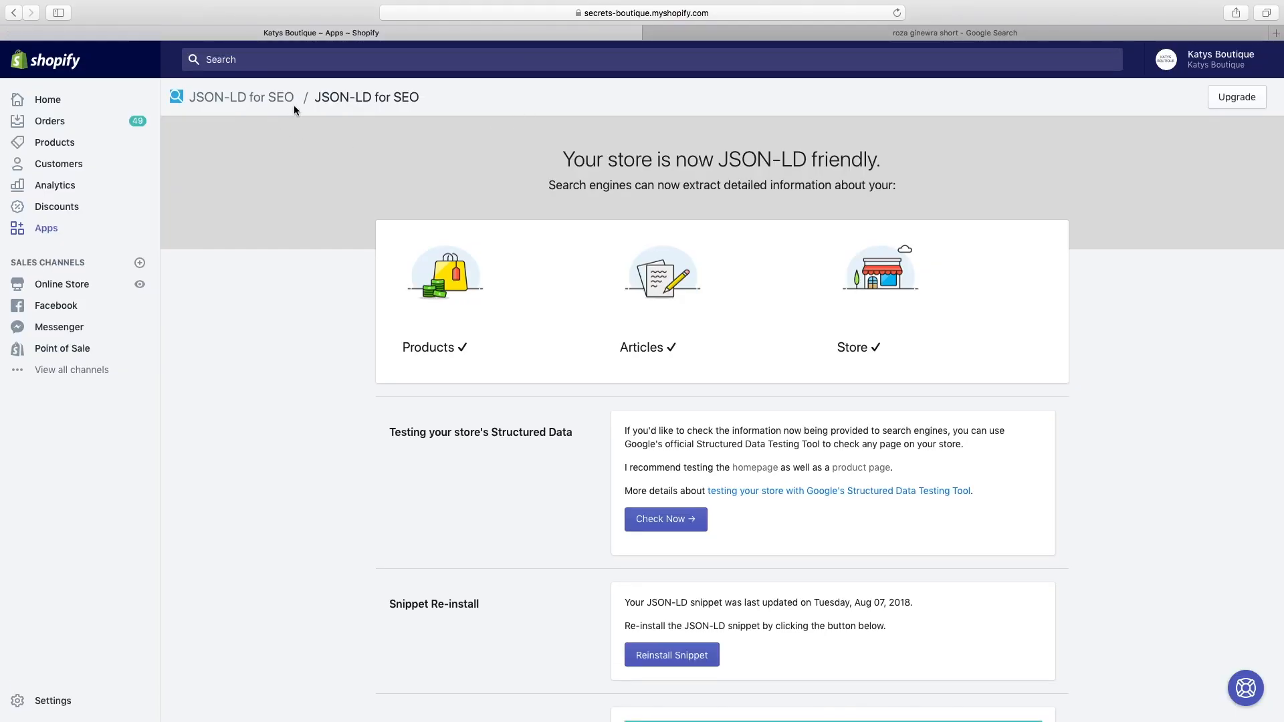
mouse_move(505, 136)
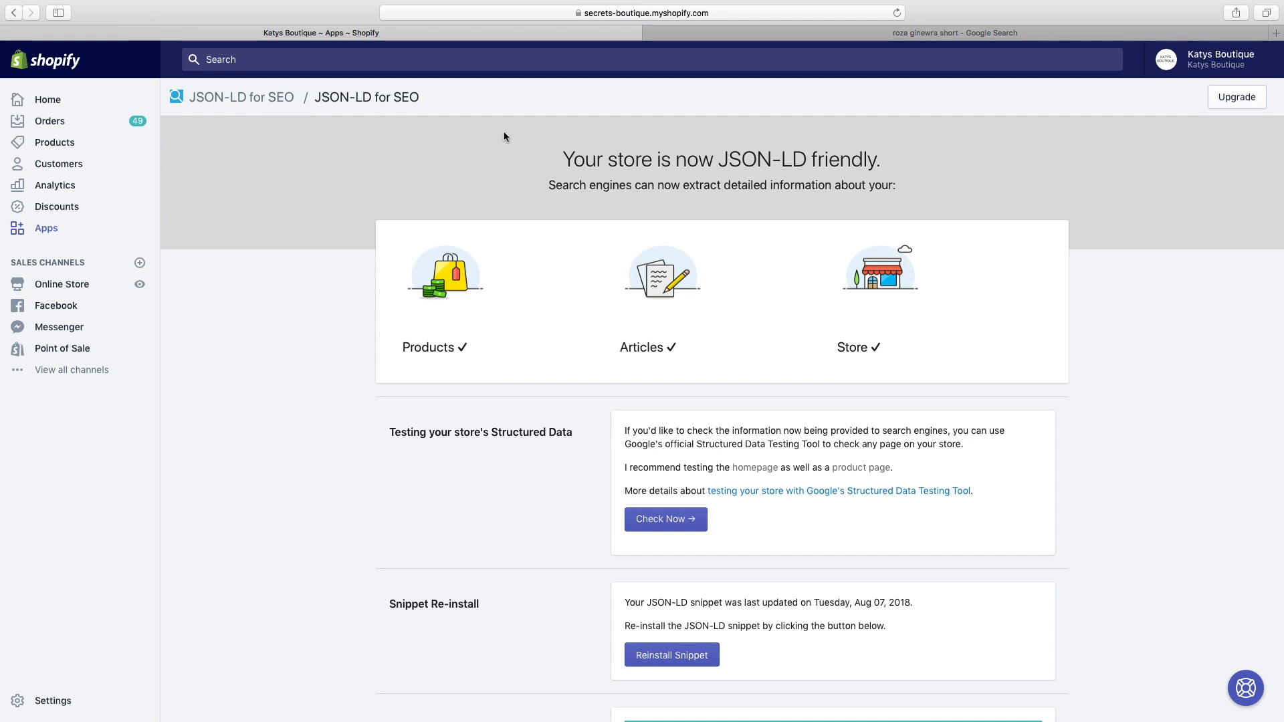
scroll("down", 3)
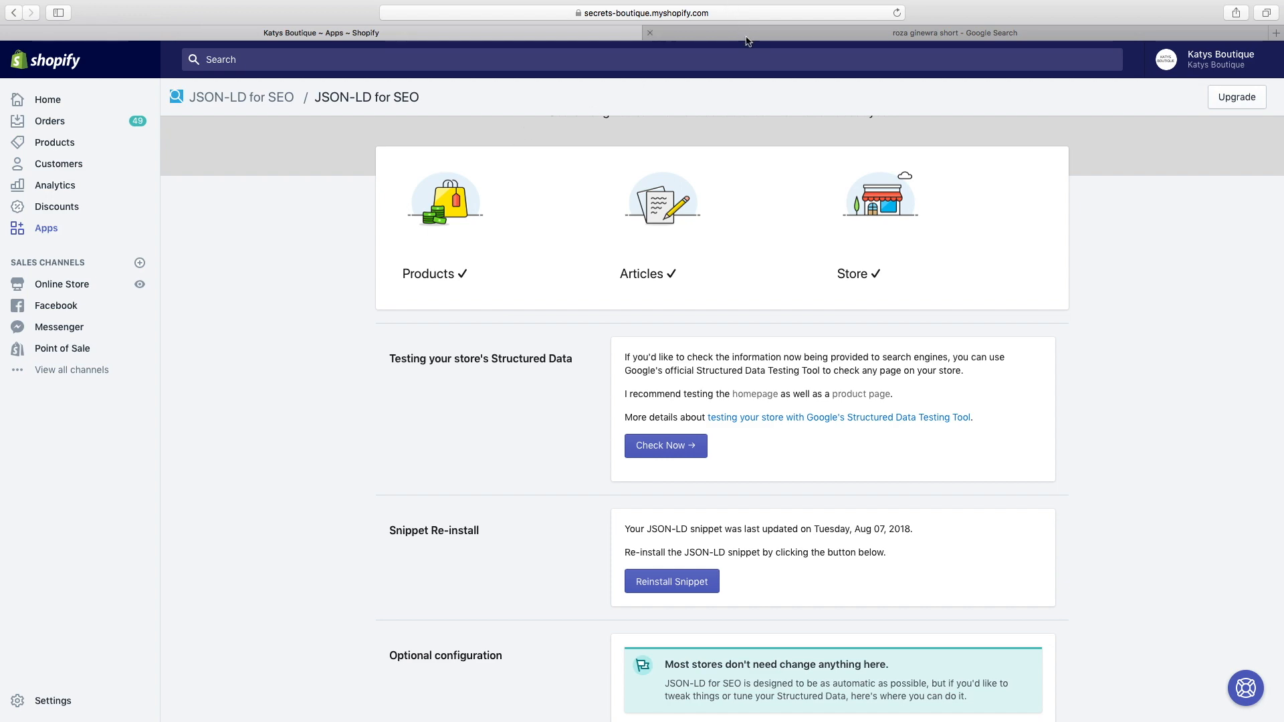
Return to the JSON-LD for SEO app settings and check the reviews provider choice.
left_click(954, 32)
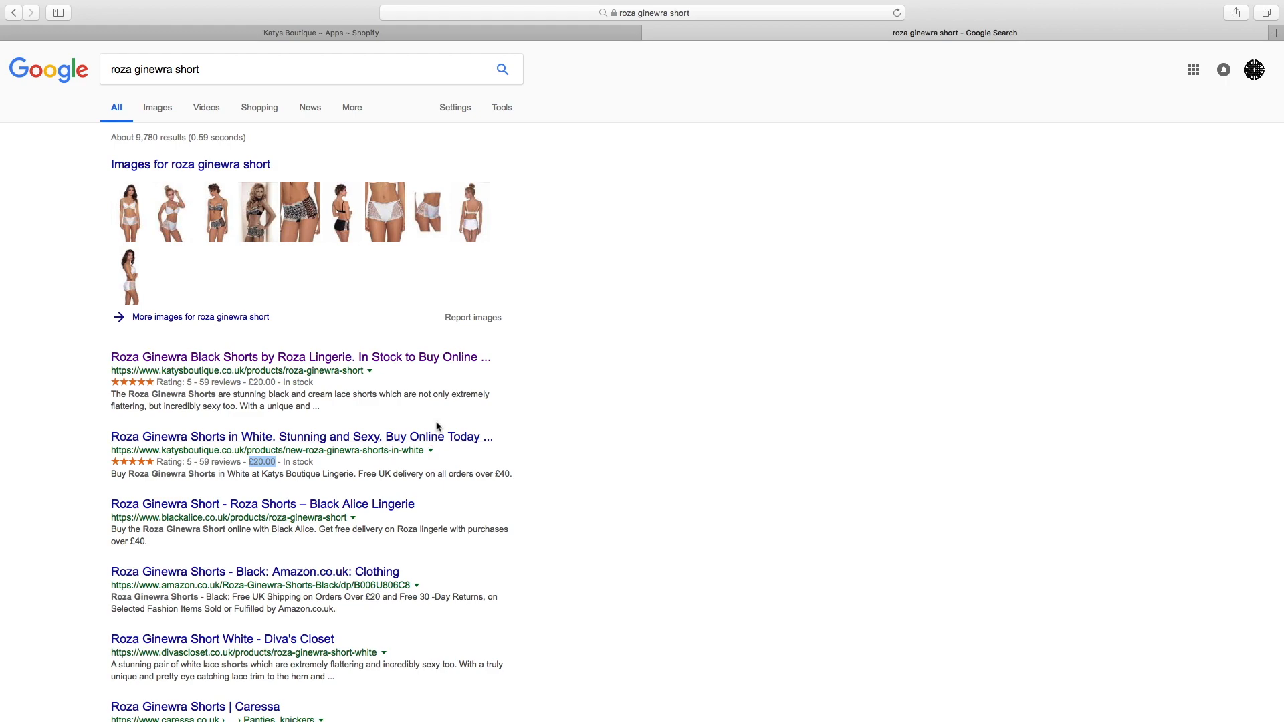
left_click(319, 32)
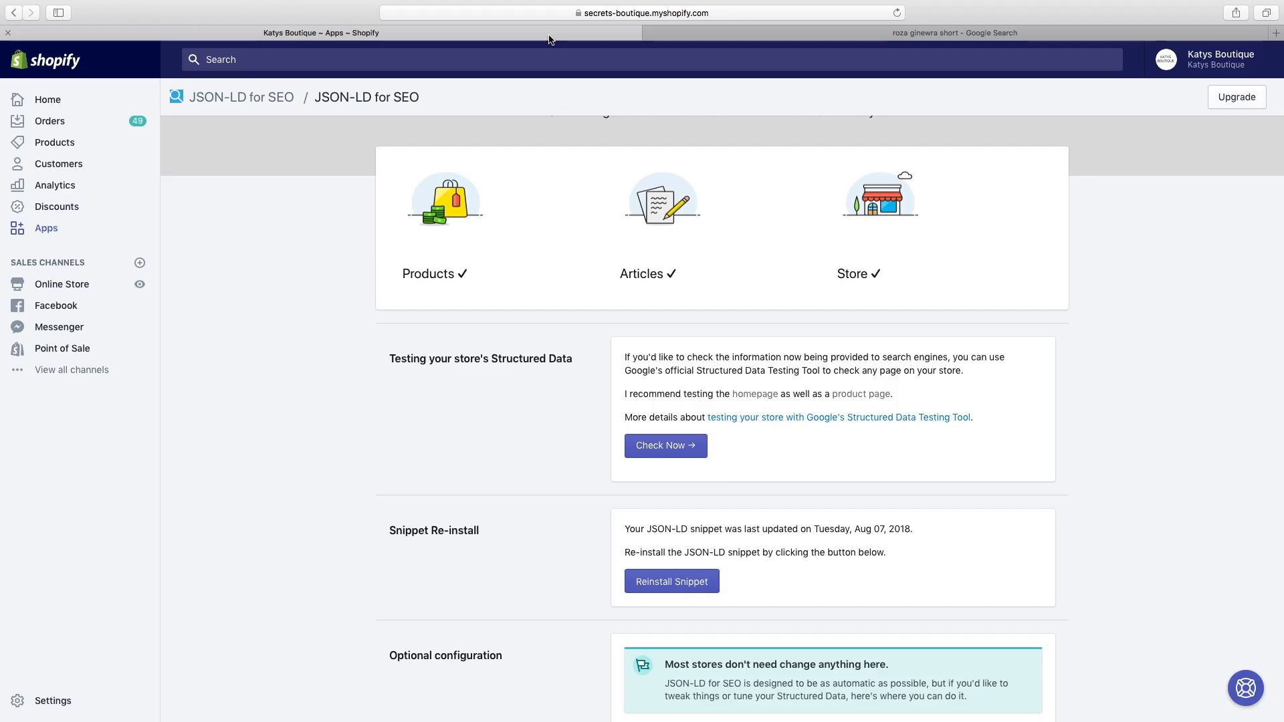
scroll("down", 3)
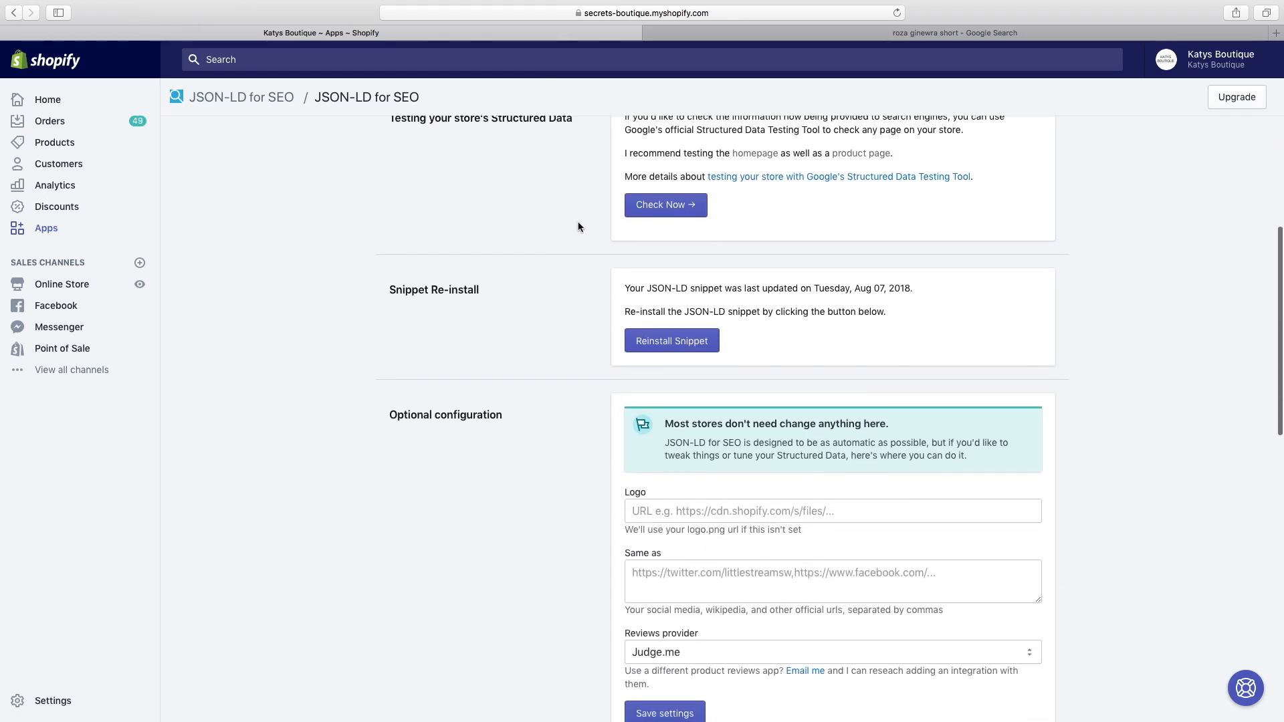
scroll("down", 3)
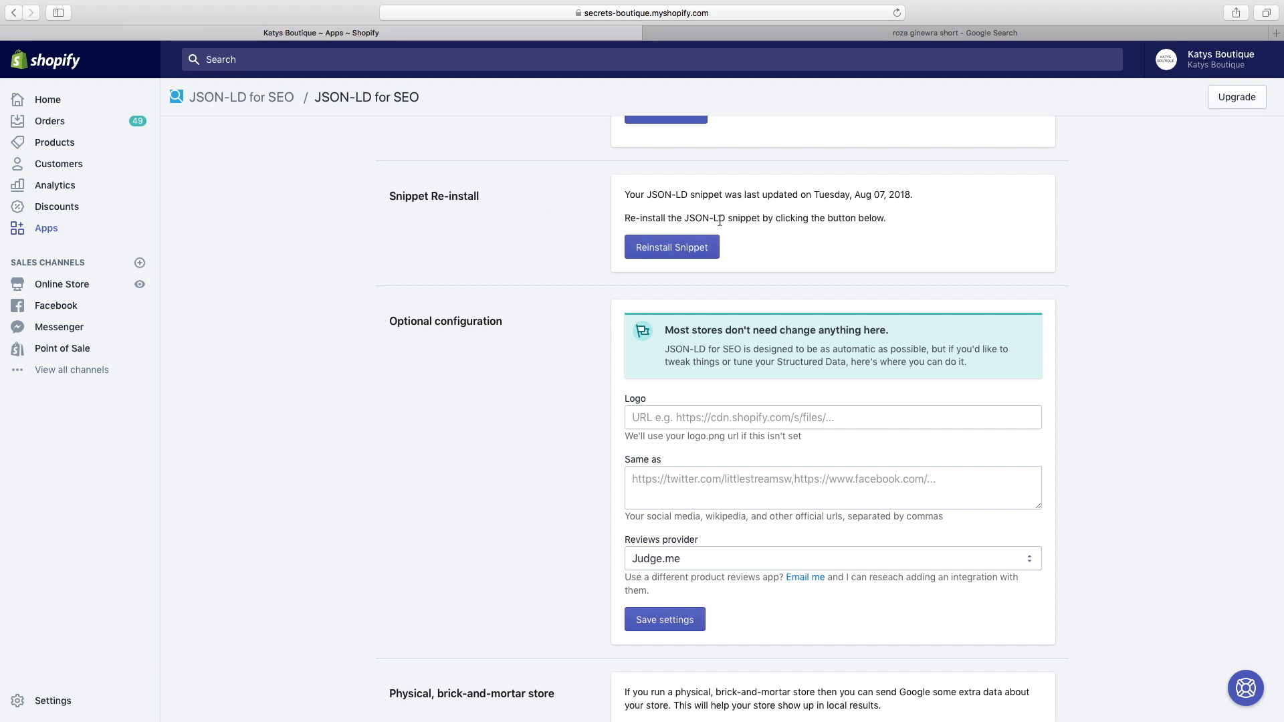
scroll("down", 3)
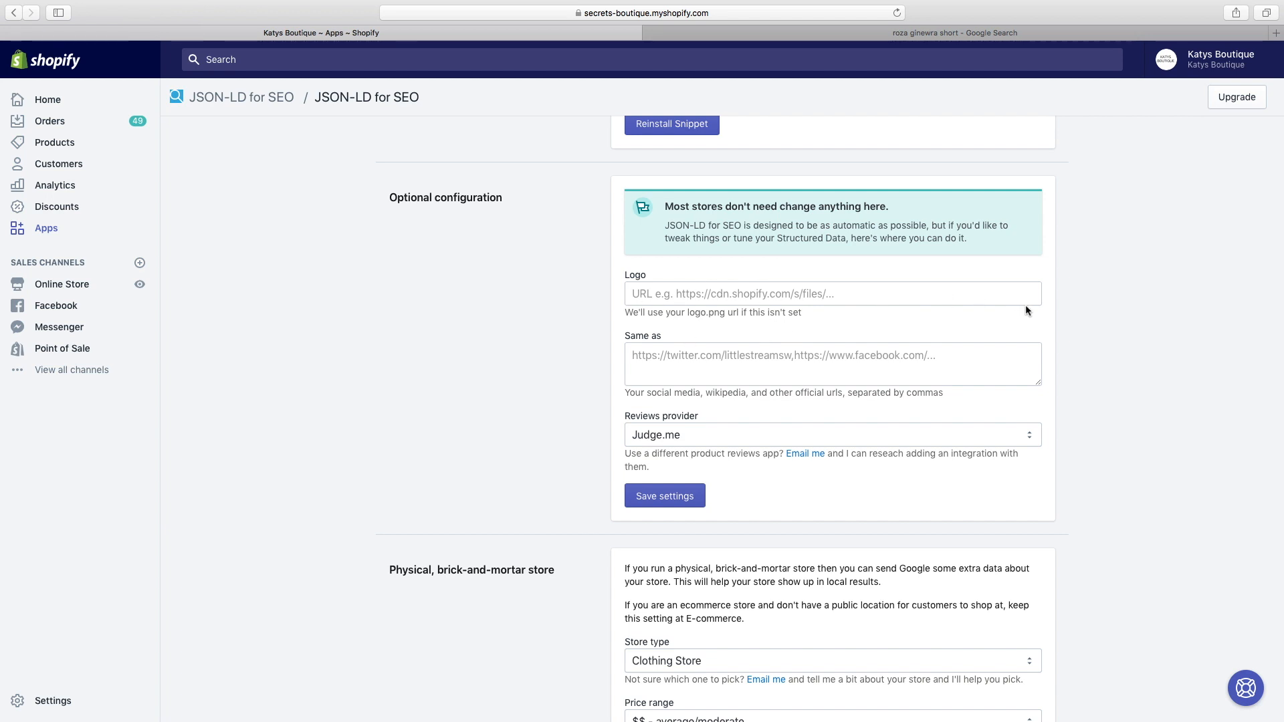
scroll("down", 3)
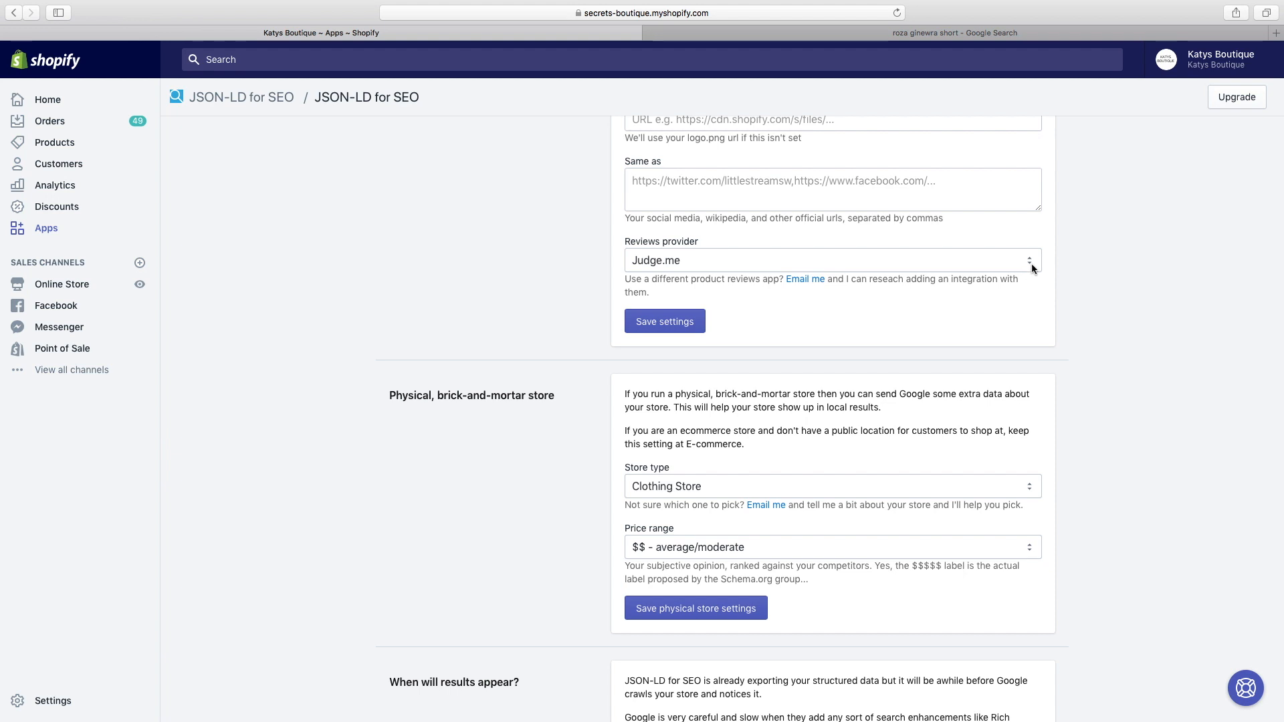
left_click(831, 261)
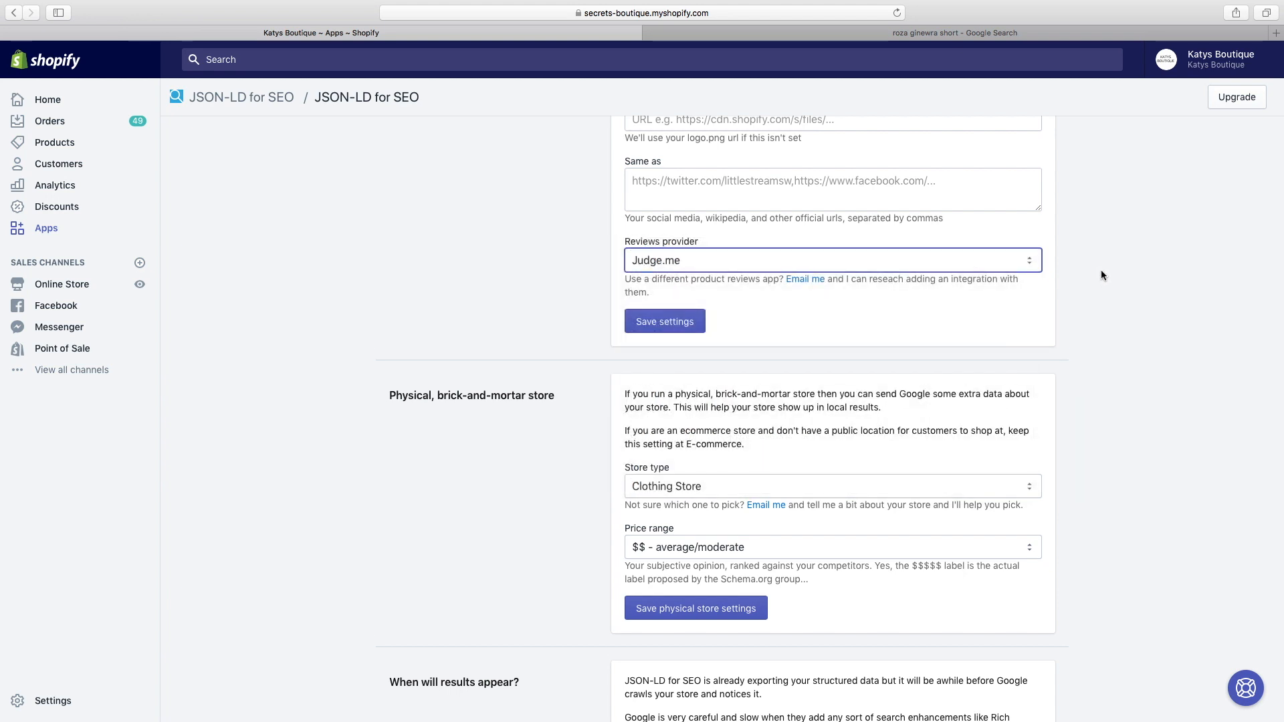
scroll("down", 3)
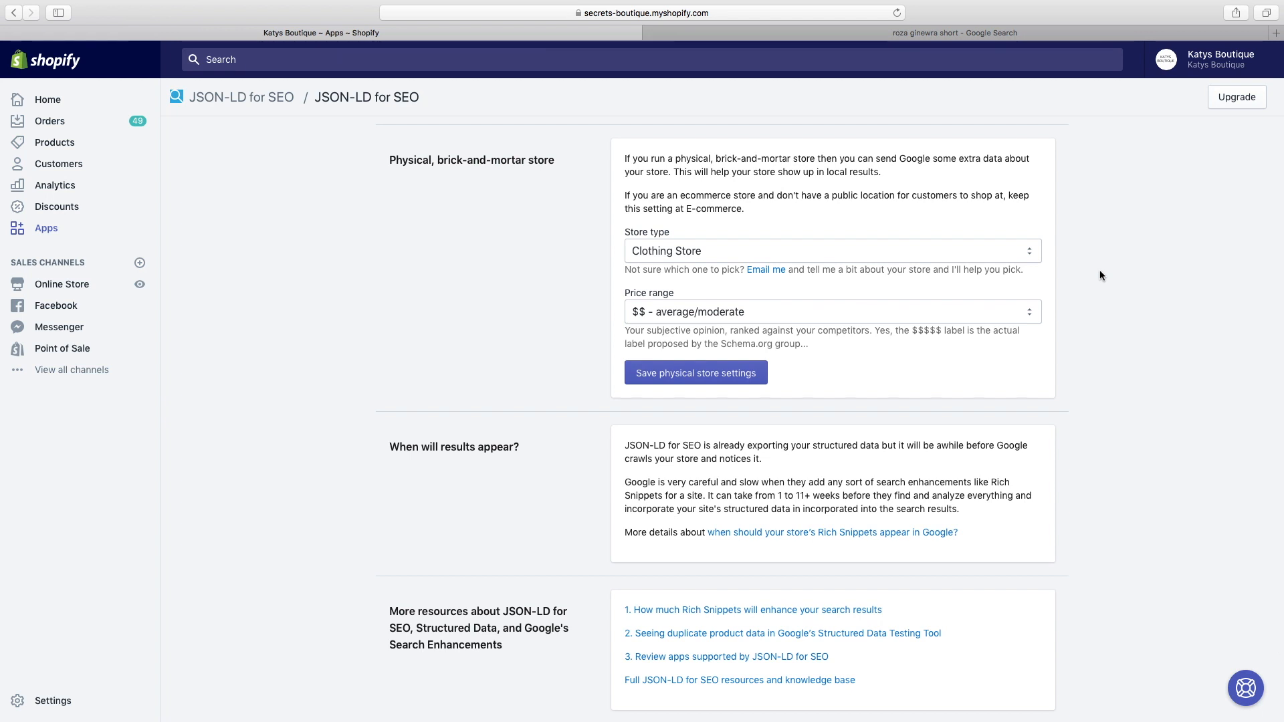
mouse_move(1093, 265)
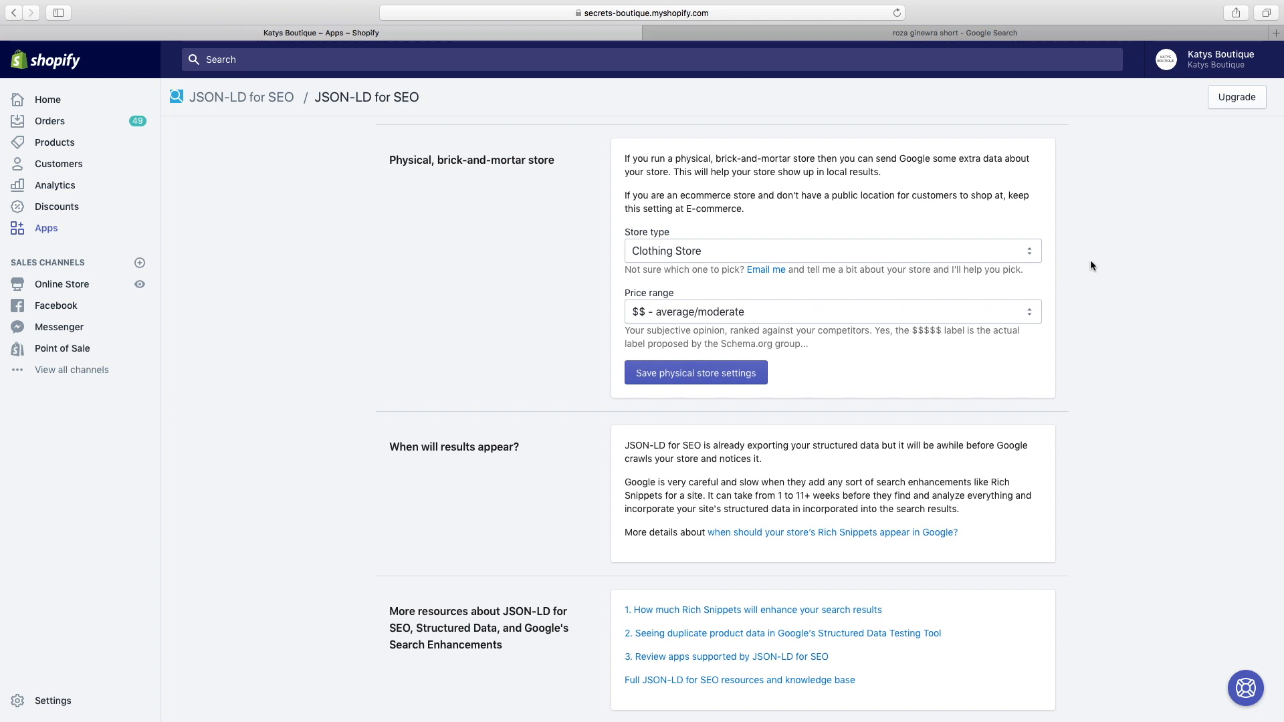
Keep Clothing Store as the store type in the app's settings.
left_click(829, 250)
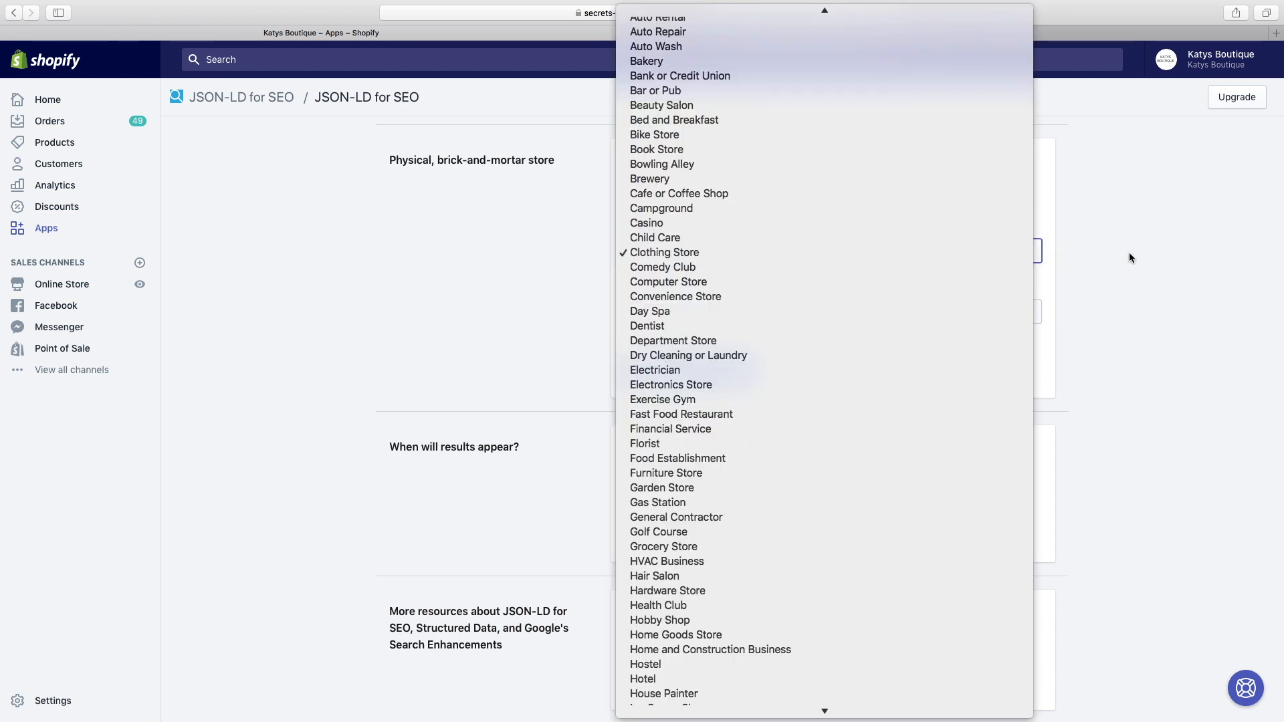
left_click(664, 253)
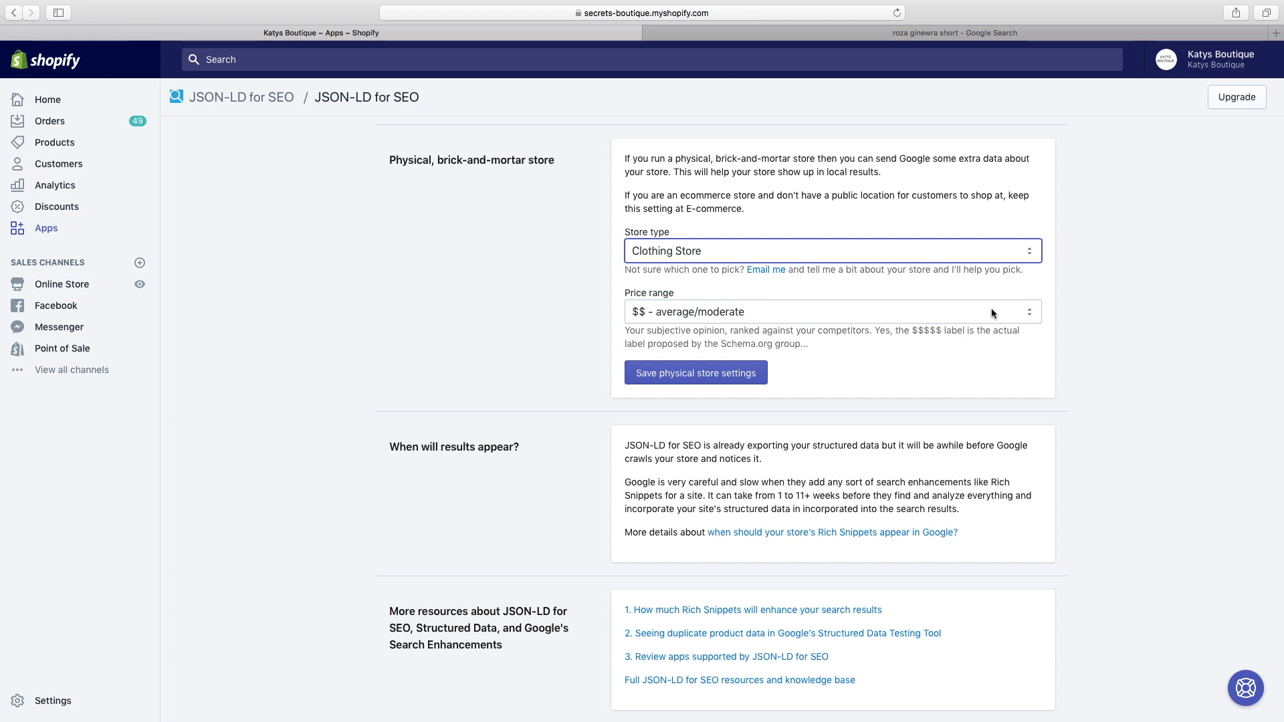
scroll("down", 3)
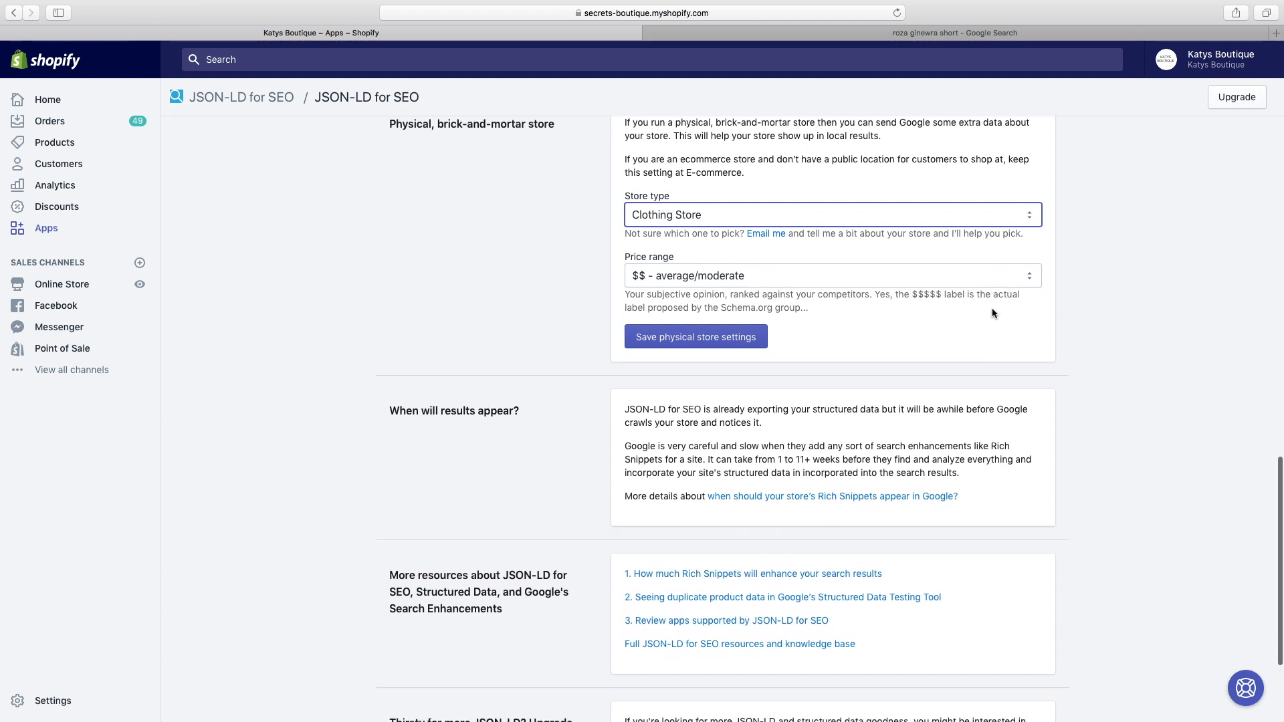
scroll("down", 3)
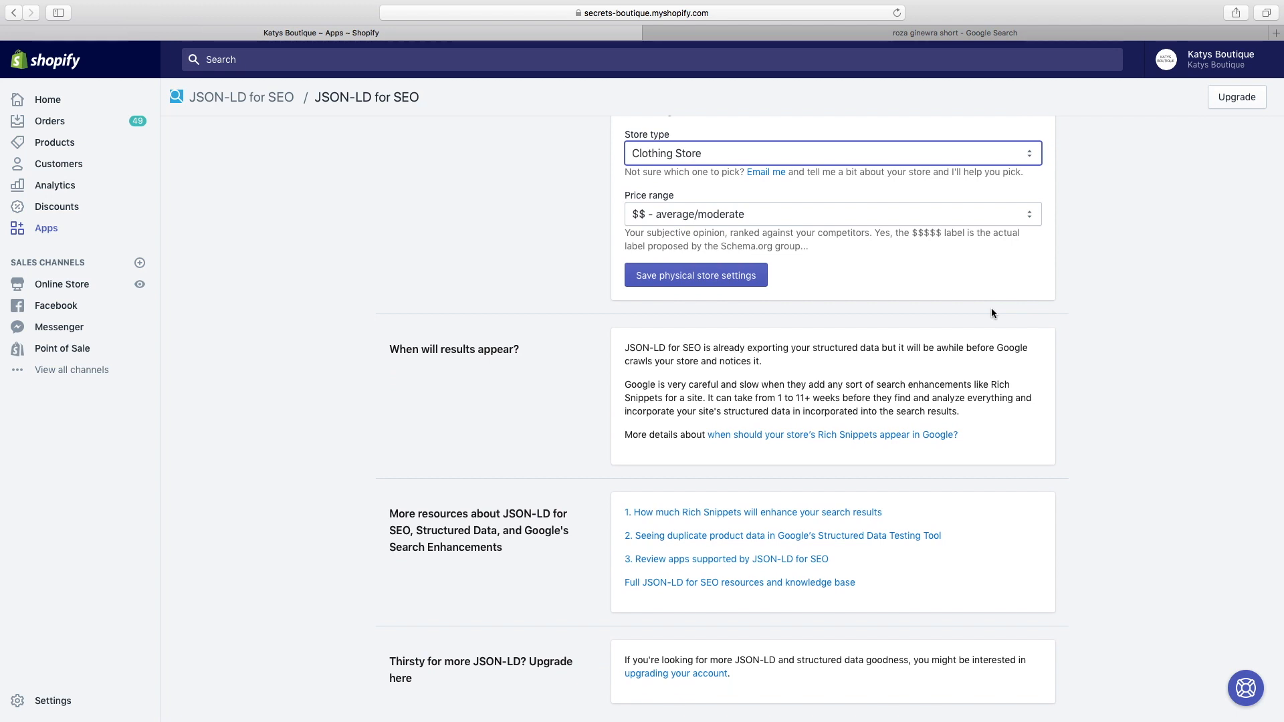
scroll("down", 3)
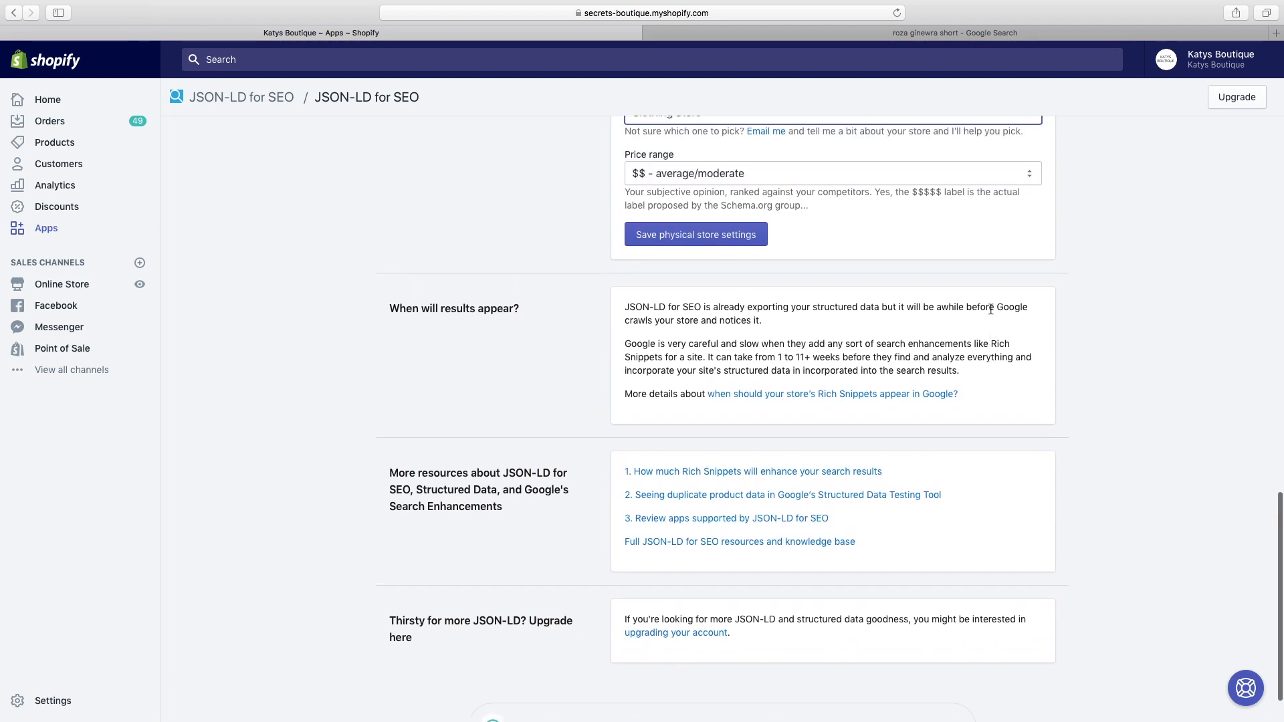
scroll("up", 3)
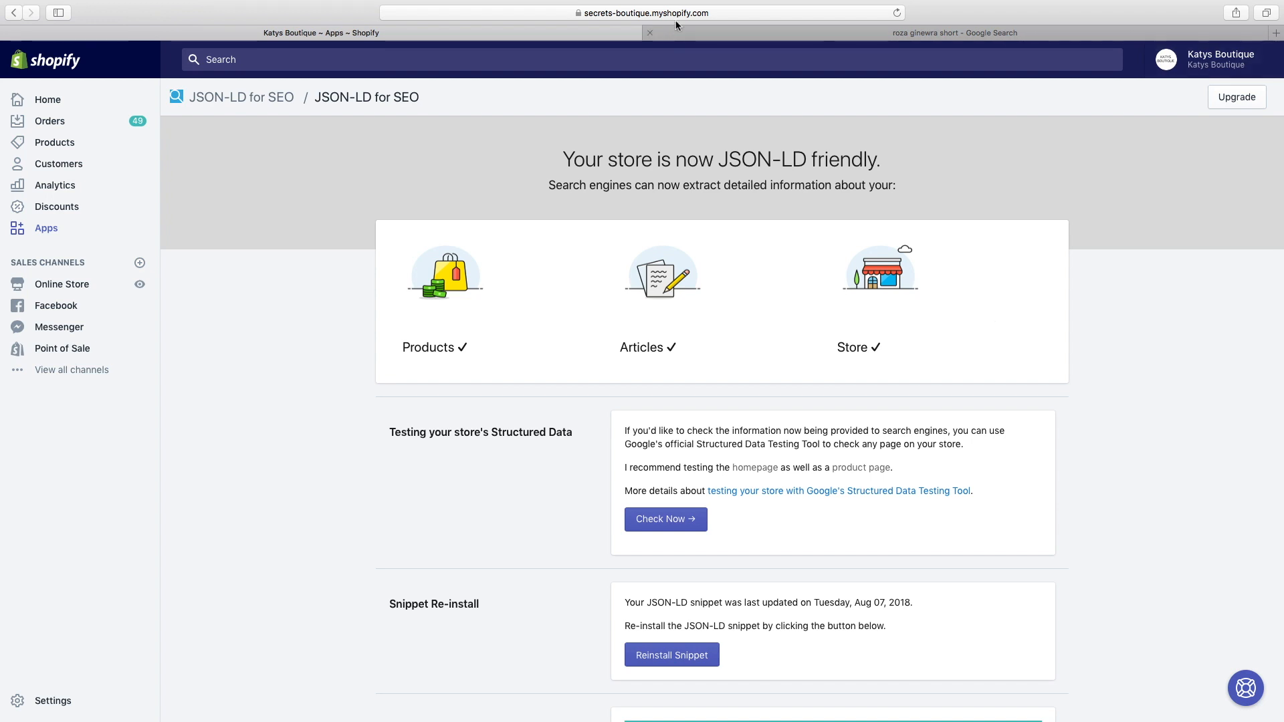
Open the Structured Data report for the https katysboutique.co.uk Search Console property.
left_click(644, 12)
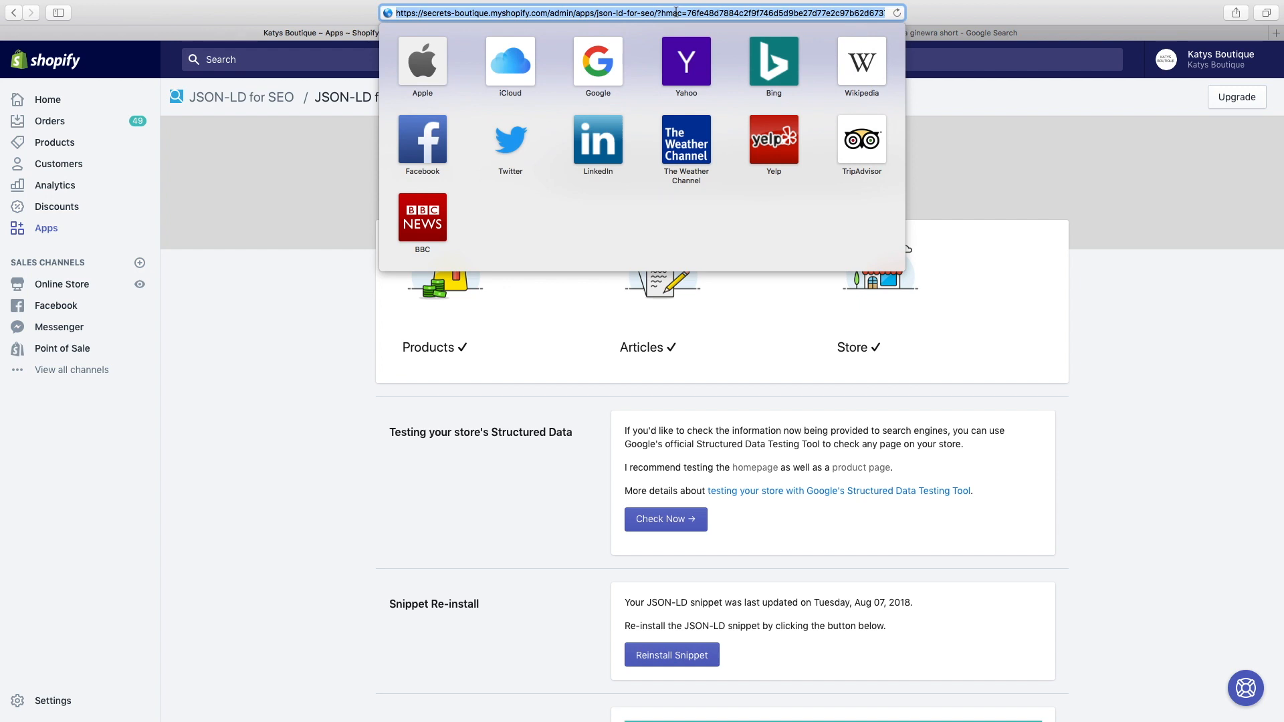
type("web")
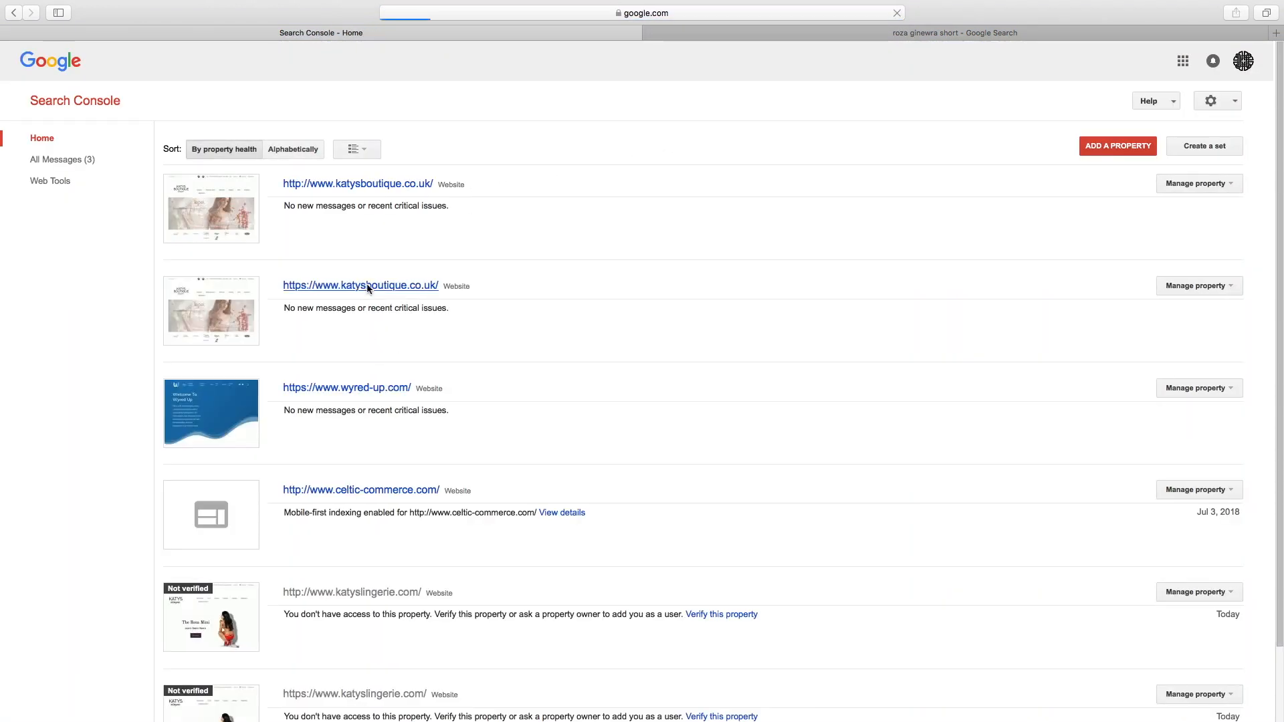
left_click(359, 285)
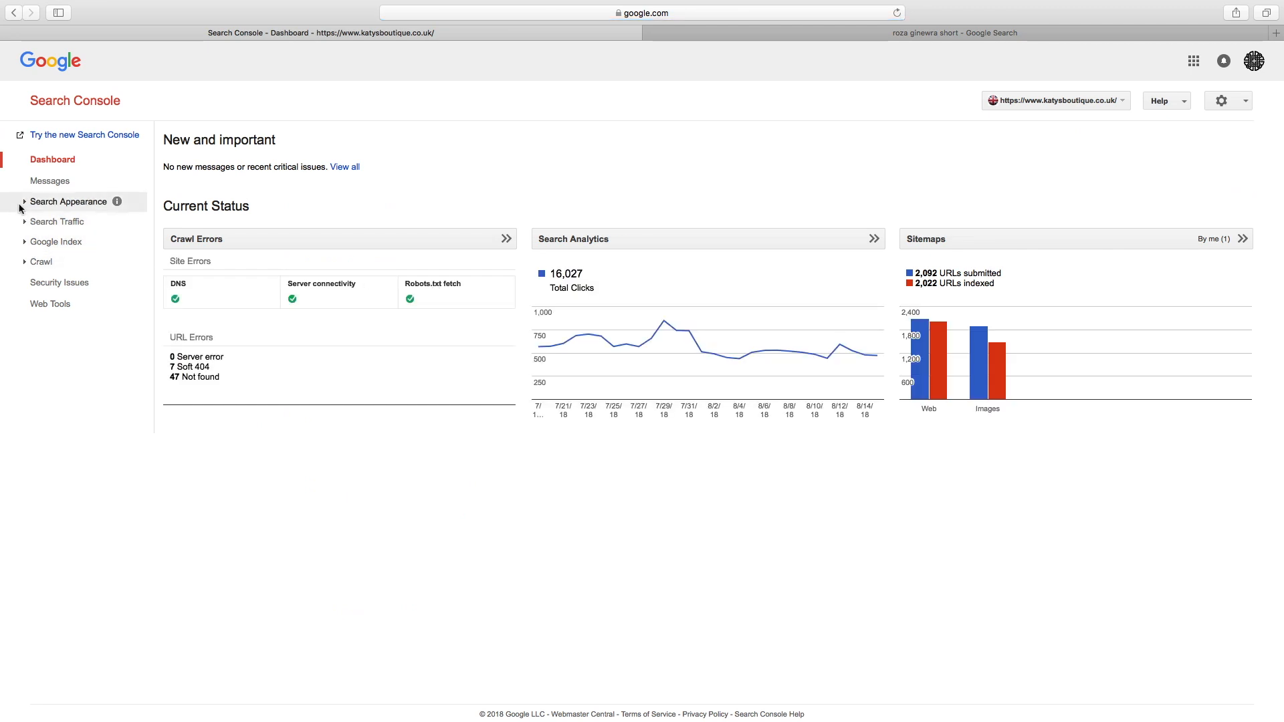
left_click(68, 202)
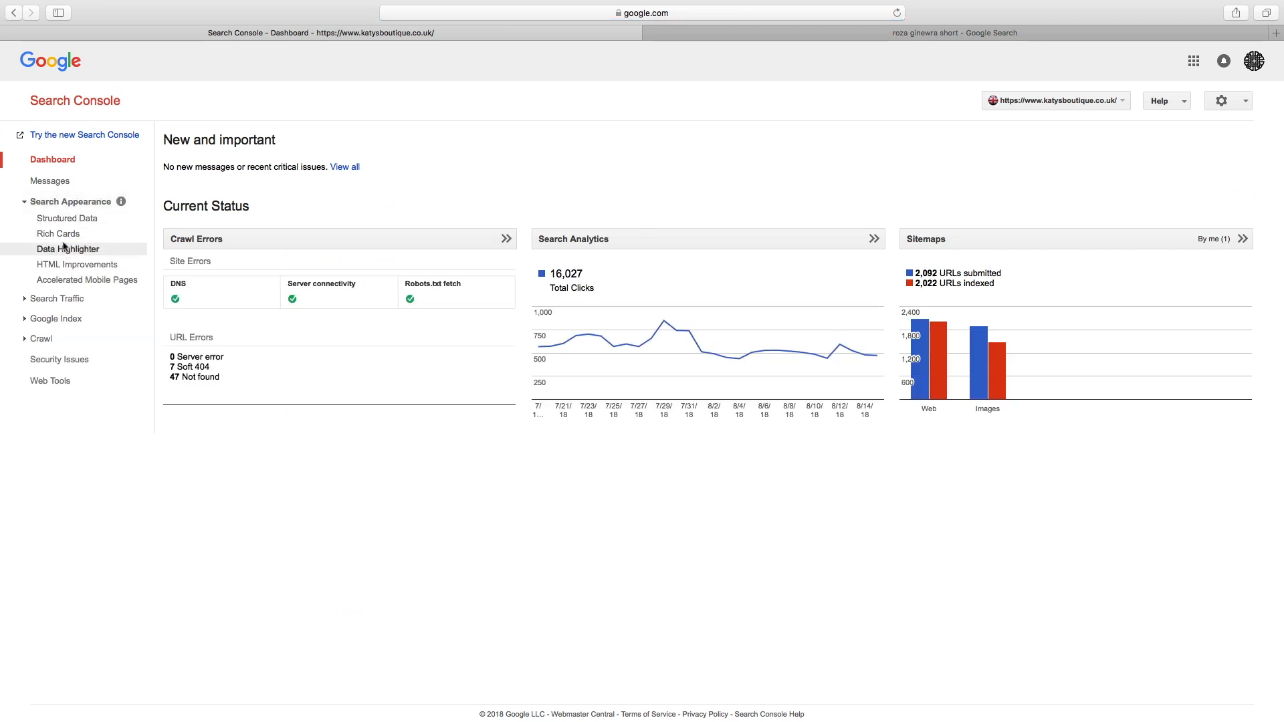
left_click(67, 218)
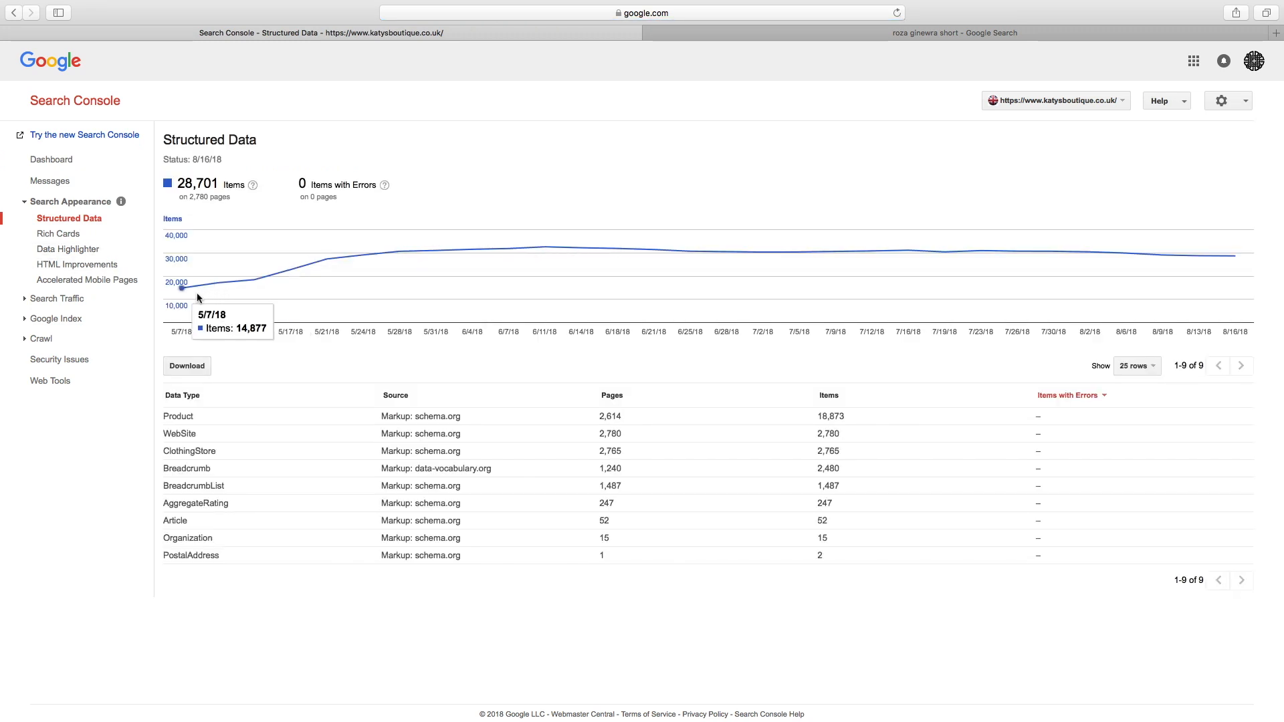
mouse_move(618, 249)
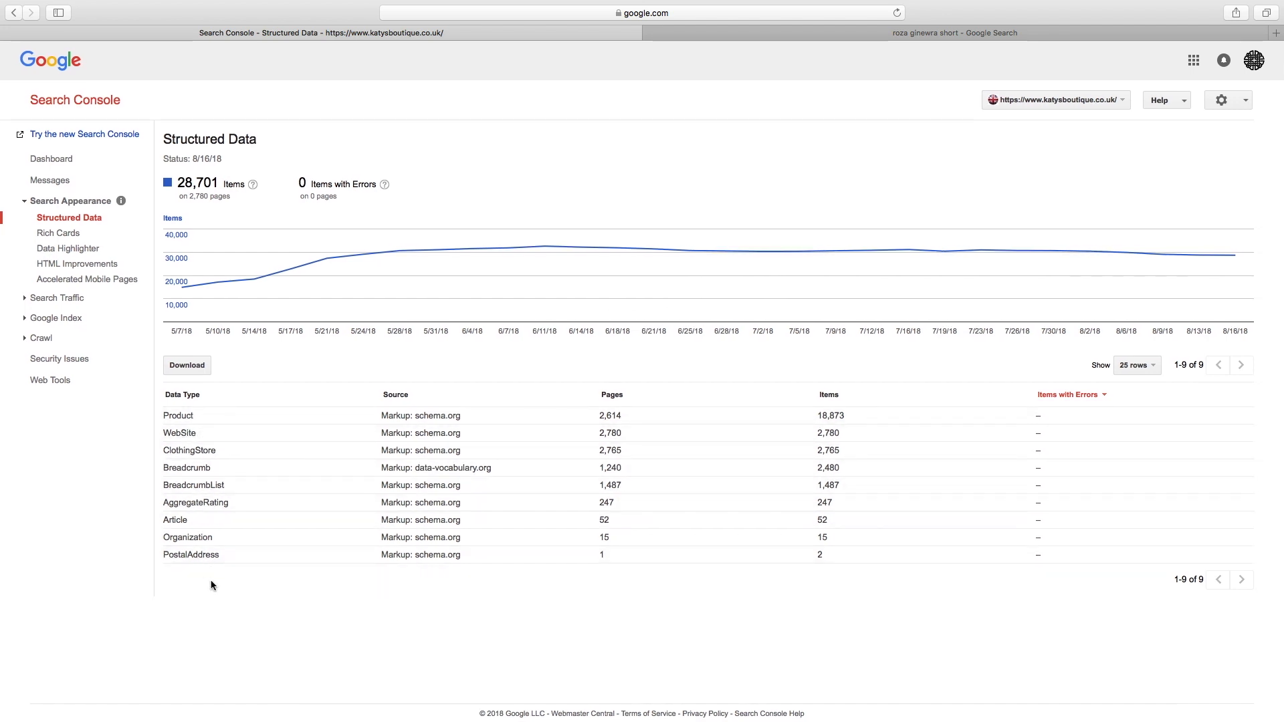
mouse_move(178, 433)
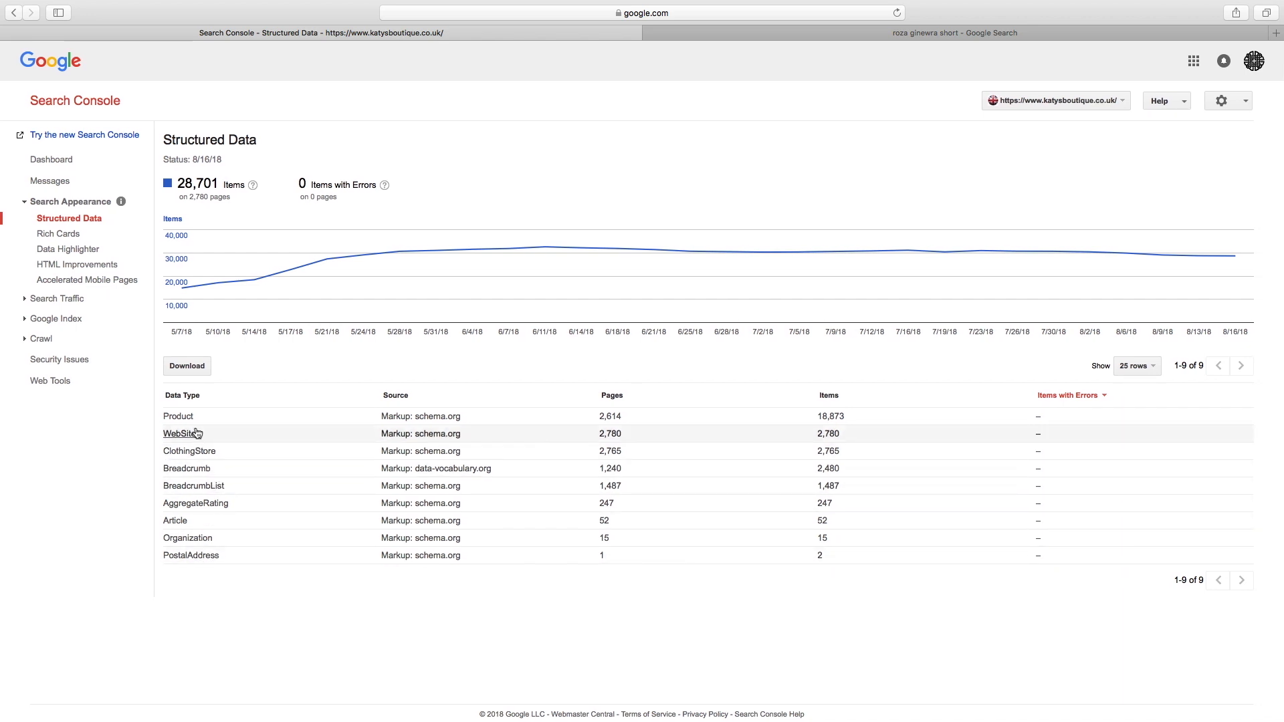
mouse_move(229, 437)
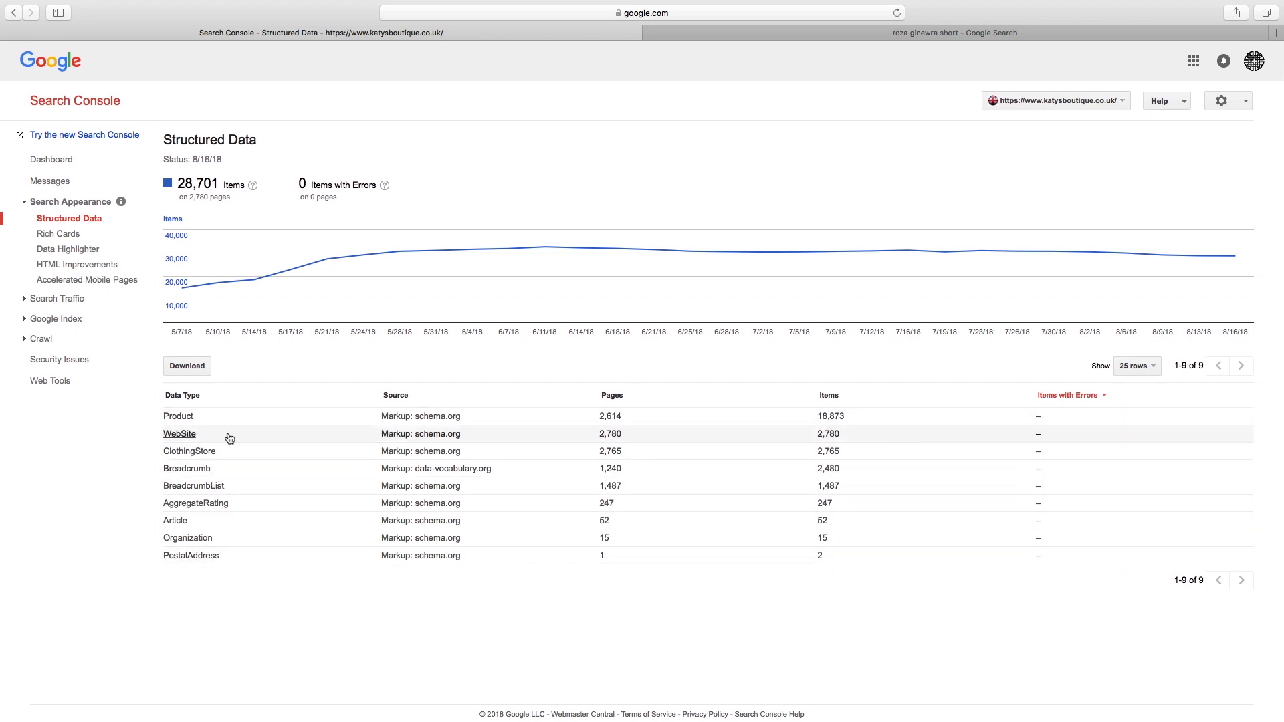
mouse_move(242, 459)
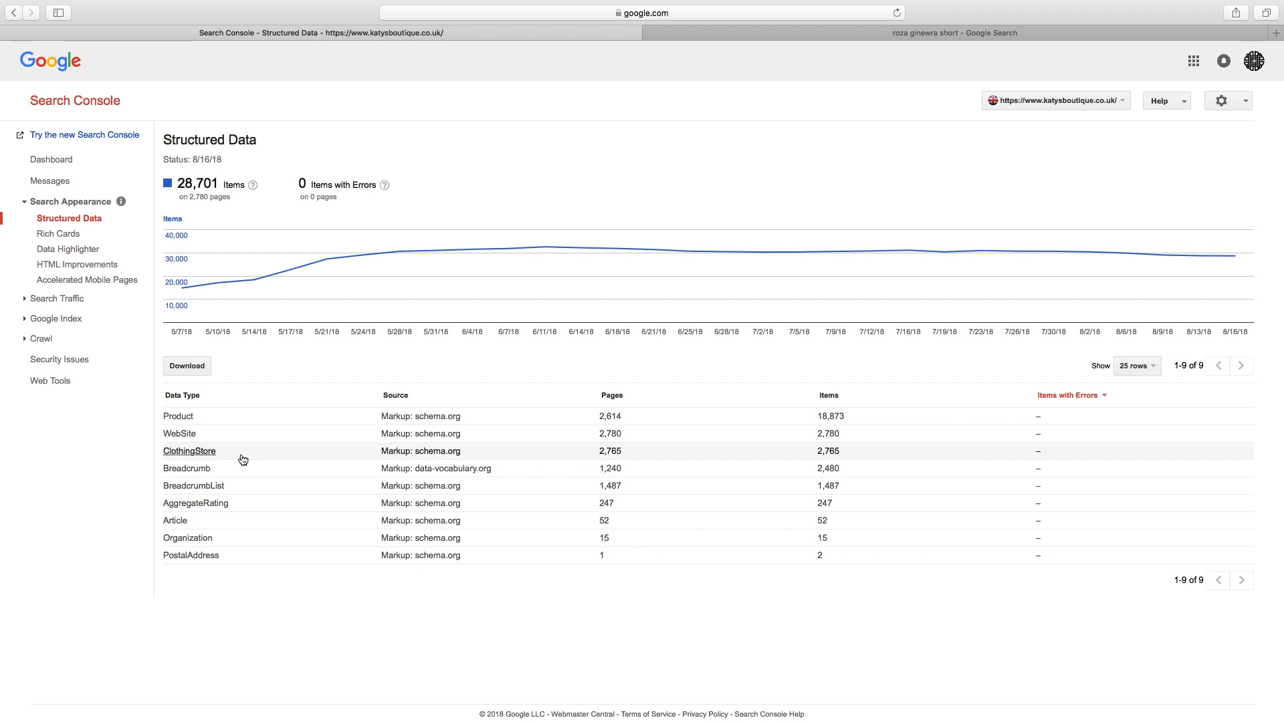
mouse_move(242, 458)
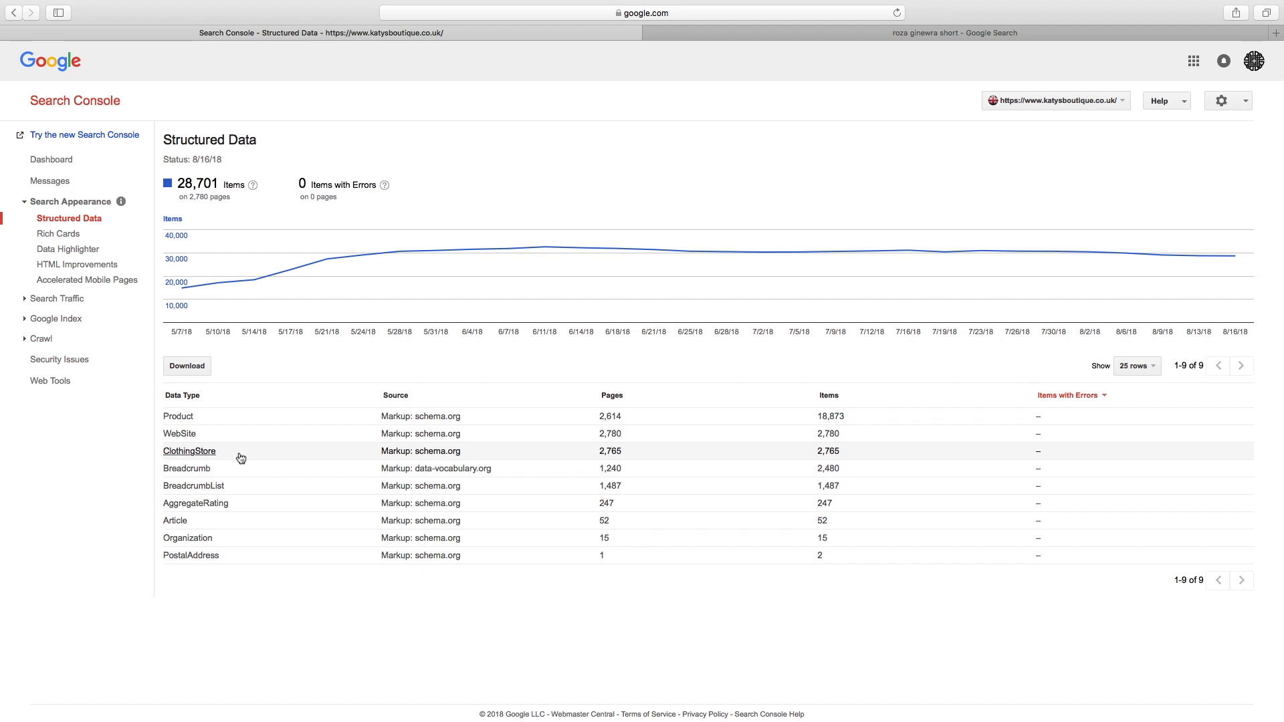
mouse_move(186, 468)
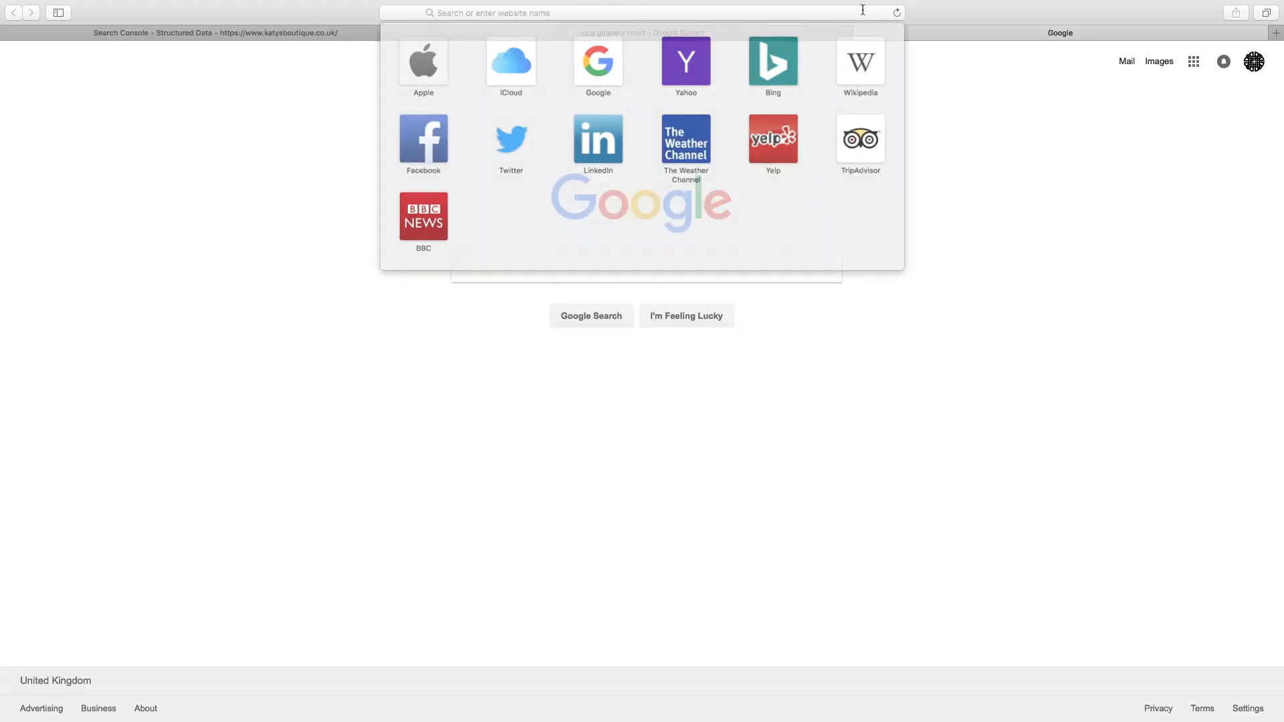
Visit katysboutique.co.uk and show the Lingerie collection with rated Roza Ginewra products.
type("katysboutique.co.uk")
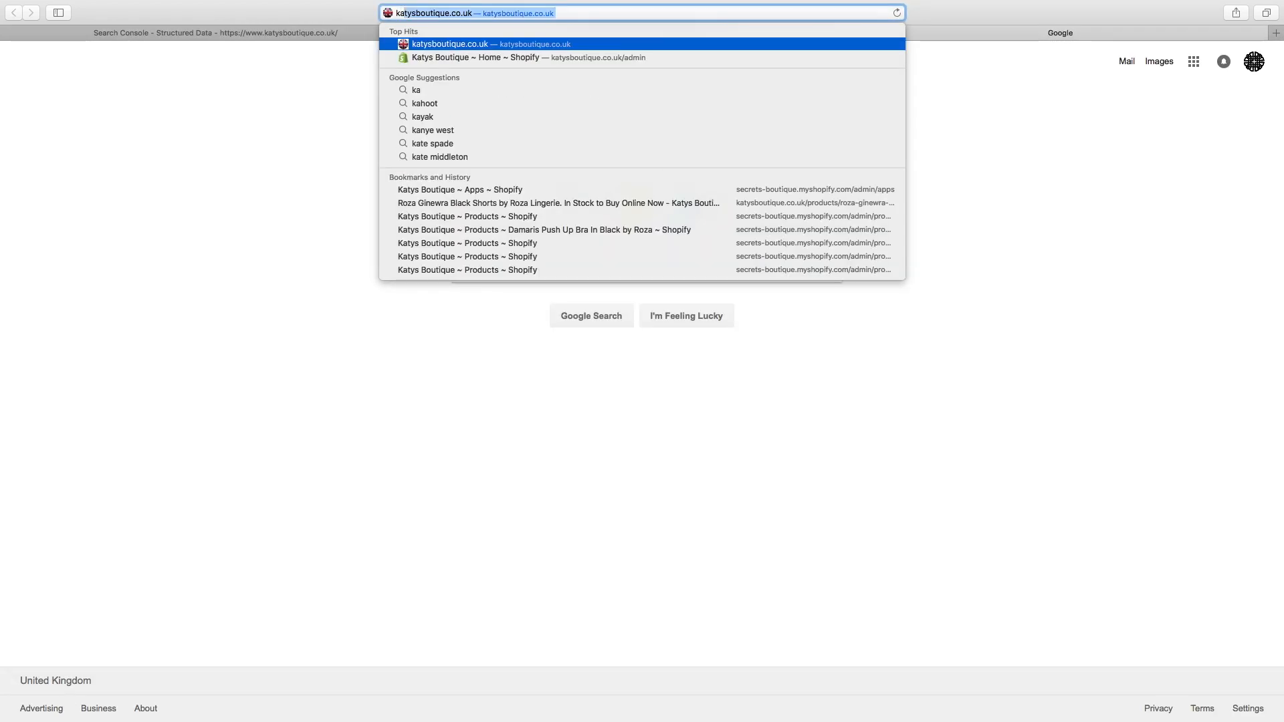
left_click(490, 42)
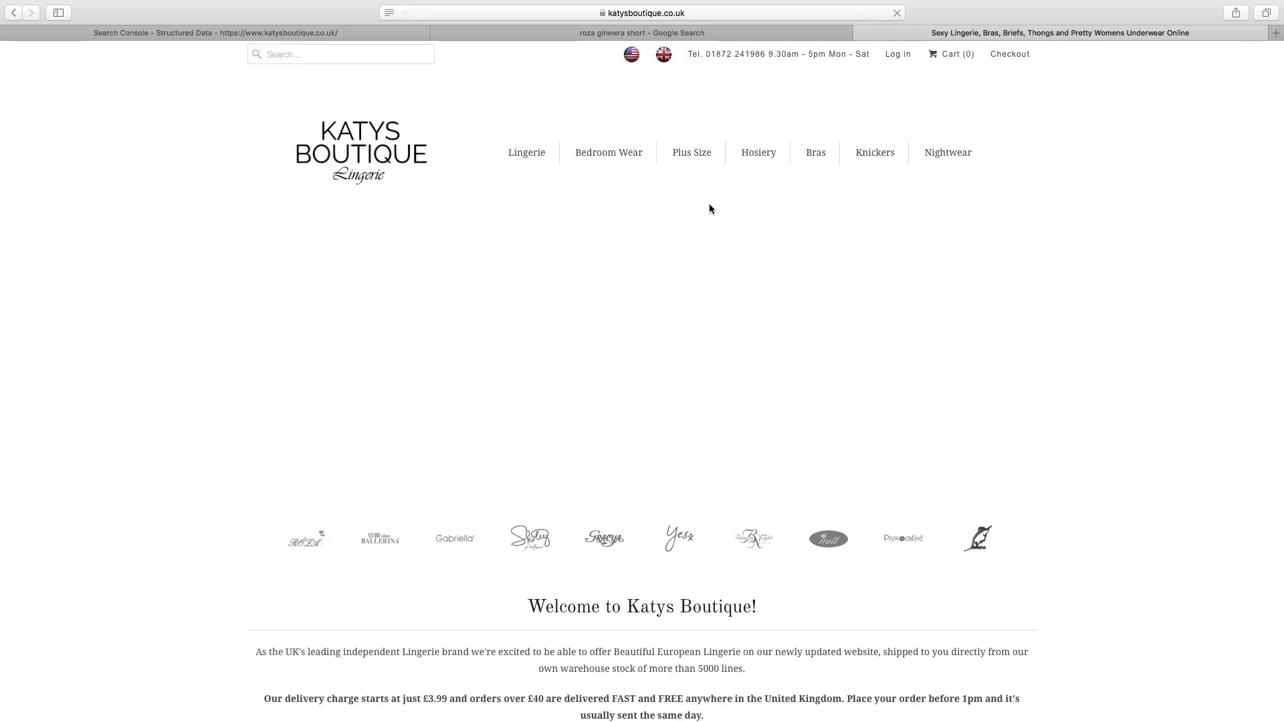
left_click(526, 153)
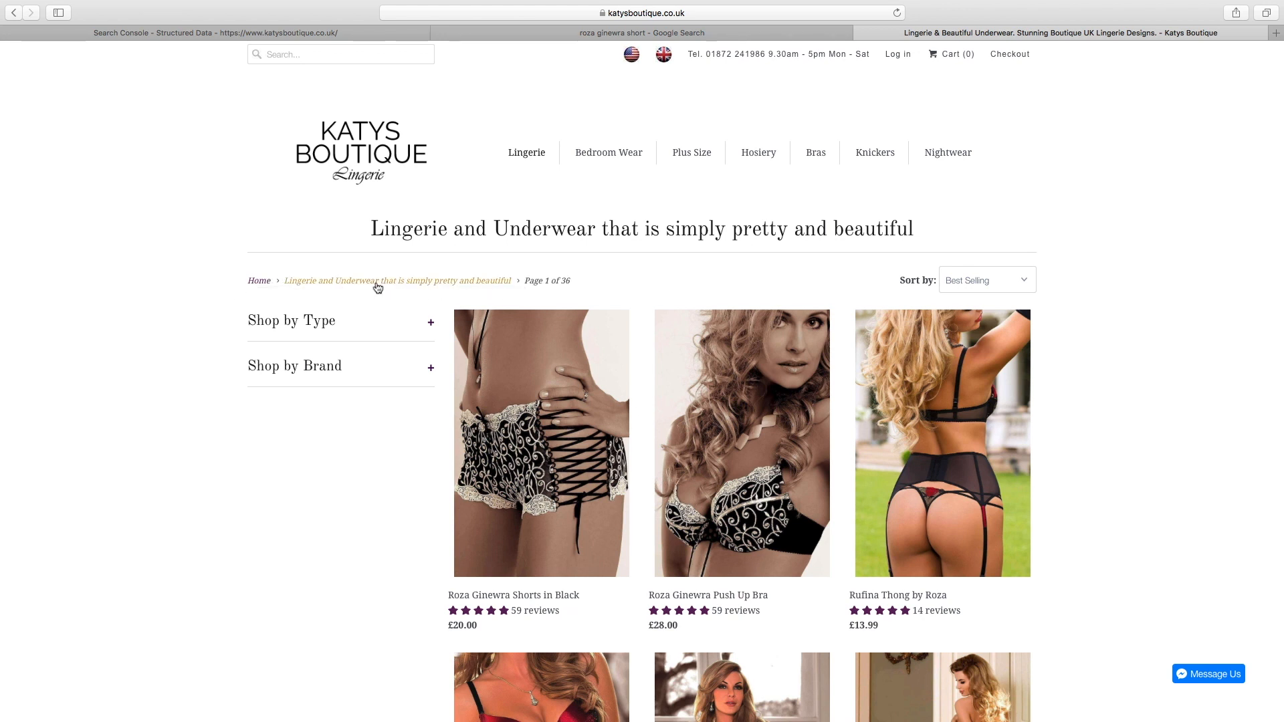
Review the Structured Data rows, then return to the roza ginewra short search results.
left_click(215, 32)
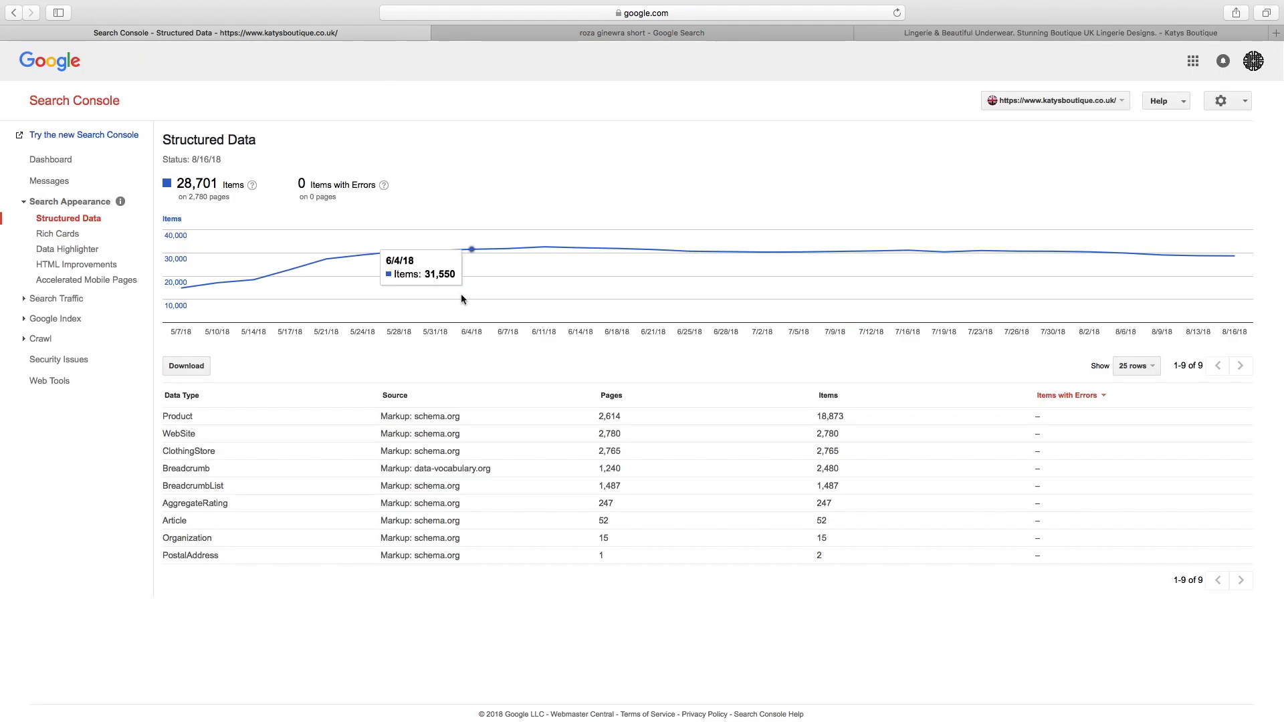
mouse_move(194, 486)
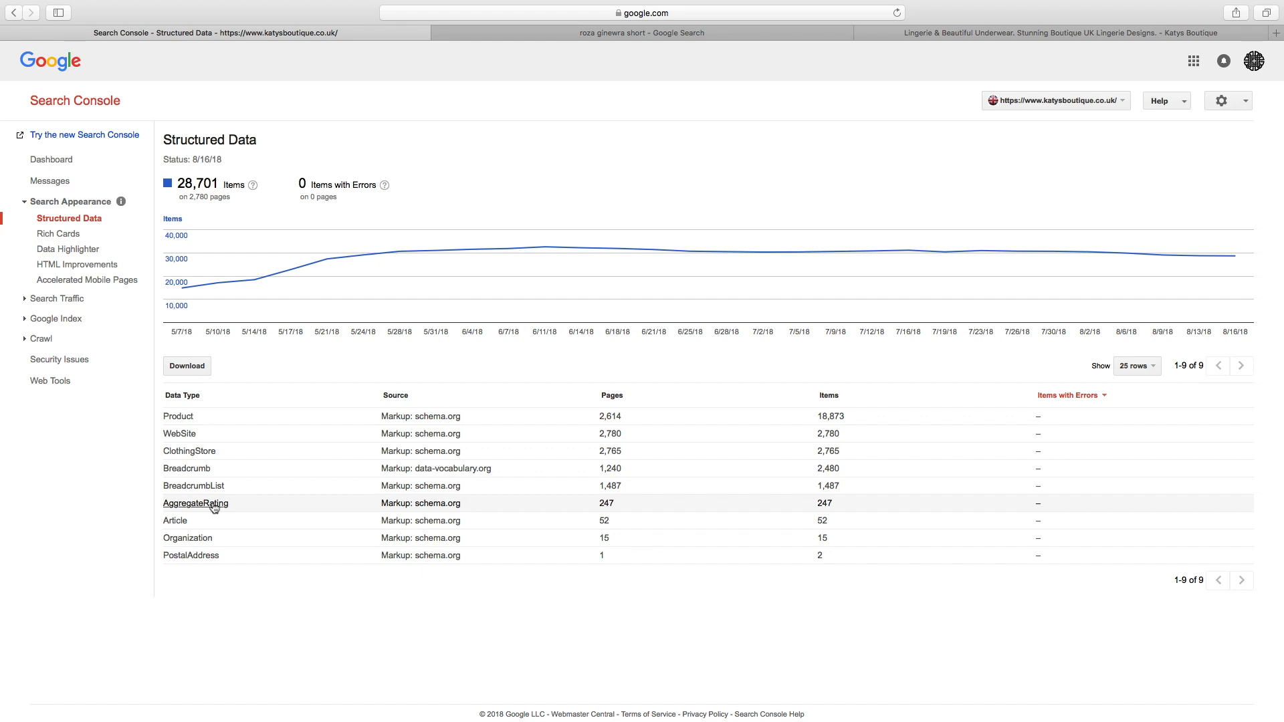
mouse_move(176, 520)
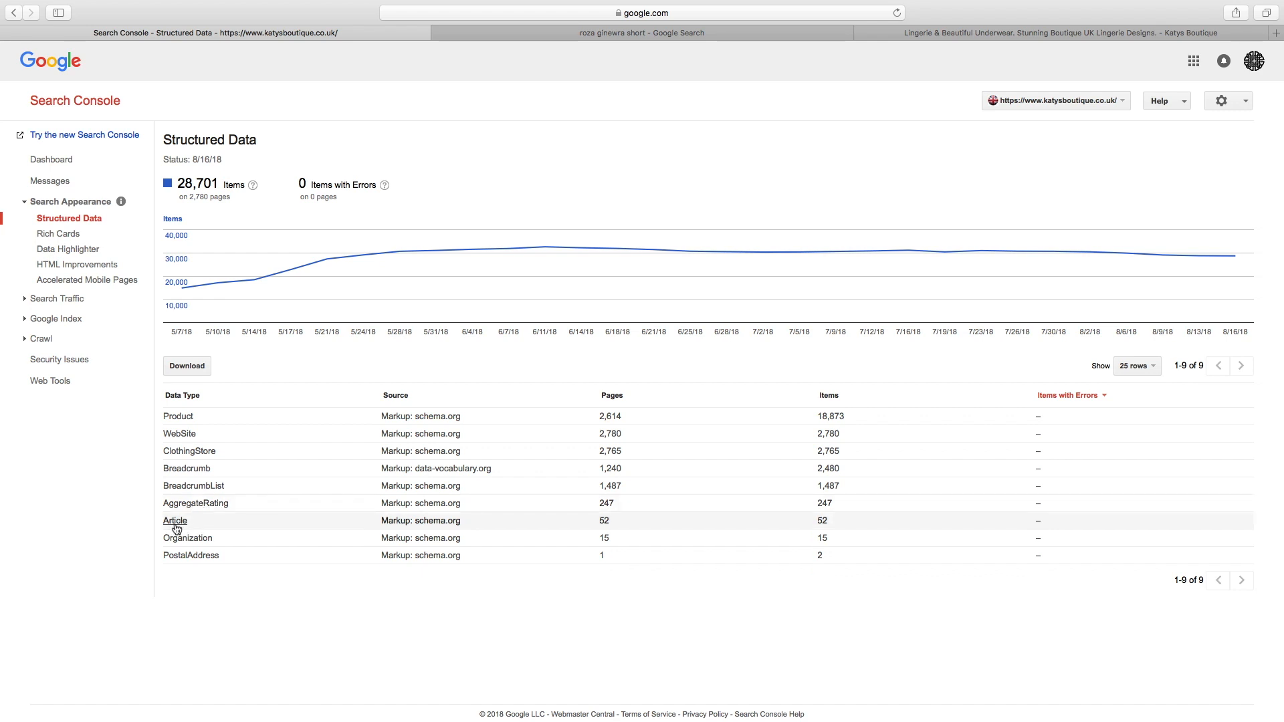
mouse_move(188, 538)
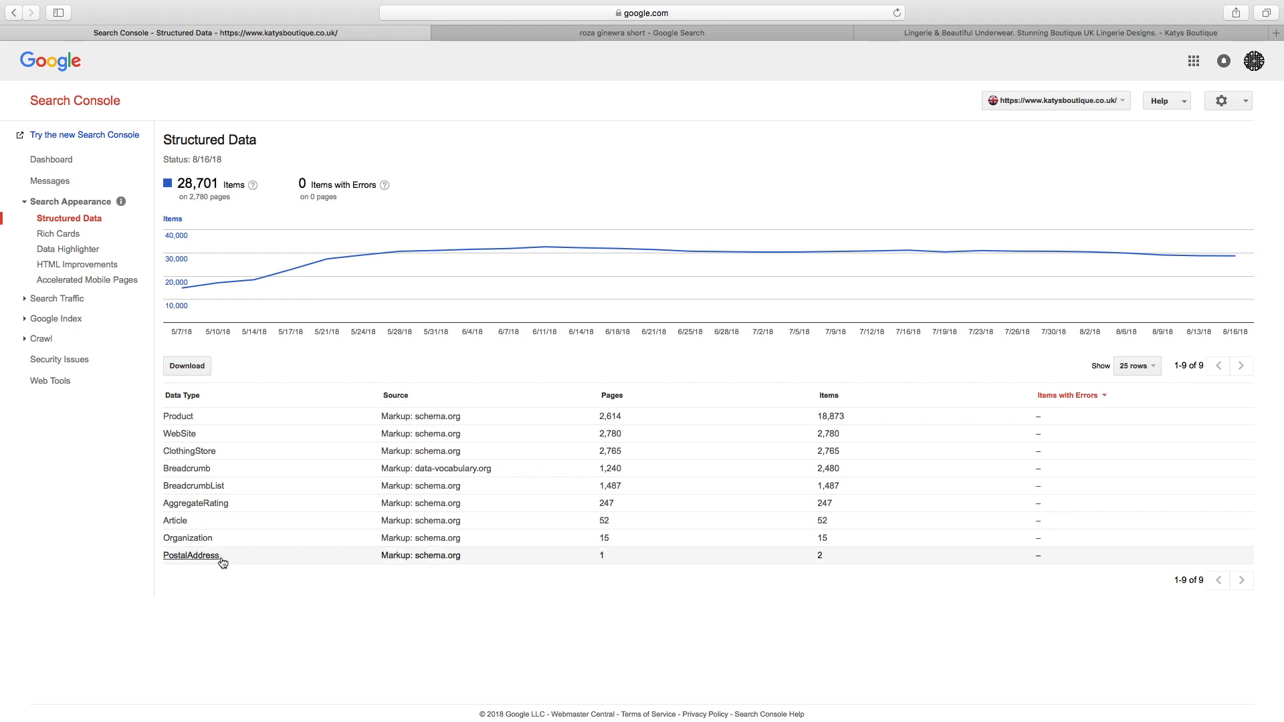
mouse_move(187, 548)
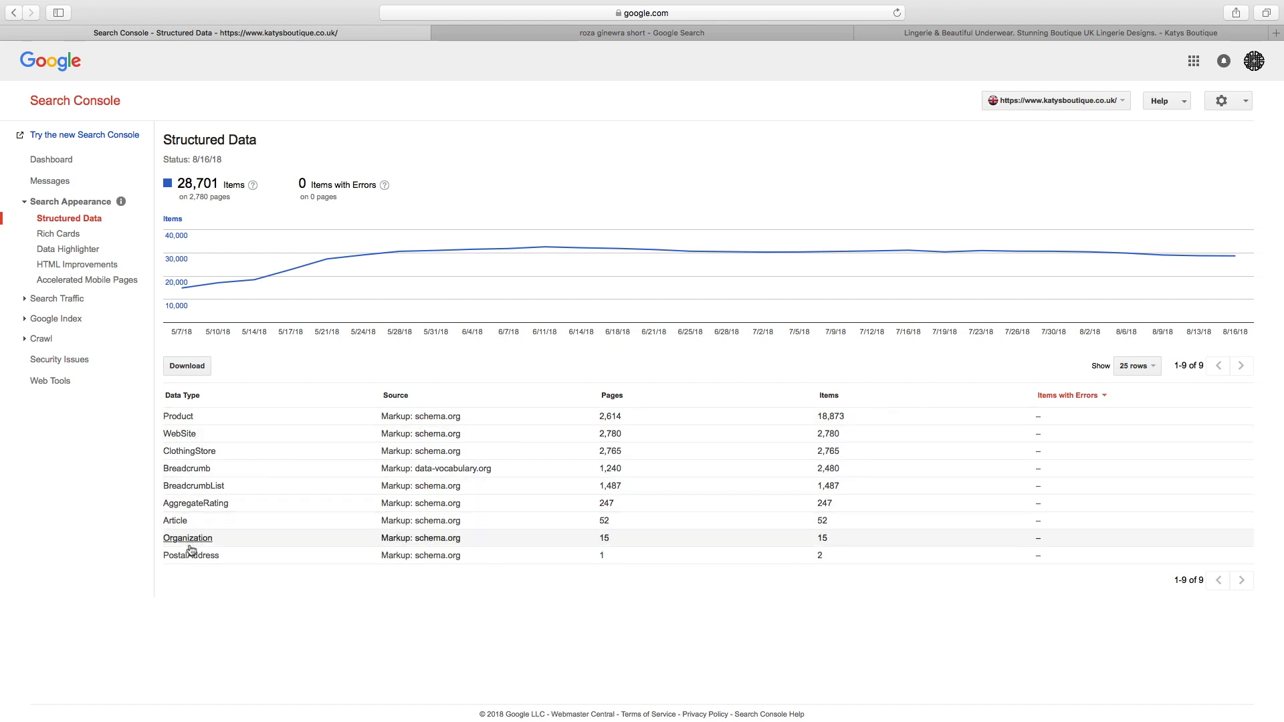
mouse_move(606, 558)
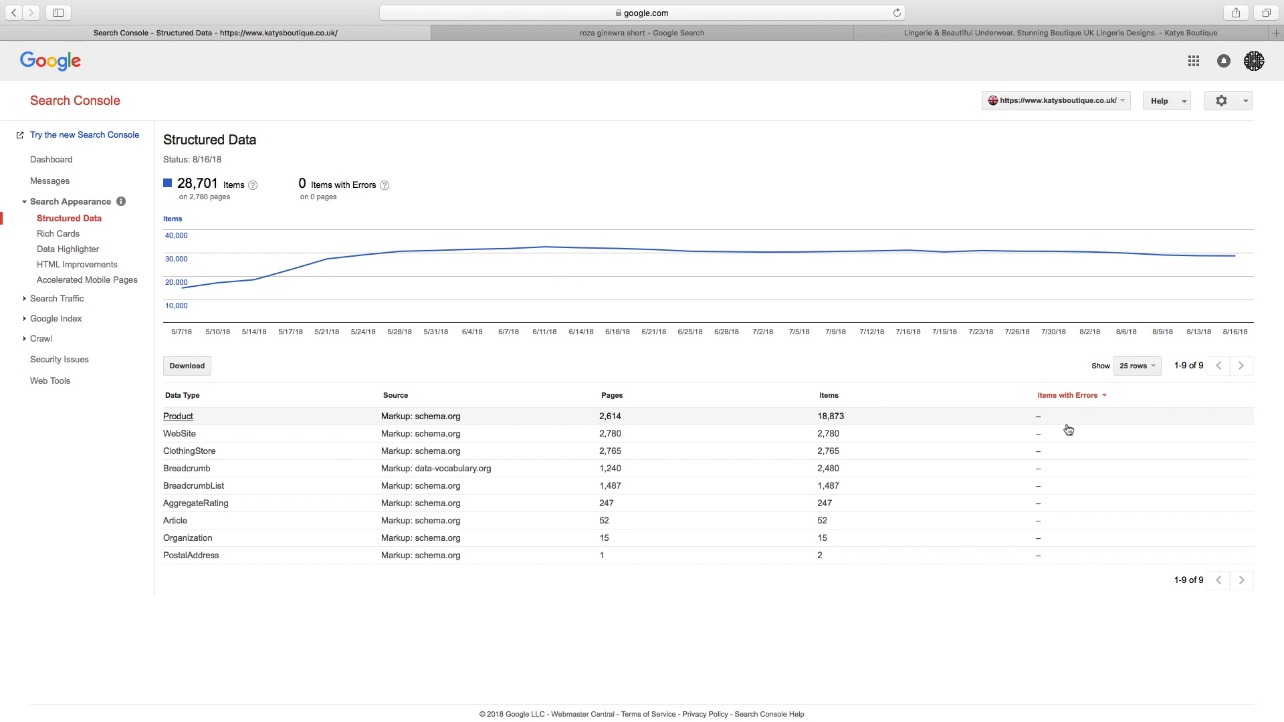
mouse_move(870, 251)
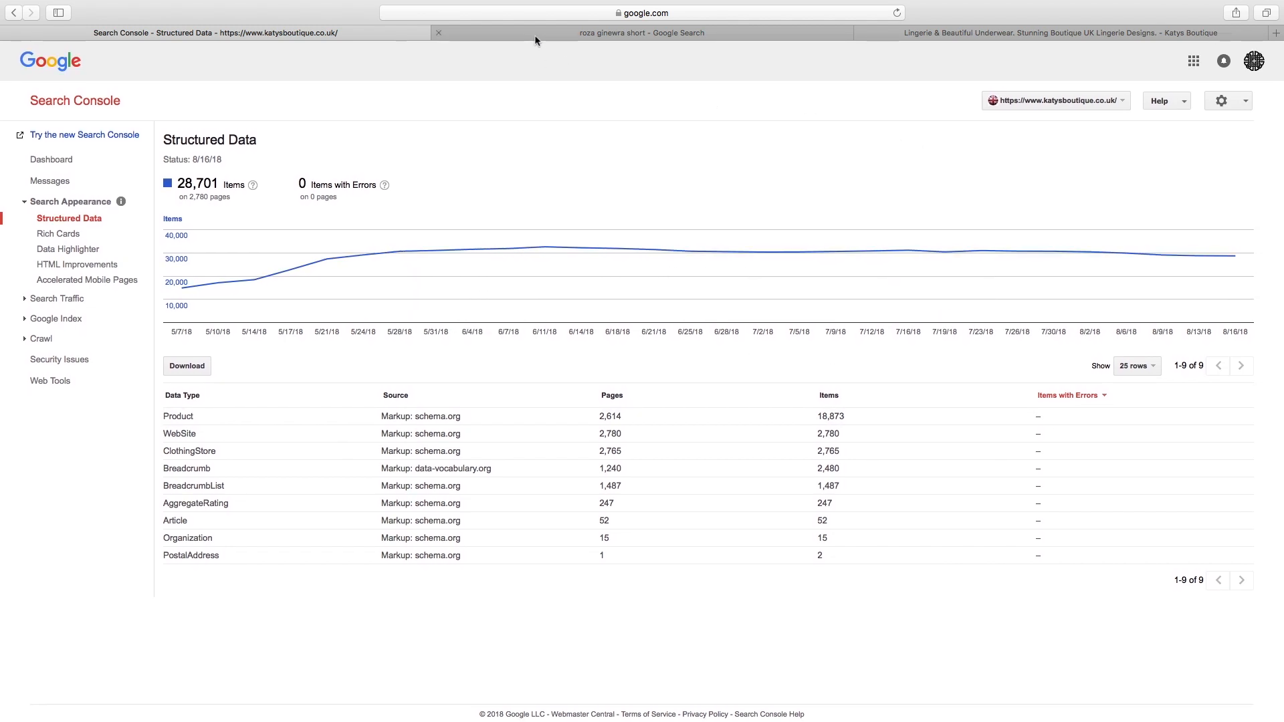
left_click(640, 32)
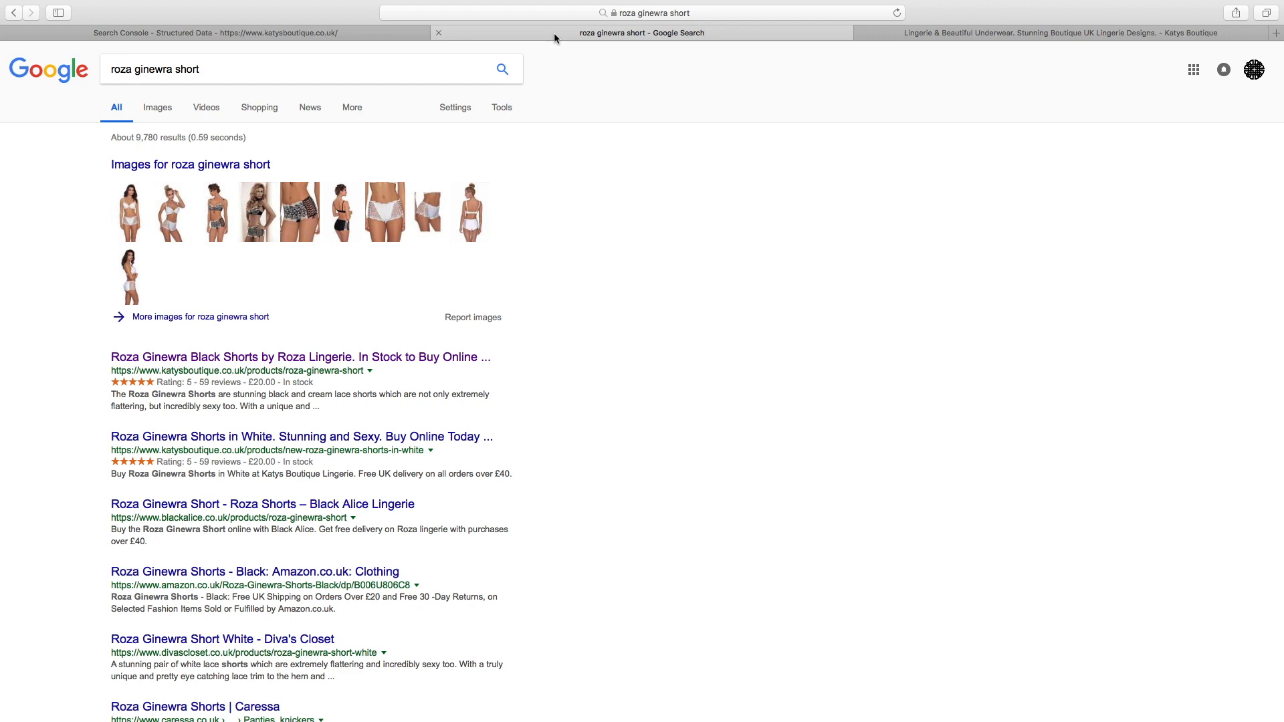
left_click(214, 32)
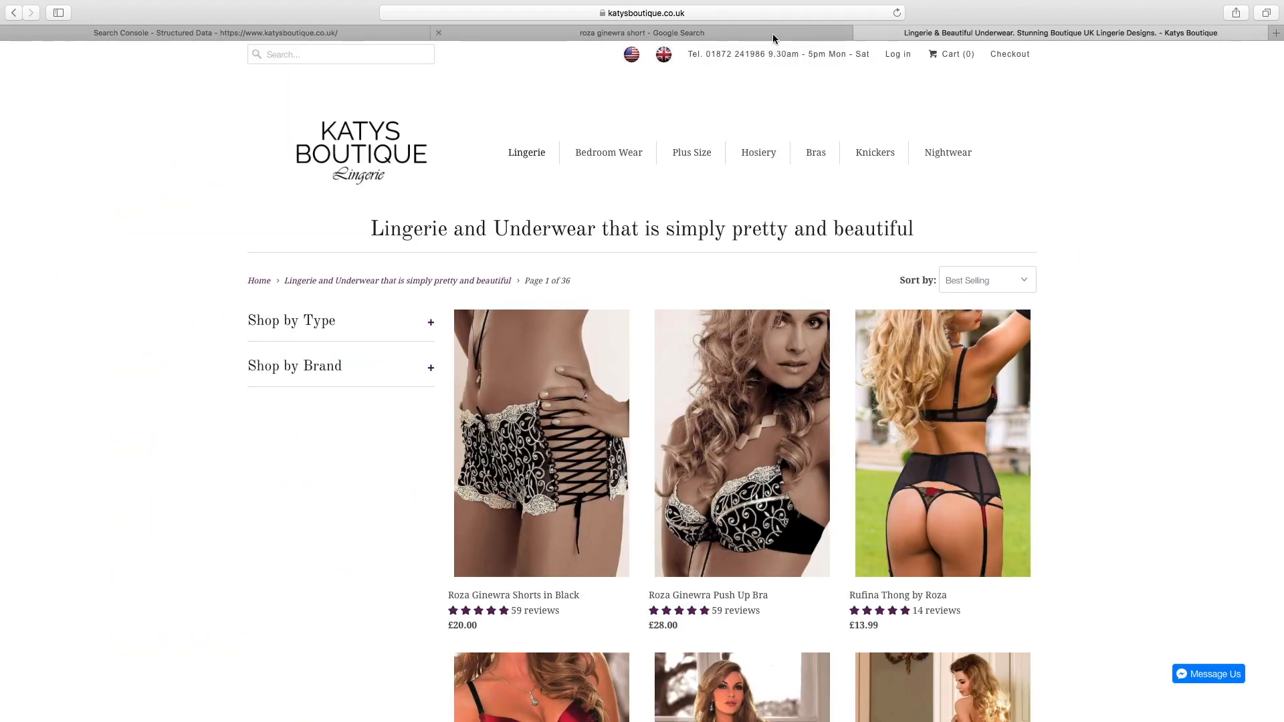
left_click(640, 32)
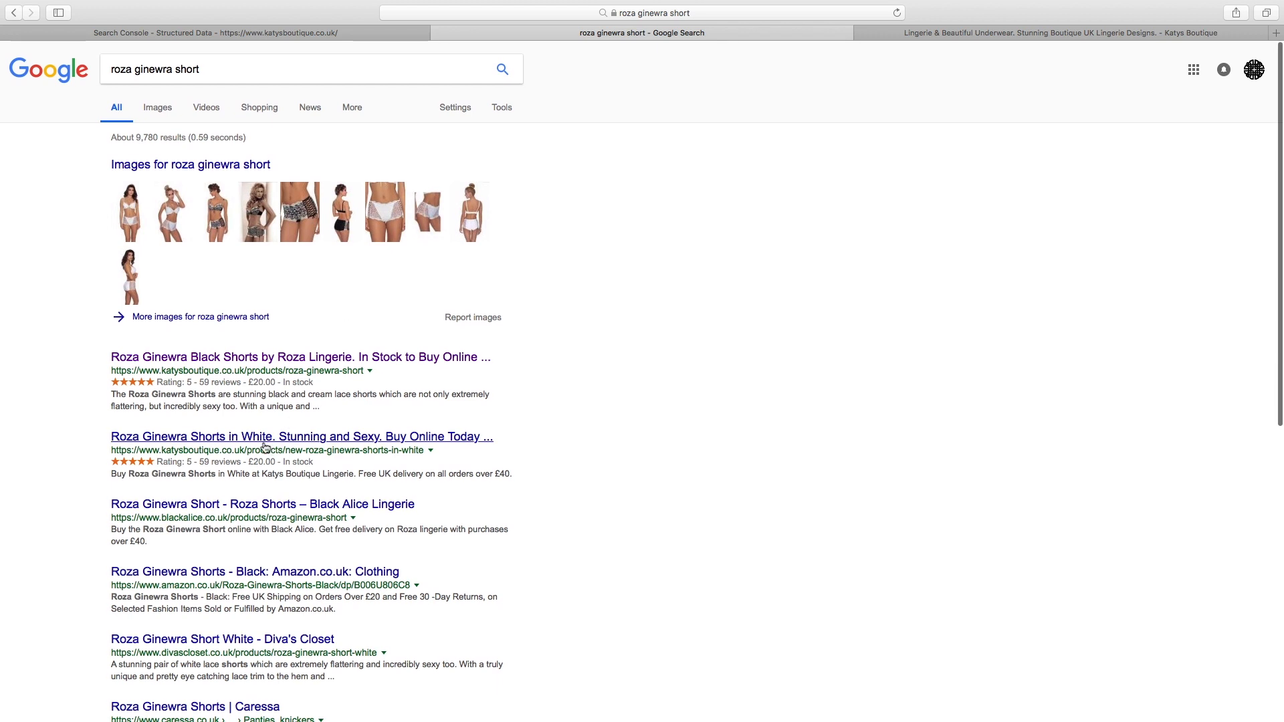
mouse_move(217, 419)
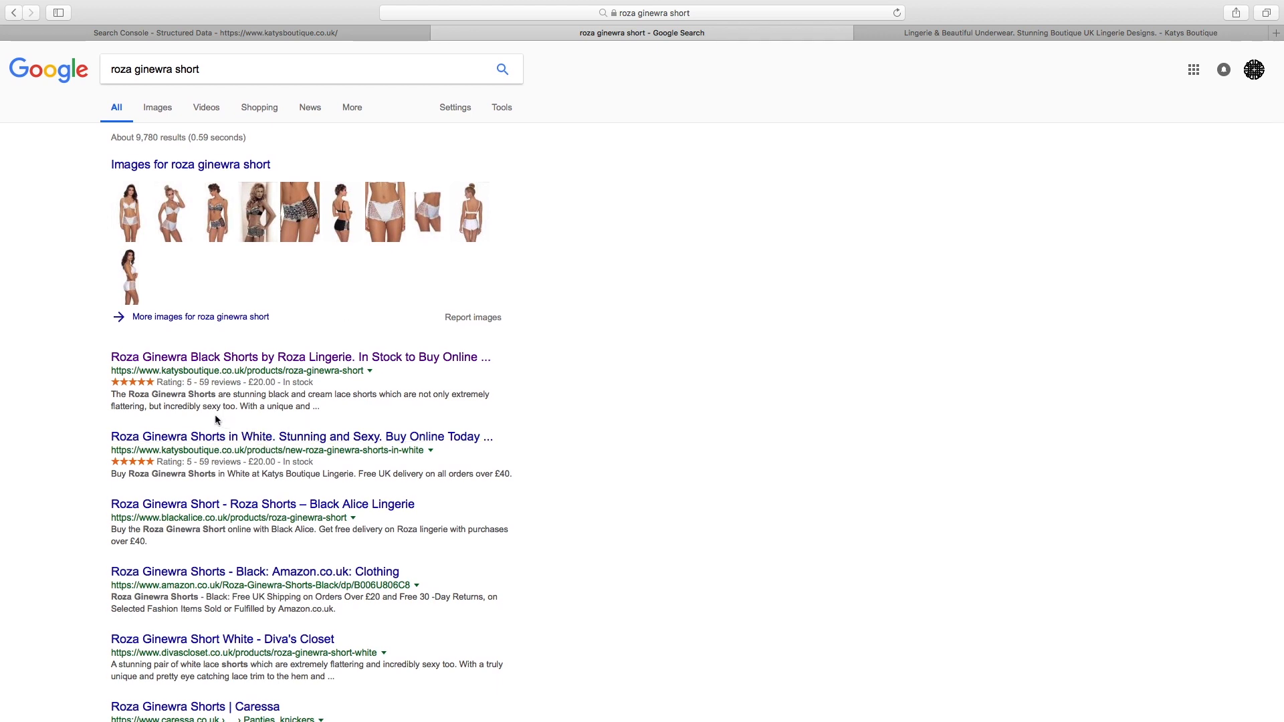
mouse_move(103, 371)
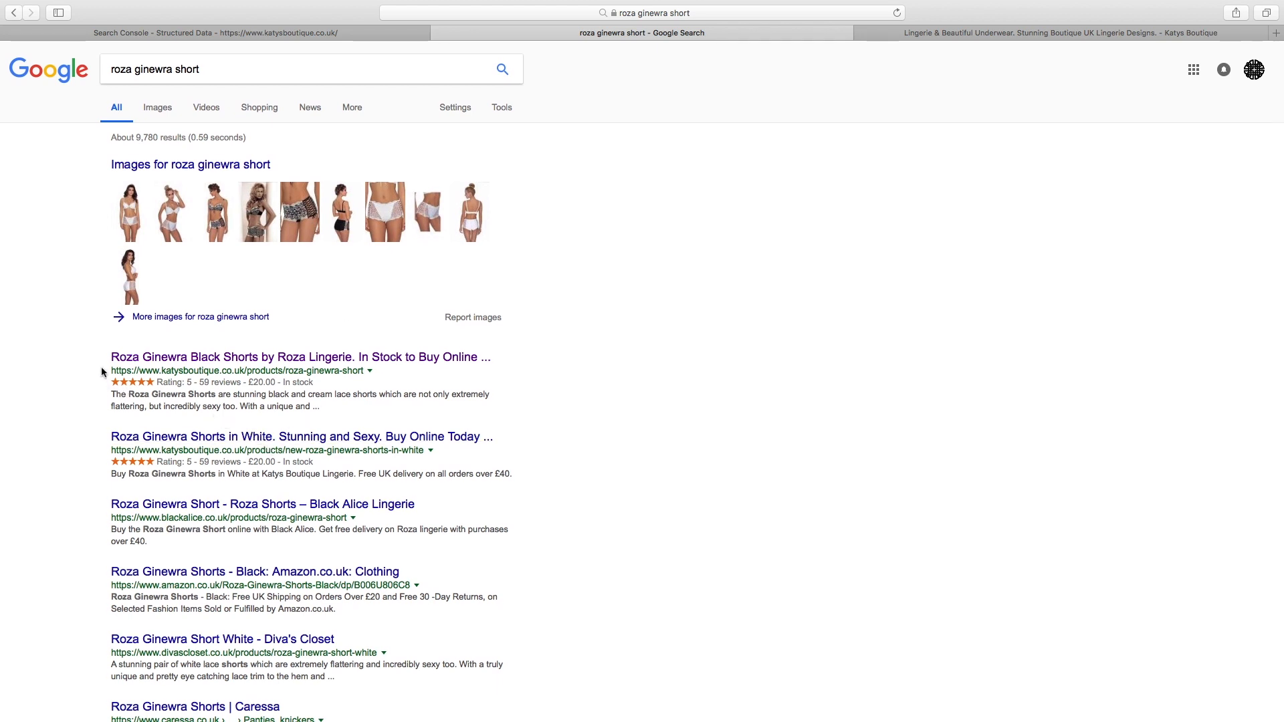